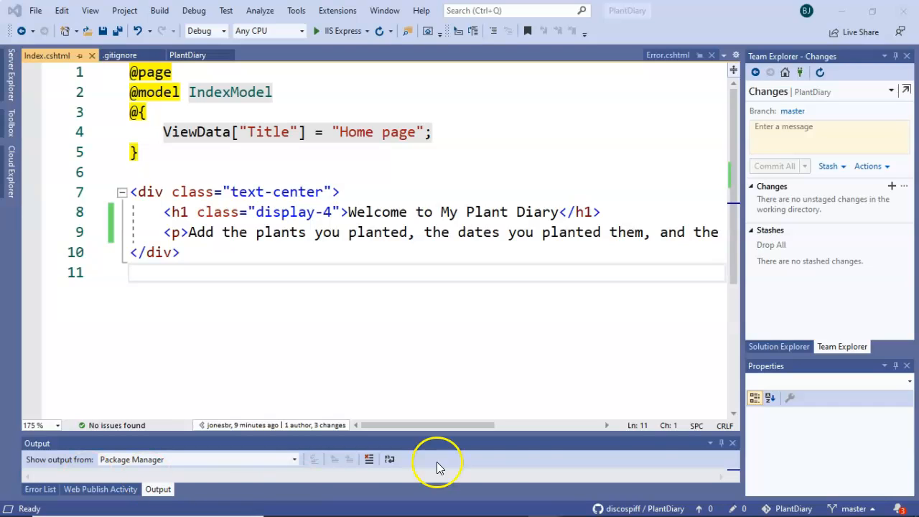
Reach branch management from the master branch indicator in the status bar.
click(853, 508)
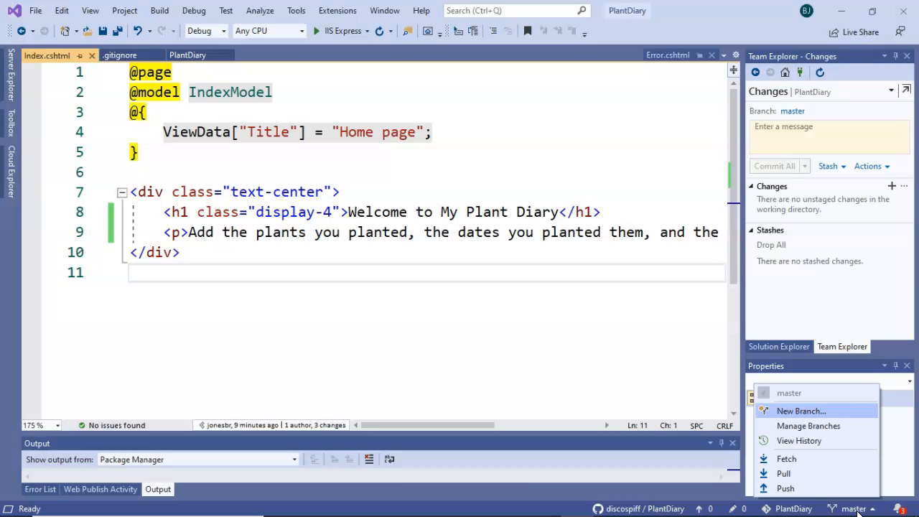
click(854, 509)
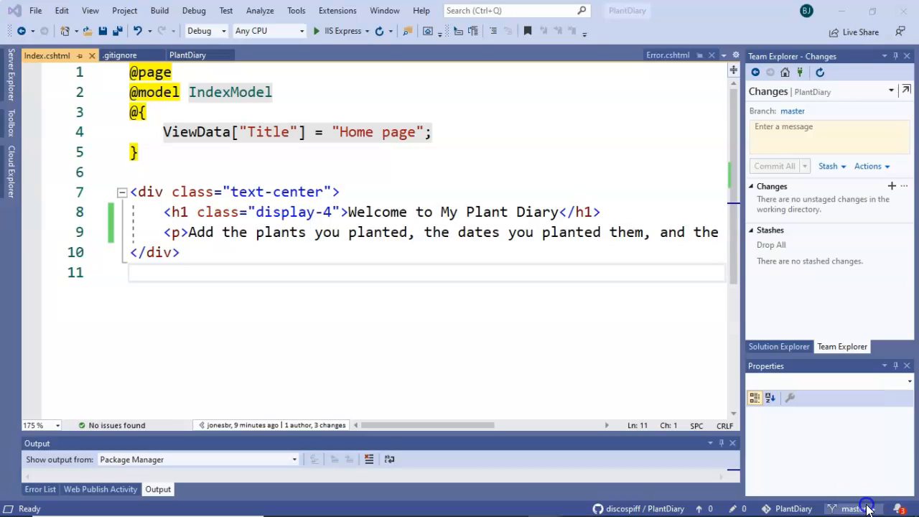
click(853, 508)
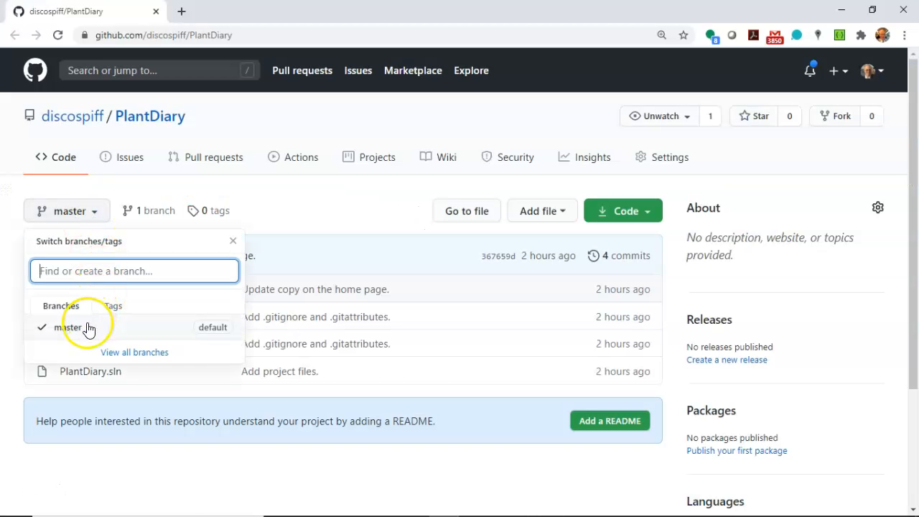
mouse_move(222, 16)
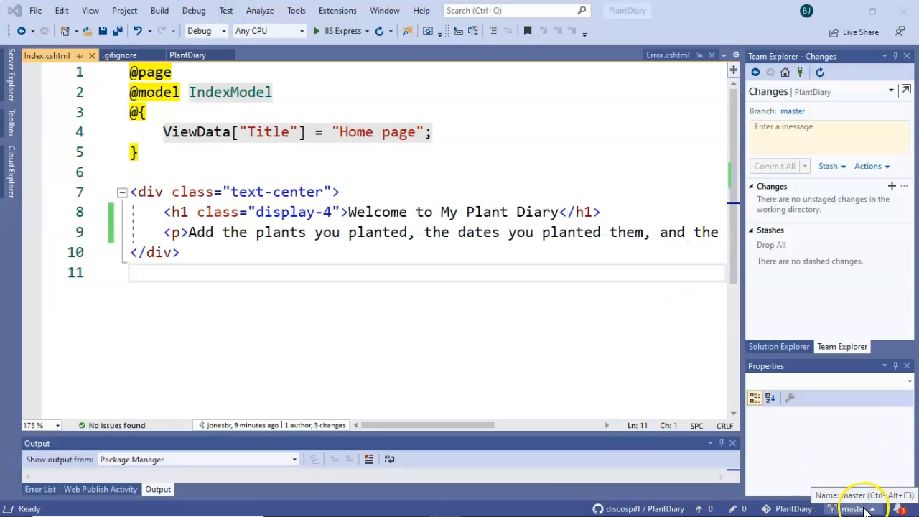
click(853, 509)
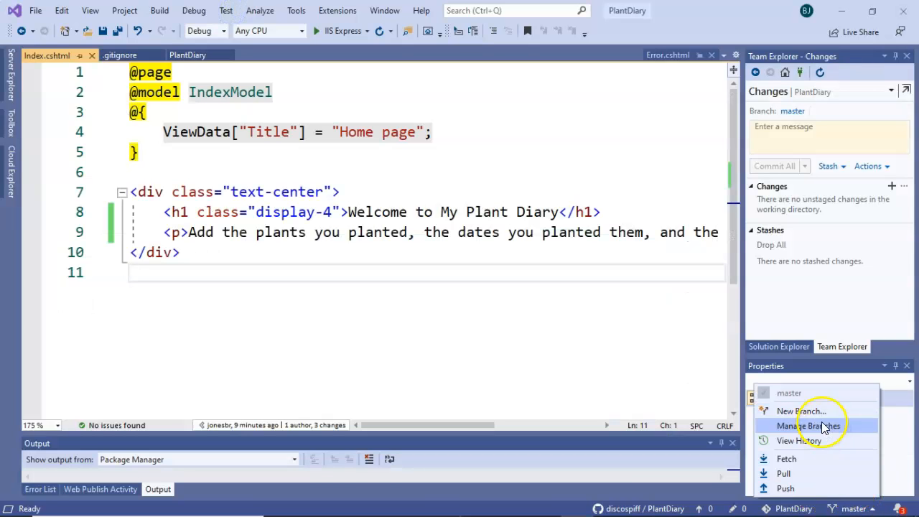
click(810, 425)
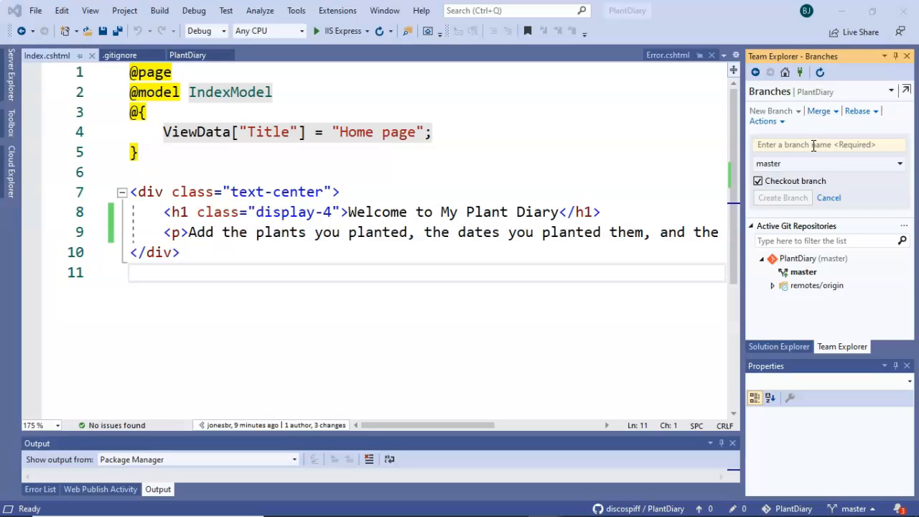
Create and check out a new branch named UIUpdates.
text(UIUpdates)
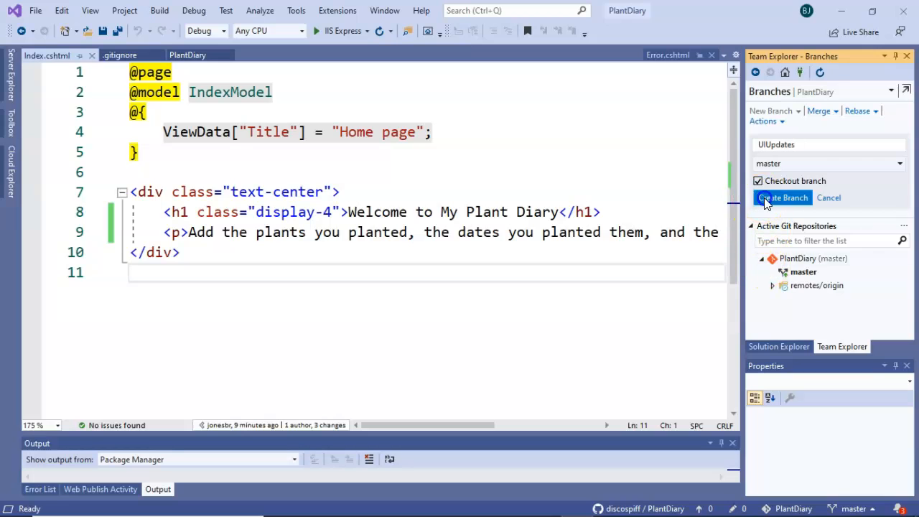
click(783, 198)
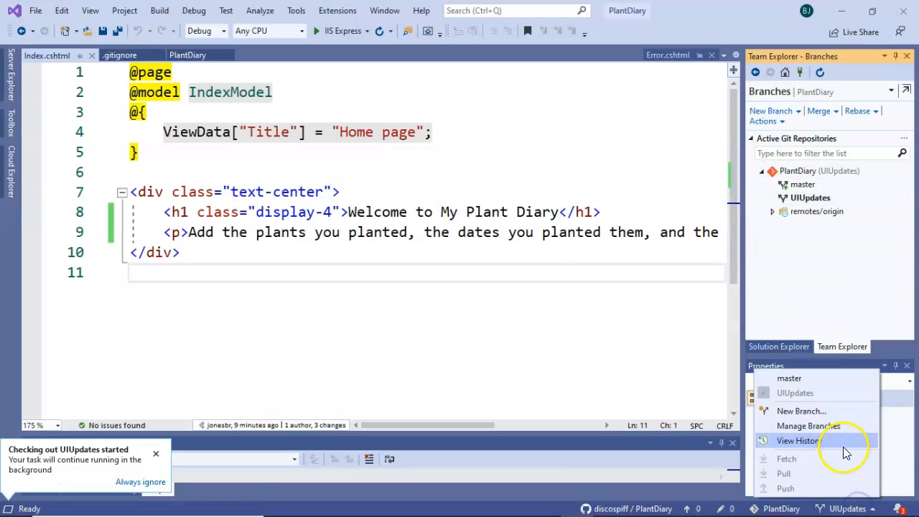
mouse_move(789, 379)
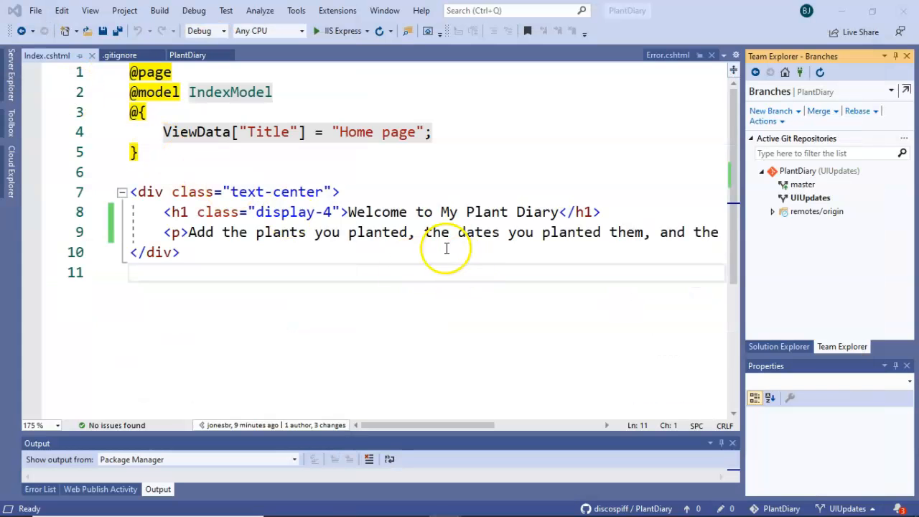
mouse_move(41, 419)
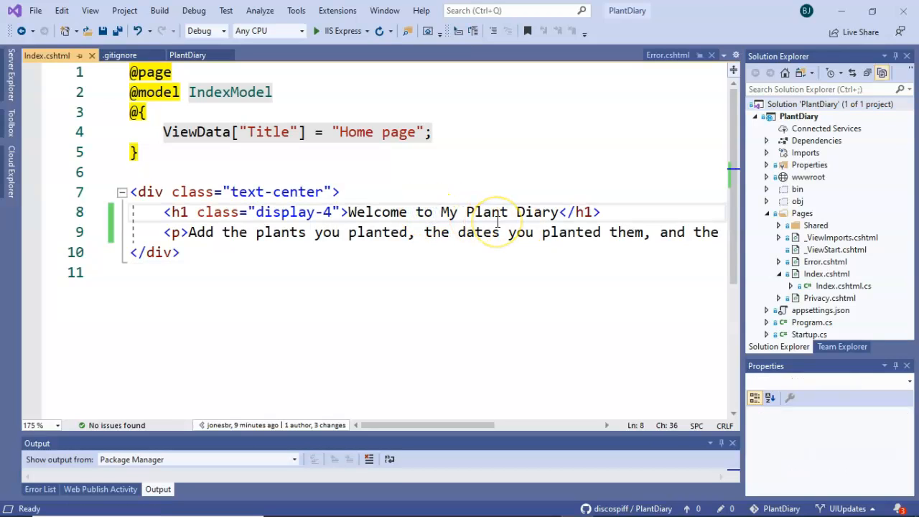
Open the home page's Index.cshtml.cs code-behind file.
click(442, 212)
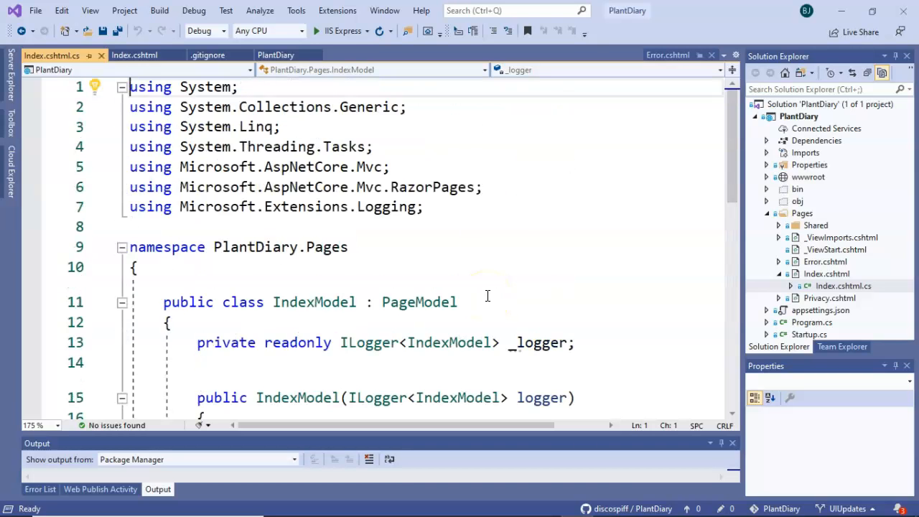
scroll(down, 3)
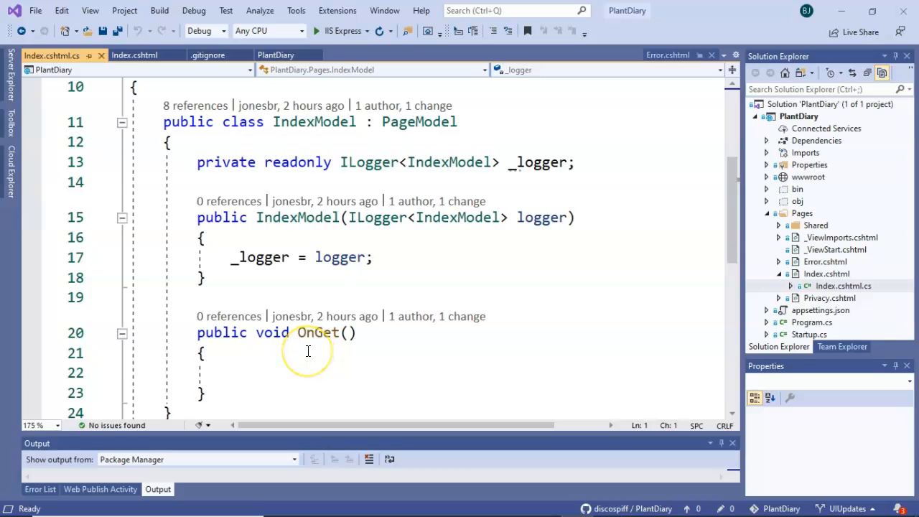
mouse_move(284, 379)
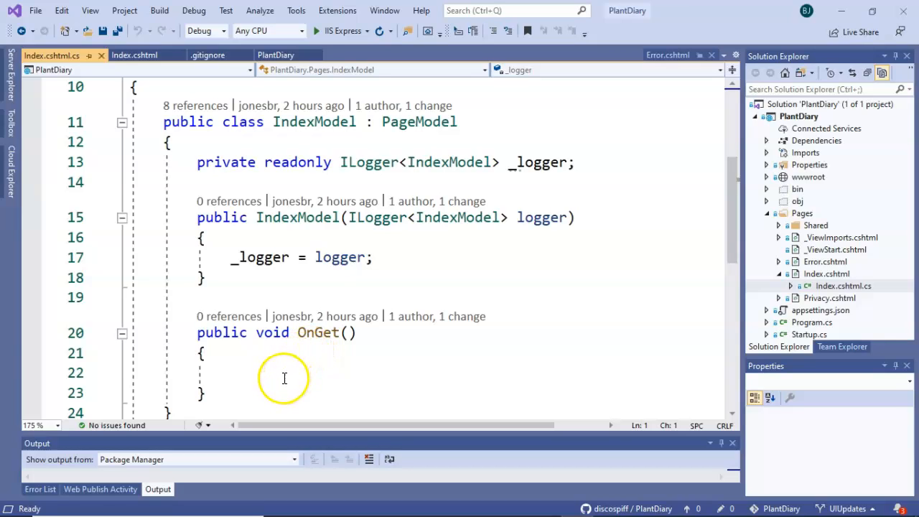
click(265, 373)
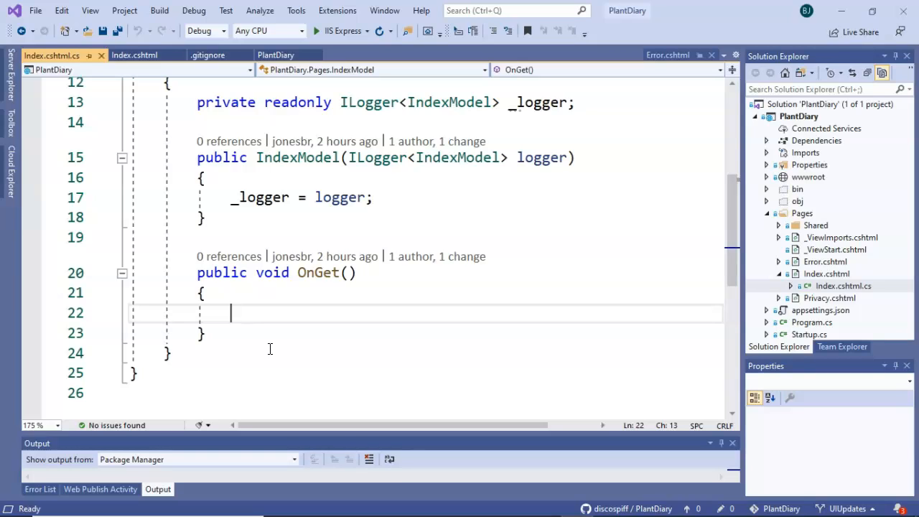
Declare int yearStarted = 200... in the OnGet method.
text(int)
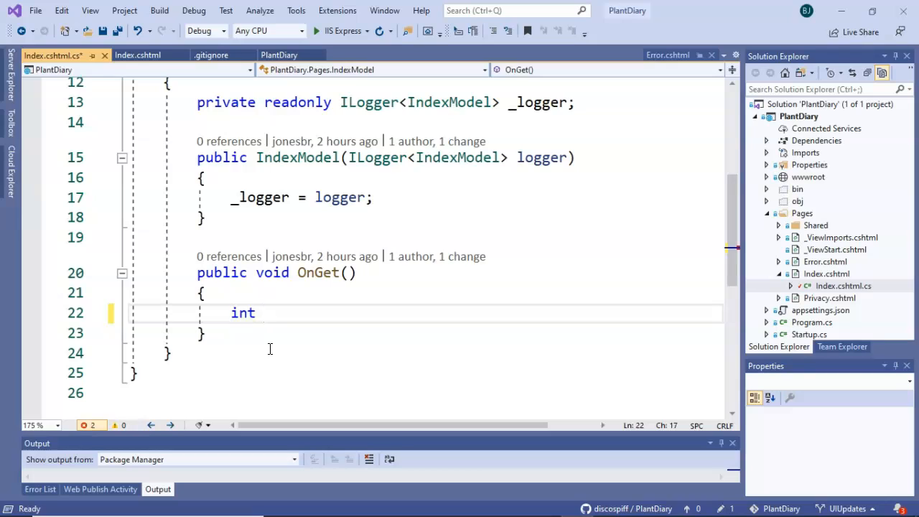
text(yearS)
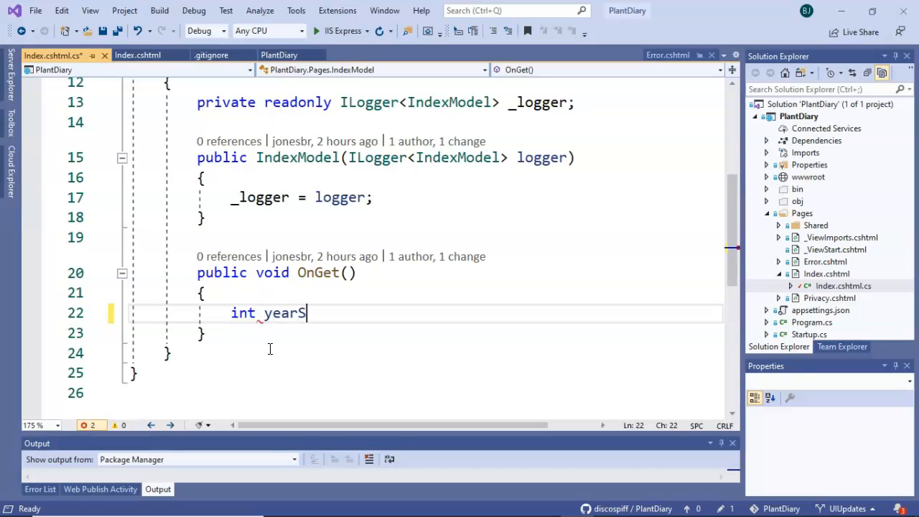
text(tarted)
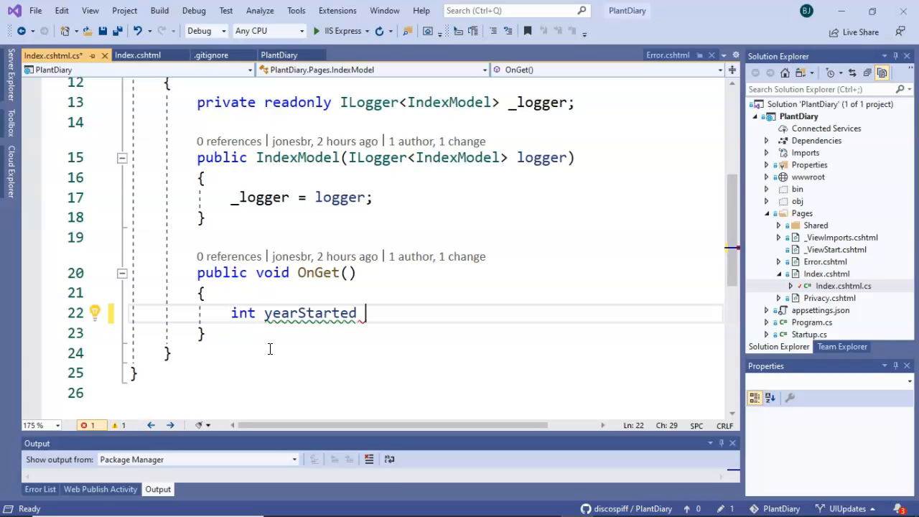
text(=)
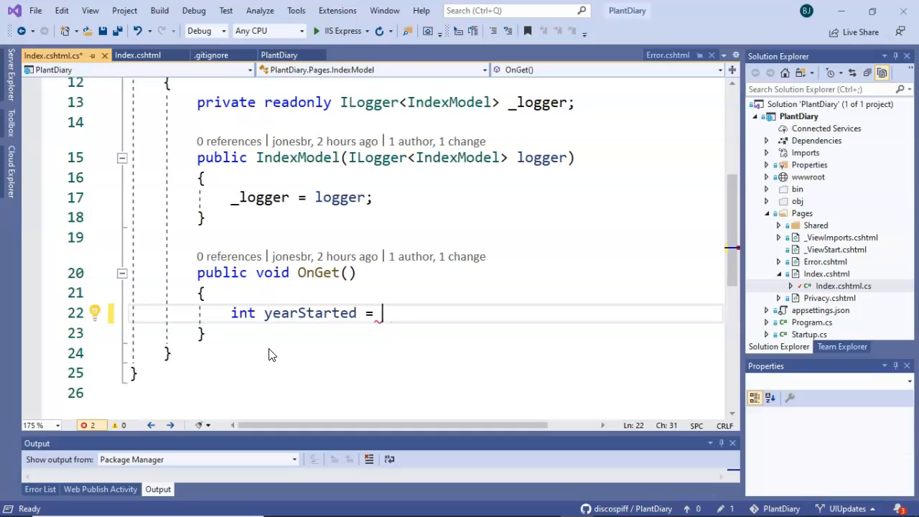
text(2)
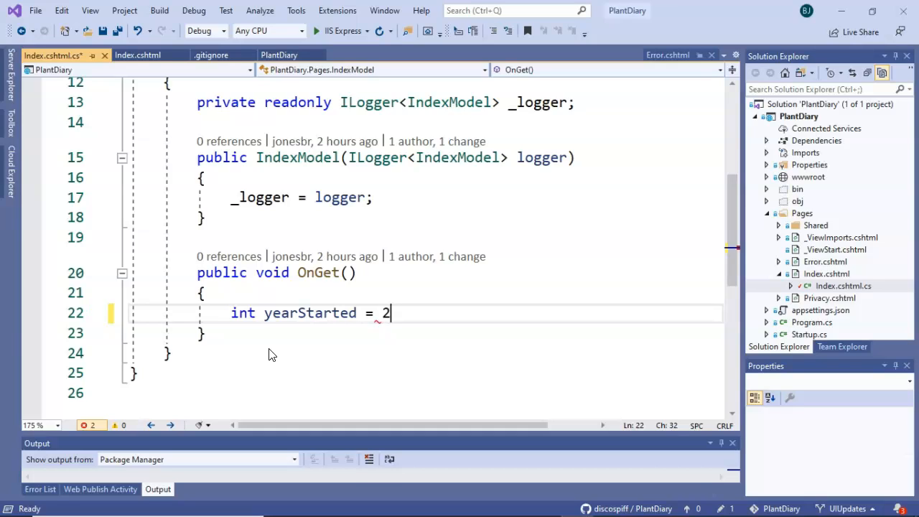
text(006;)
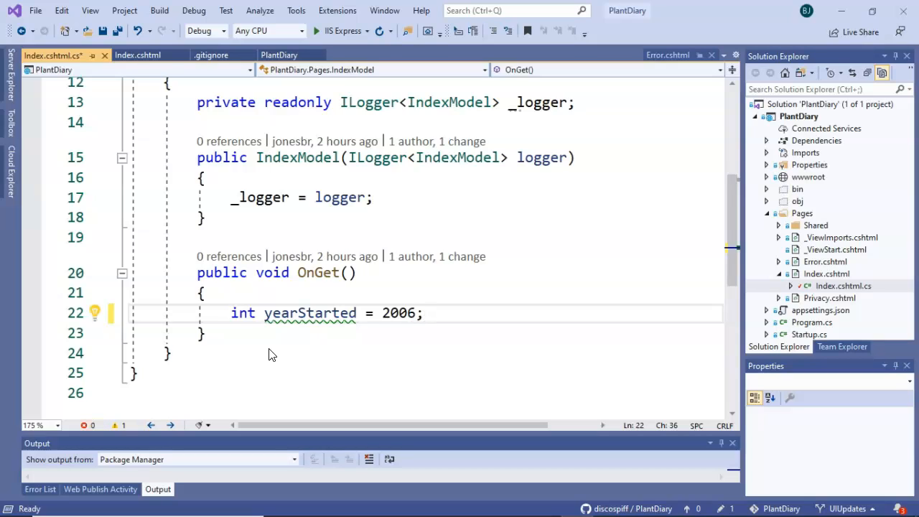
key(enter)
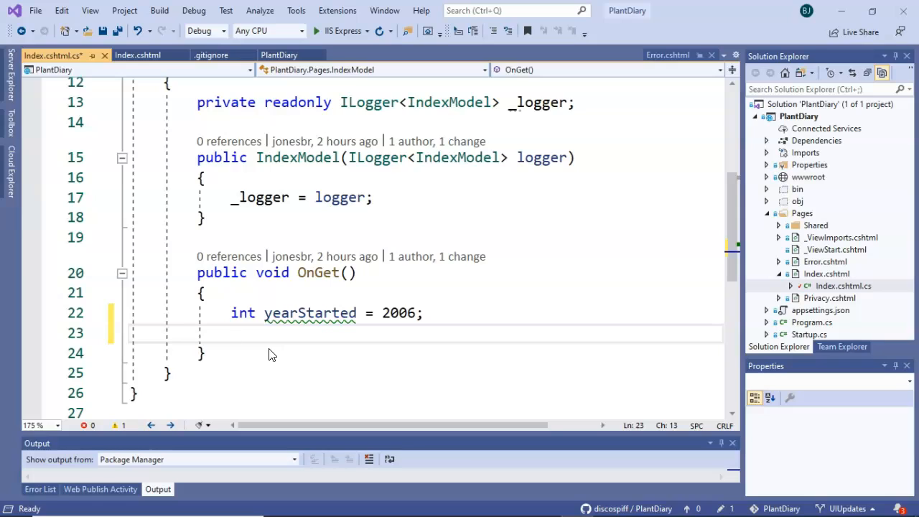
Declare string title = "My Plant Diary, Establs..." below yearStarted.
text(string)
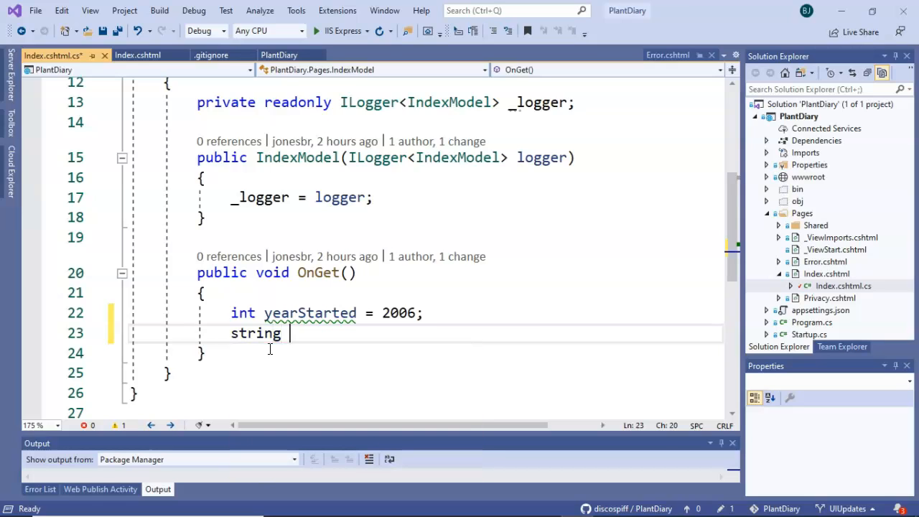
text(title =)
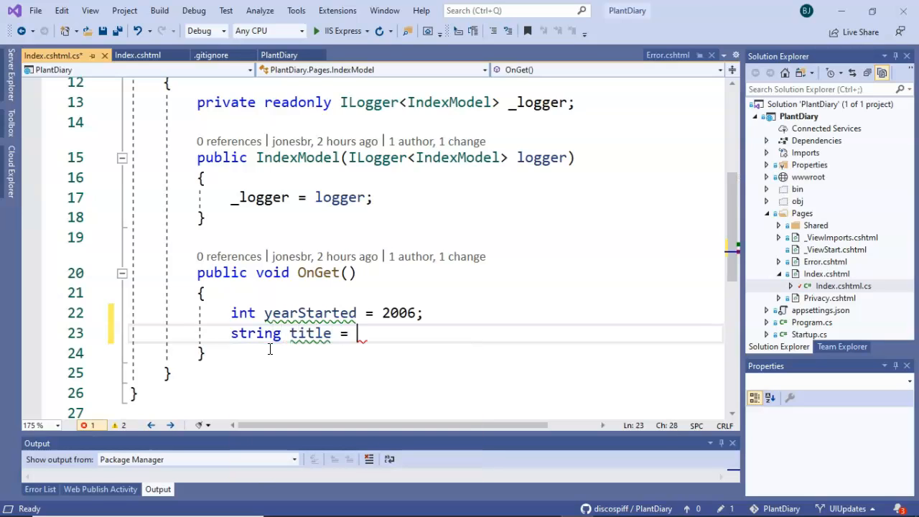
text("My Plante")
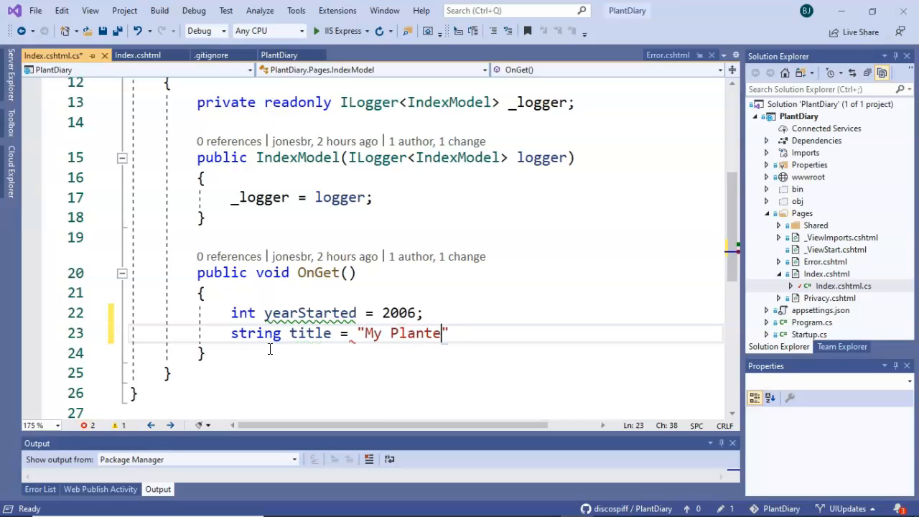
text(Diary, Establs)
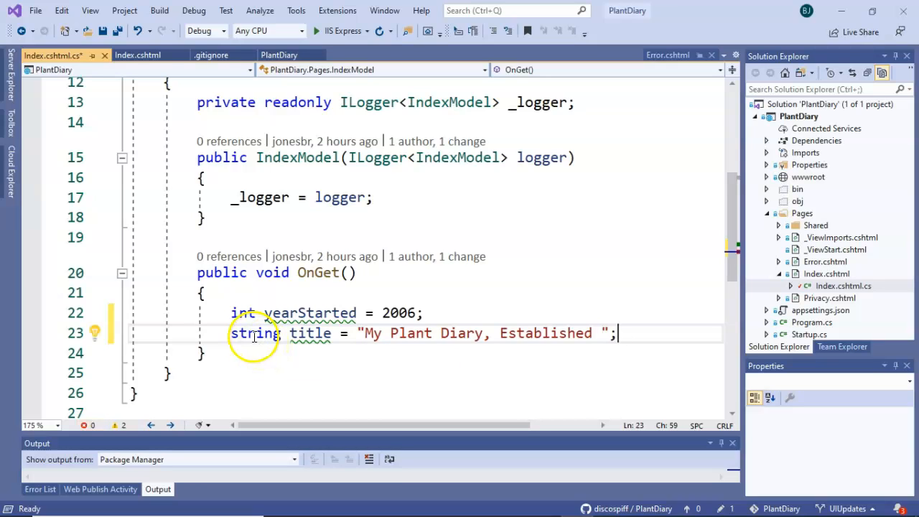
mouse_move(310, 333)
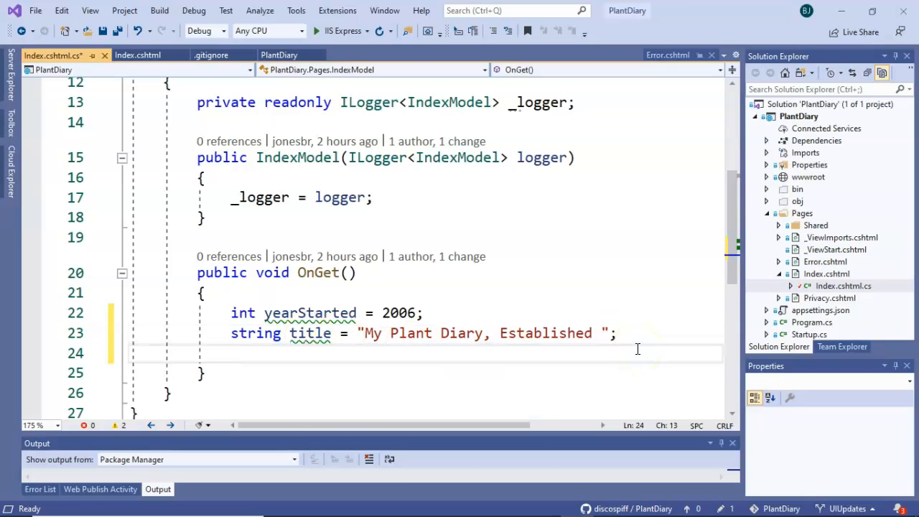
Add the comment '// Pass the data to our UI Page.' and start ViewData["brand"] = ti...
text(//)
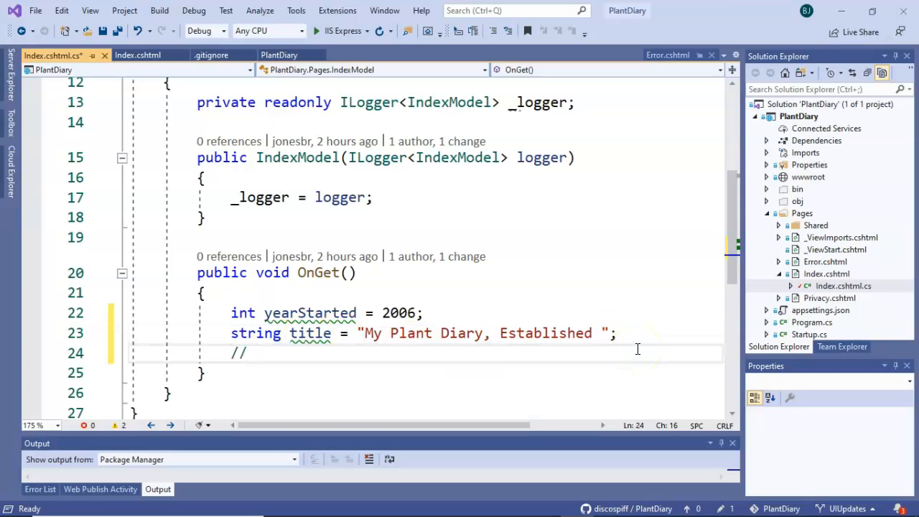
text(Pass th)
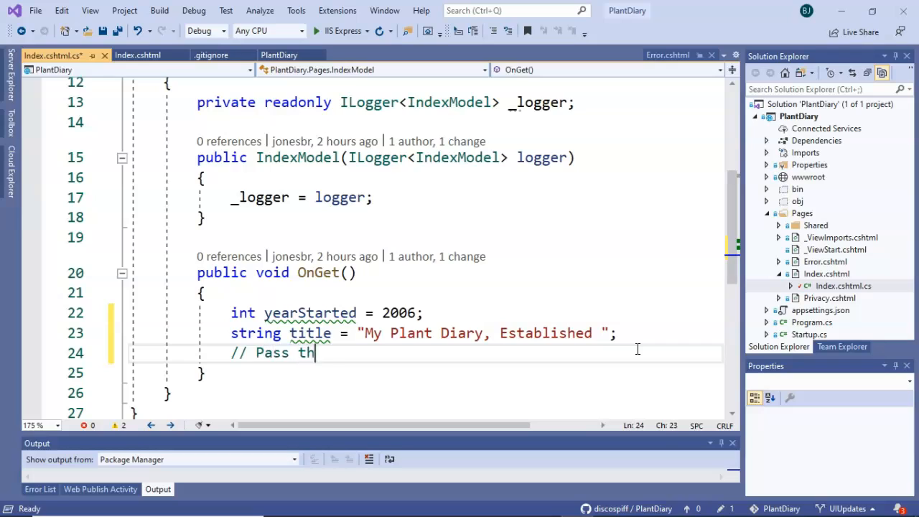
text(e data to our UI Pa)
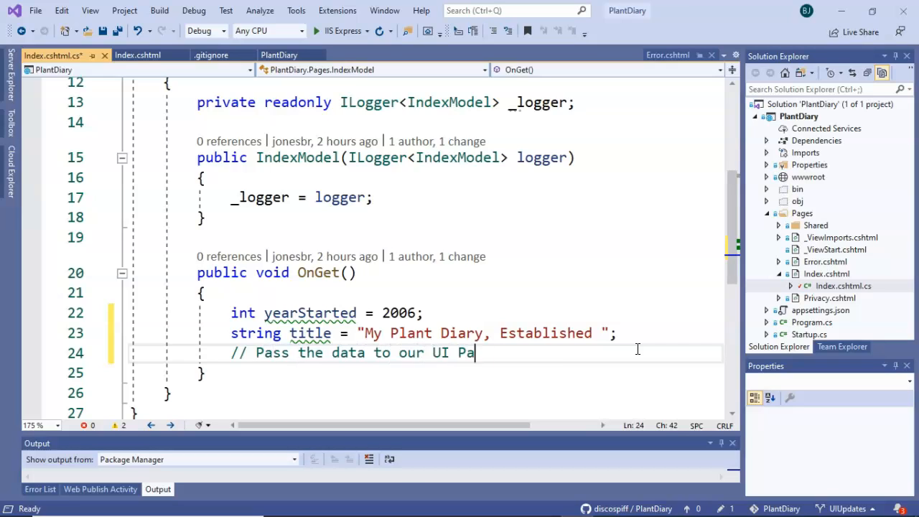
text(ge.)
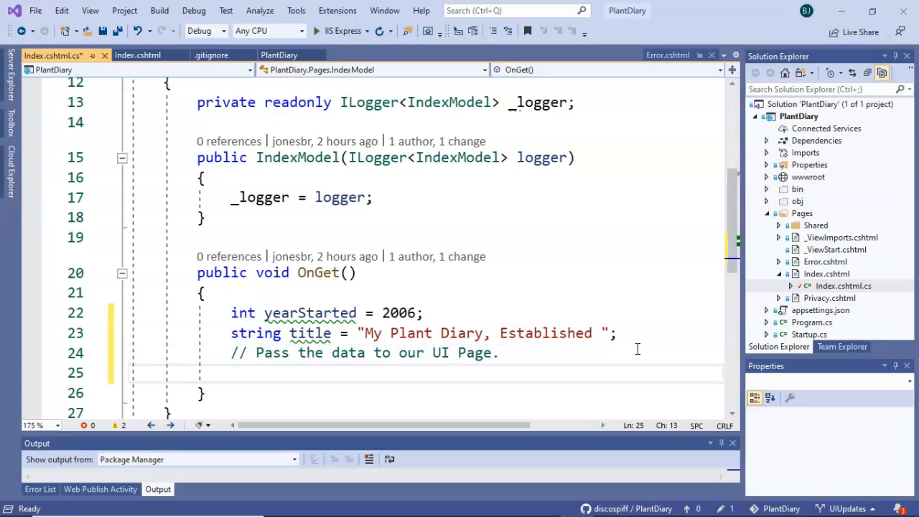
text(ViewData[])
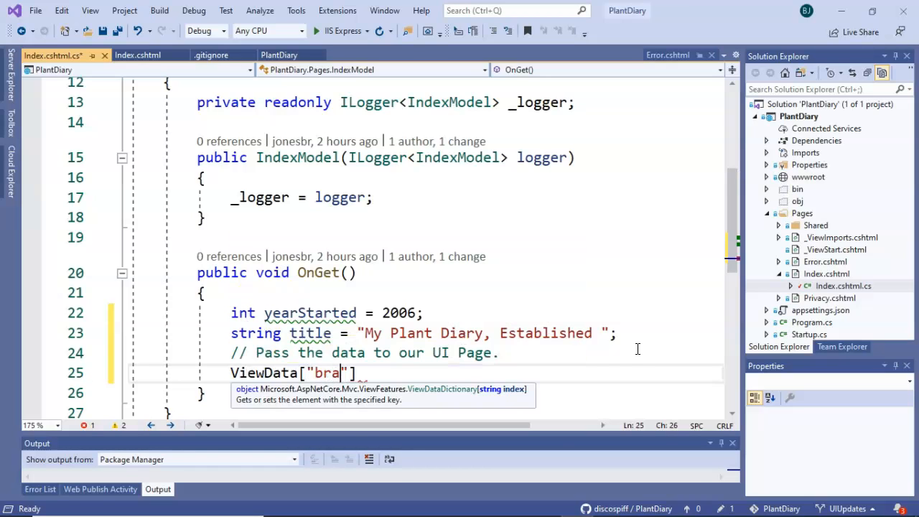
text(nd"] = title + yea)
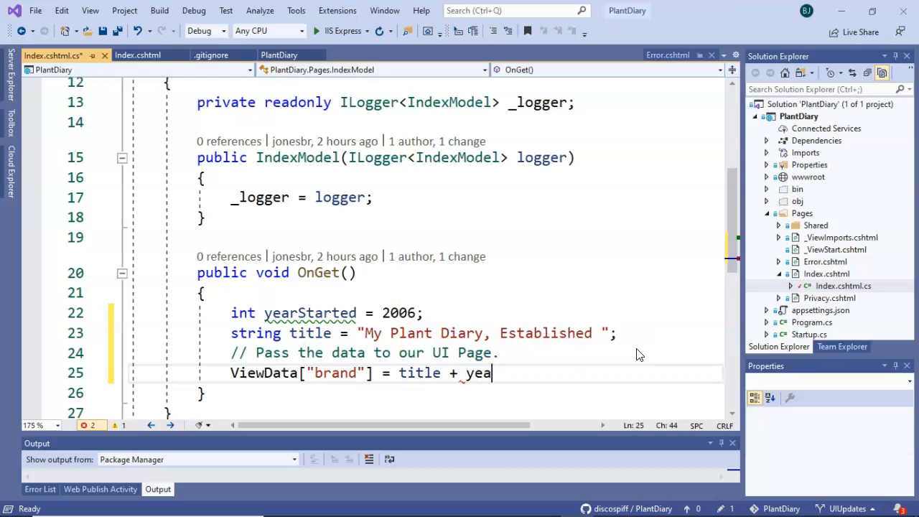
Complete the line ViewData["brand"] = title + yearStarted;.
text(rStarted;)
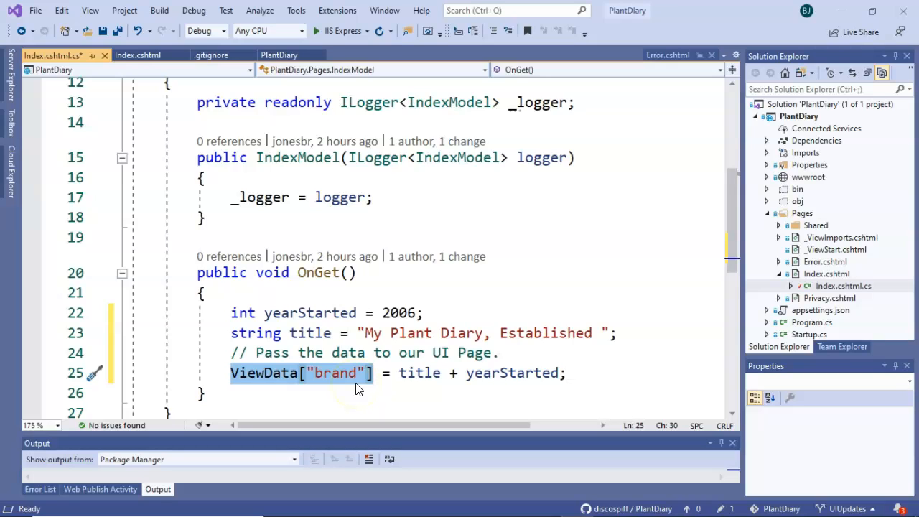
mouse_move(263, 374)
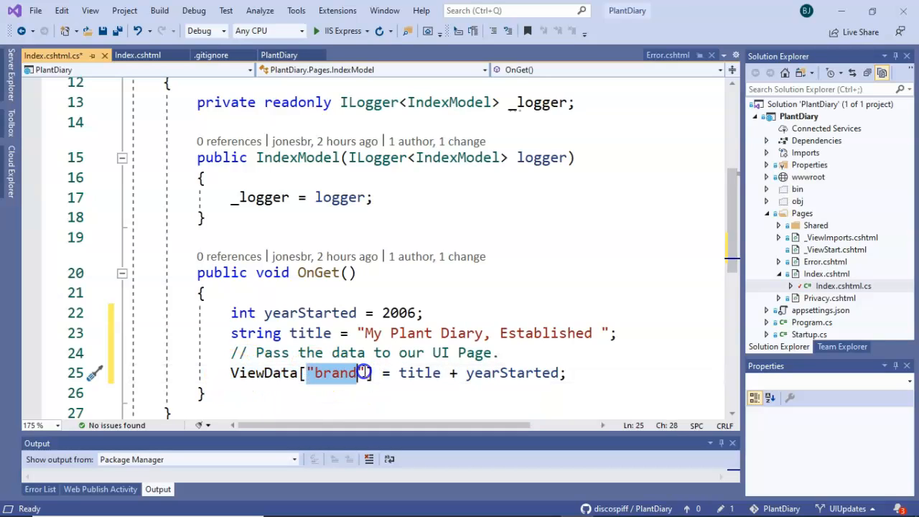
mouse_move(350, 381)
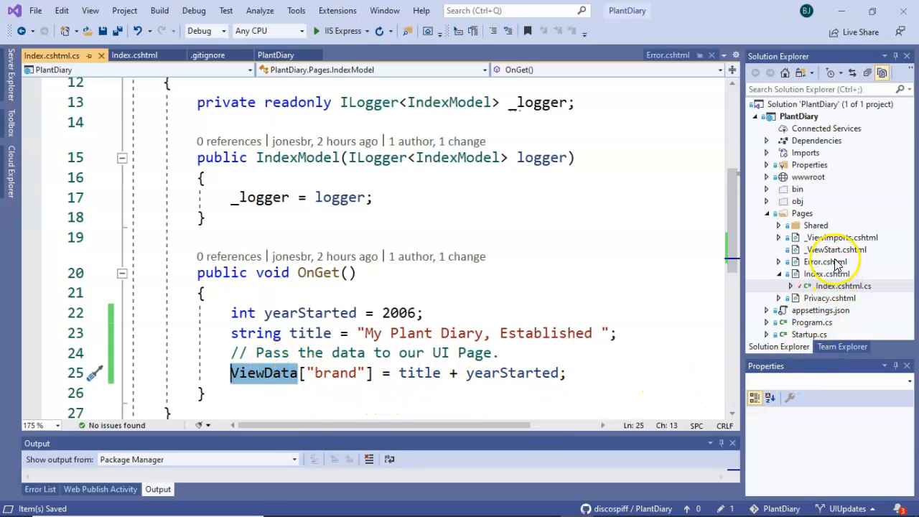
Open Index.cshtml, then the _Layout.cshtml file from the Pages > Shared folder.
click(135, 54)
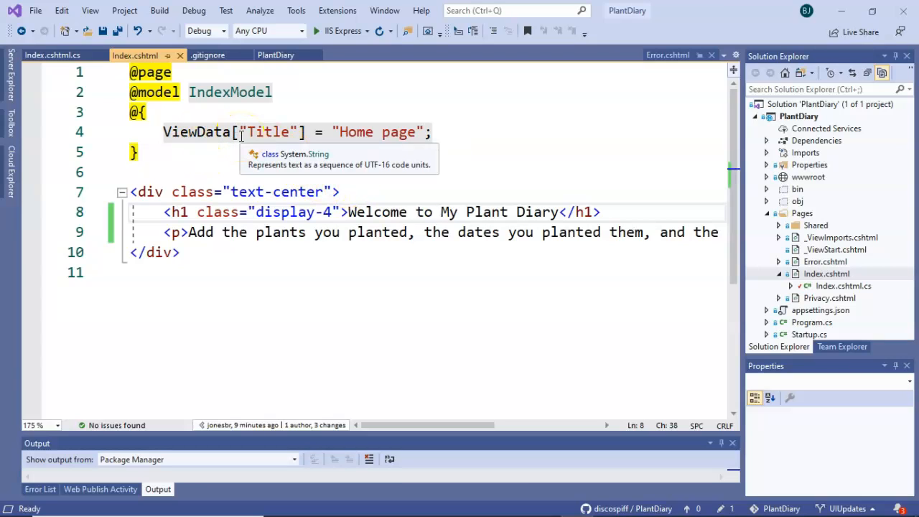
click(439, 213)
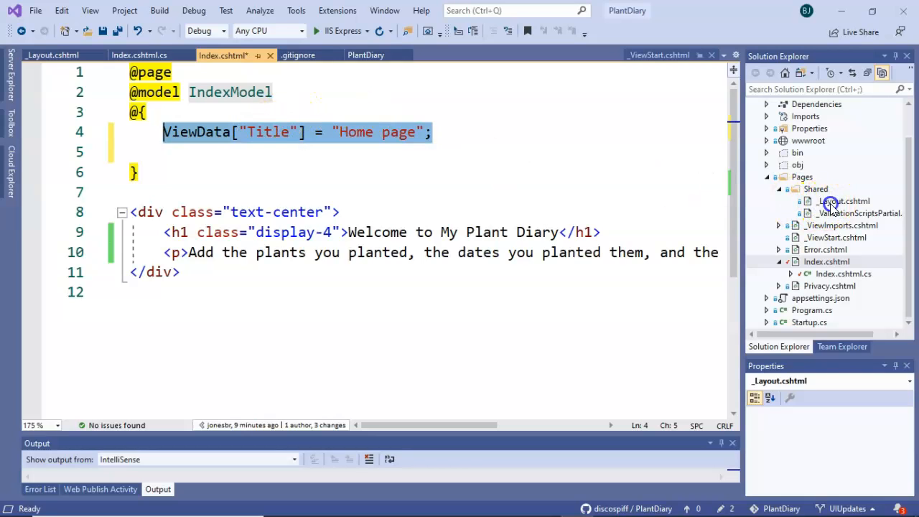
click(844, 201)
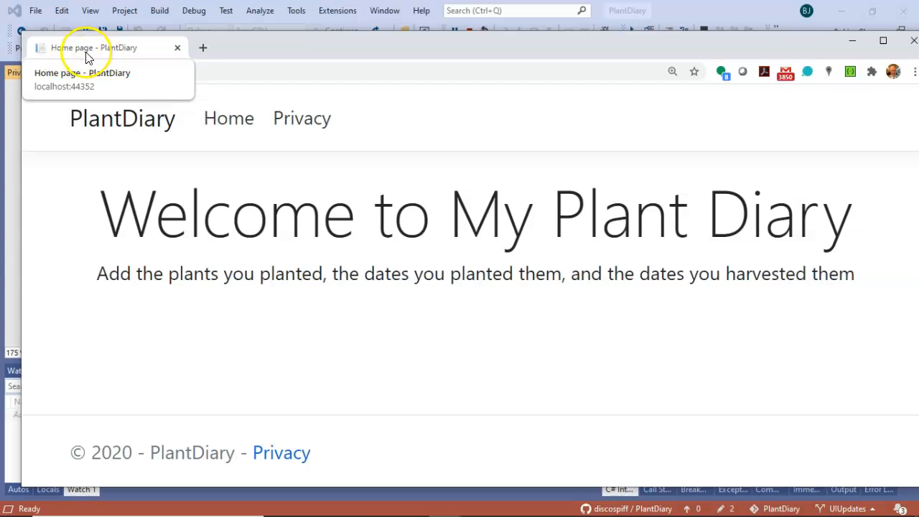
Bring the running Plant Diary home page to the front in Chrome.
click(302, 117)
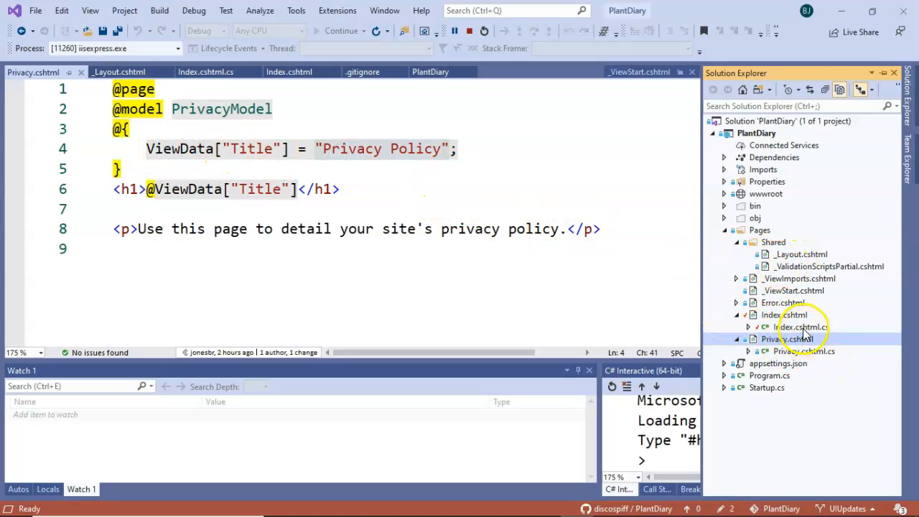
Return to the Index page code-behind and then its Index.cshtml markup.
double_click(802, 327)
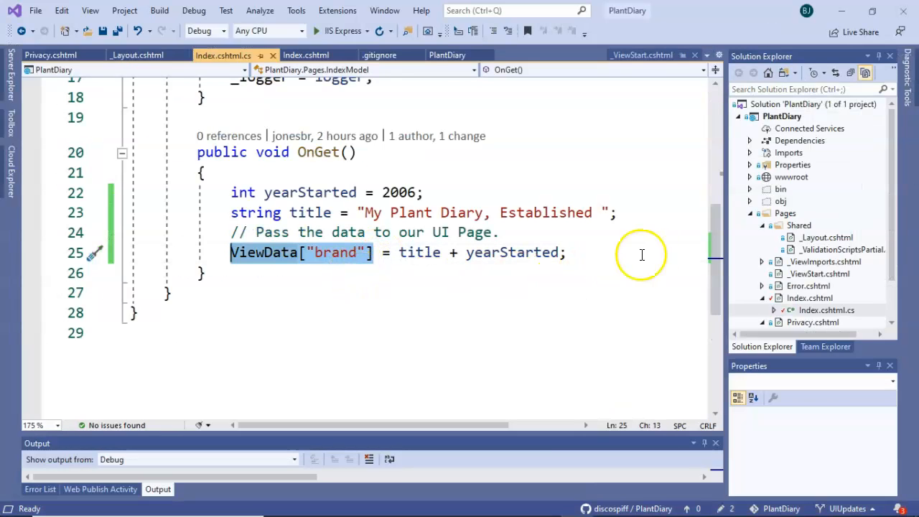
click(308, 55)
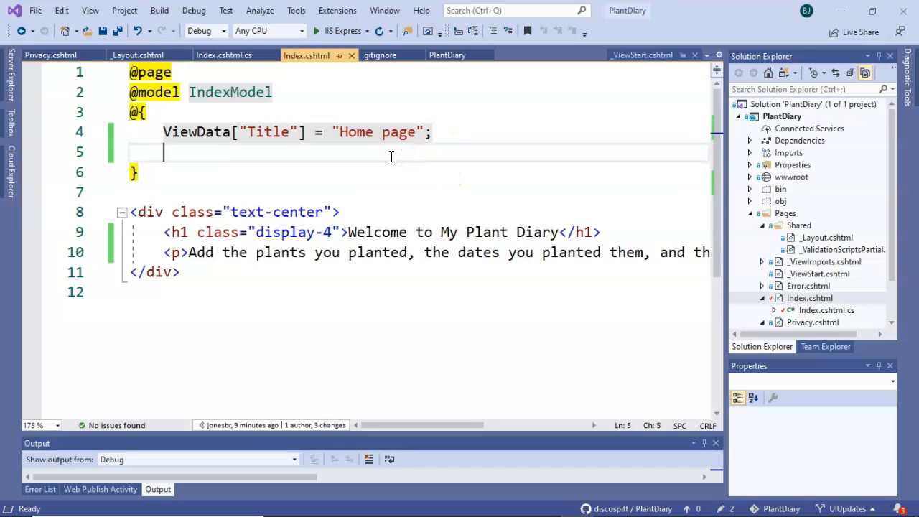
Add var brand = ViewData["brand"]; to the Index page code block.
text(ViewData["brand"])
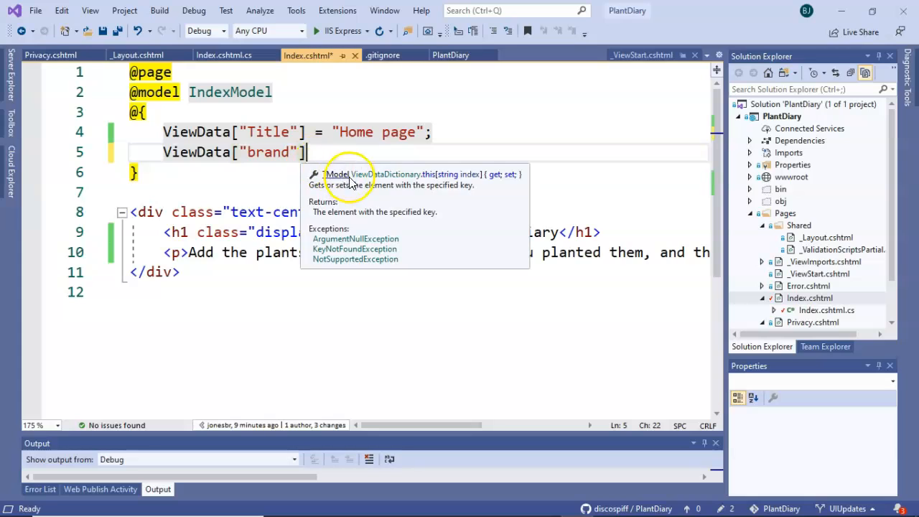
mouse_move(614, 127)
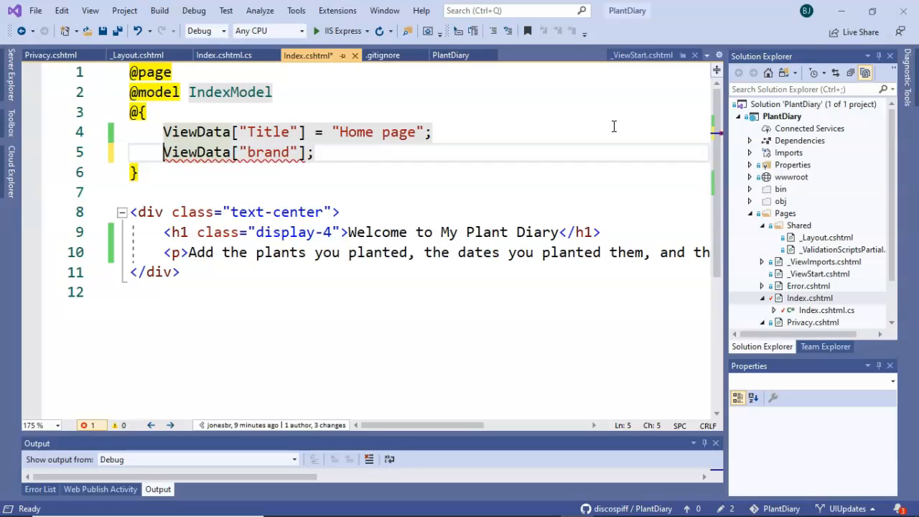
text(var brand)
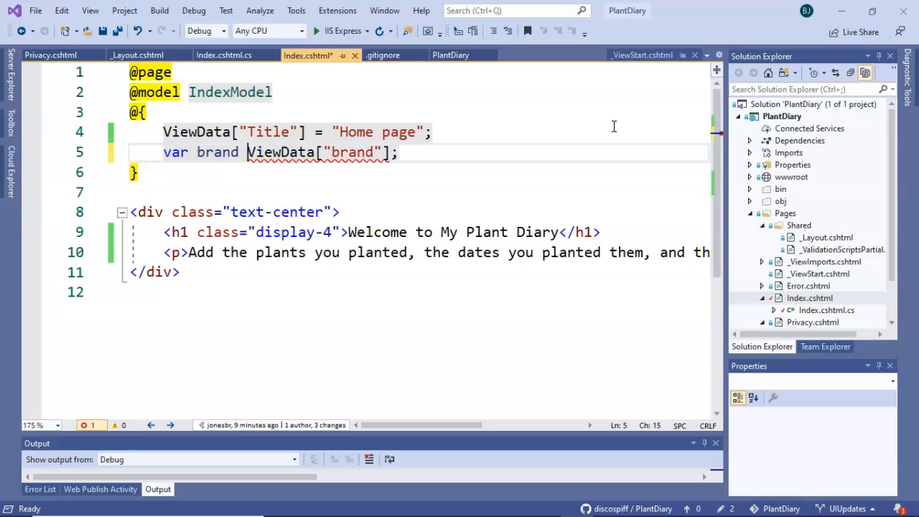
text(=)
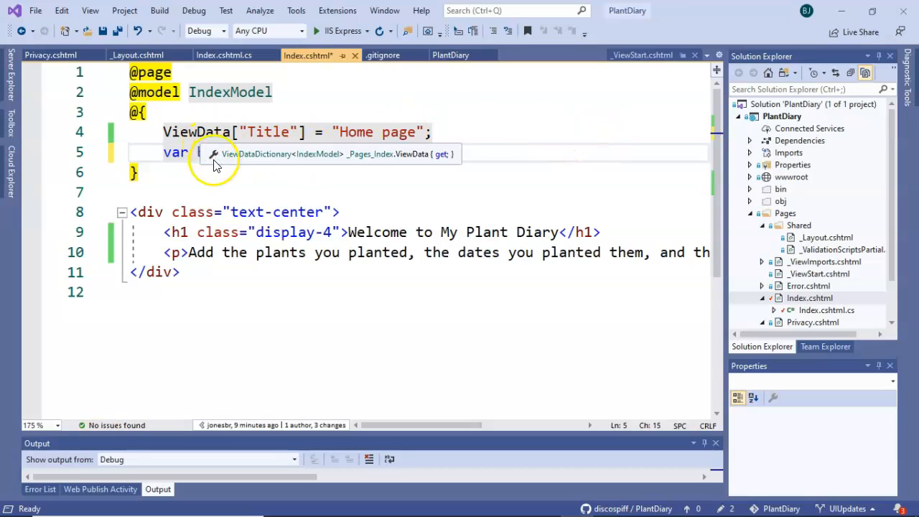
text(brand = ViewData["brand"];)
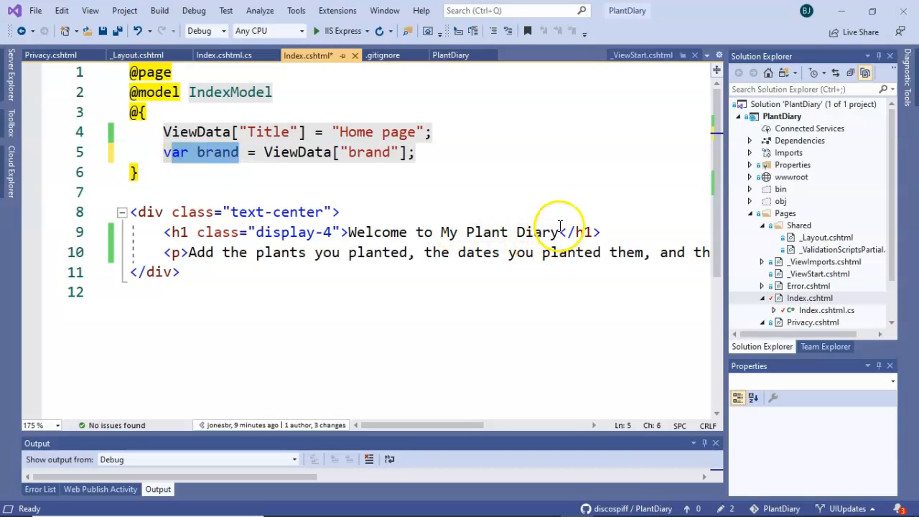
drag(441, 232, 557, 233)
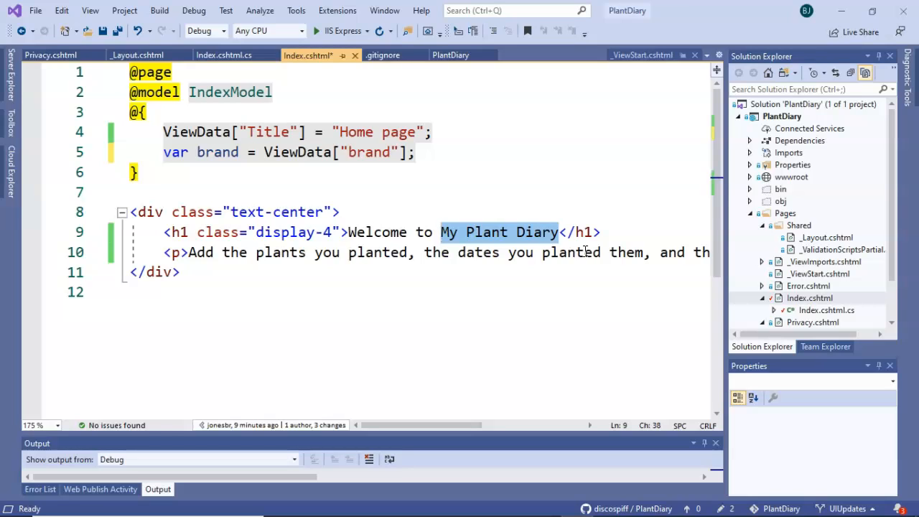
text(@brand)
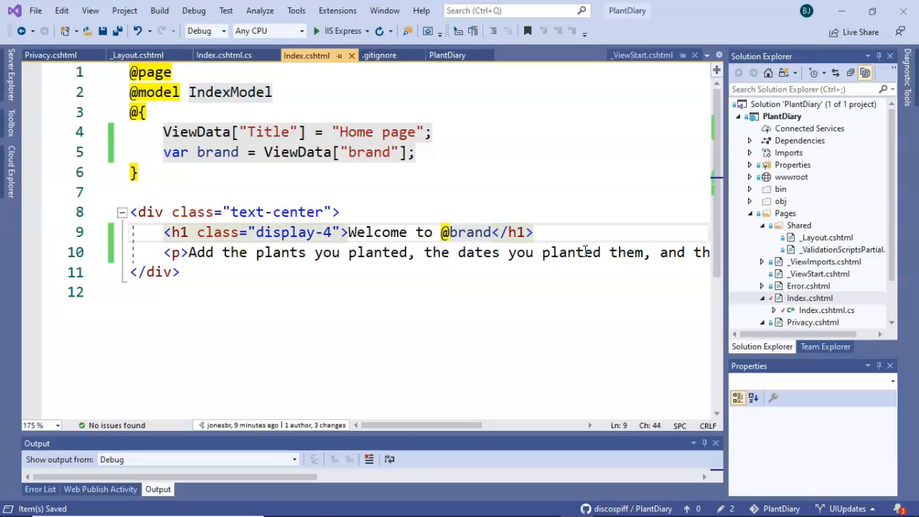
Run the site with IIS Express to check the new heading.
click(342, 30)
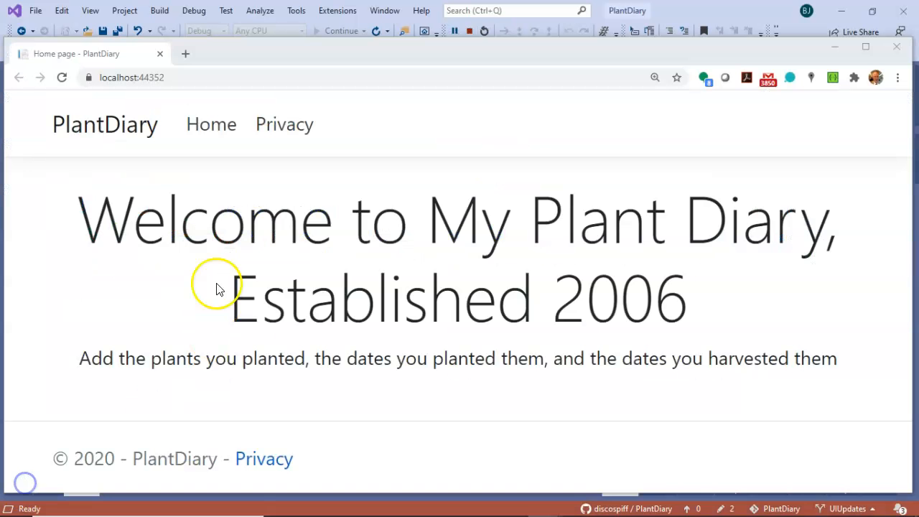
mouse_move(419, 228)
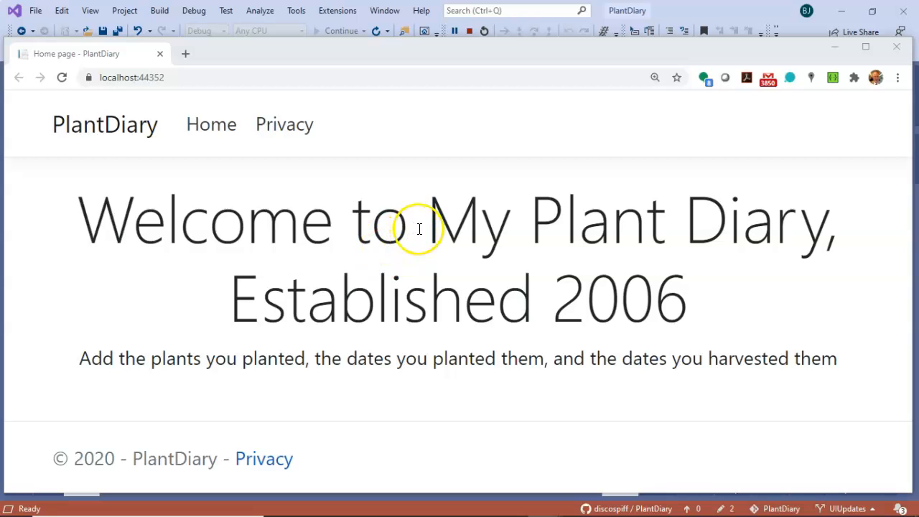
mouse_move(549, 302)
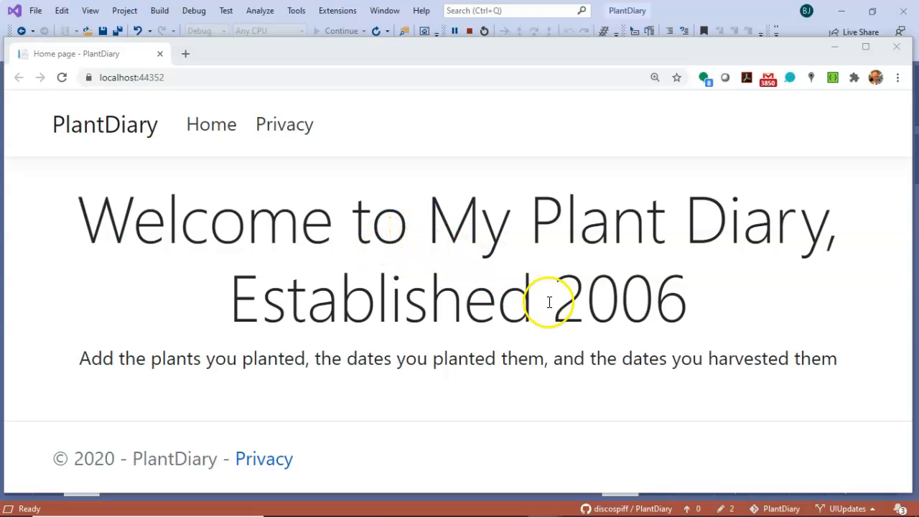
mouse_move(451, 72)
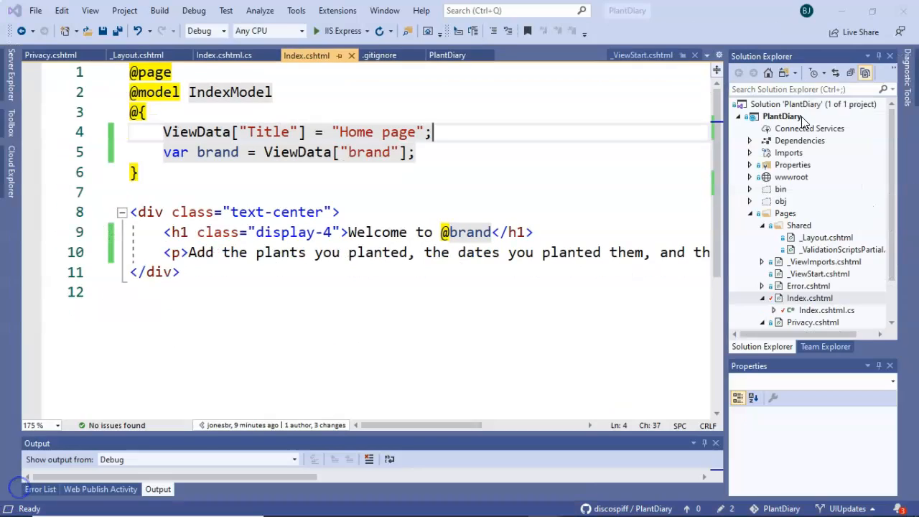
Begin the commit message 'Create a dynbamic' in Team Explorer Changes.
right_click(782, 116)
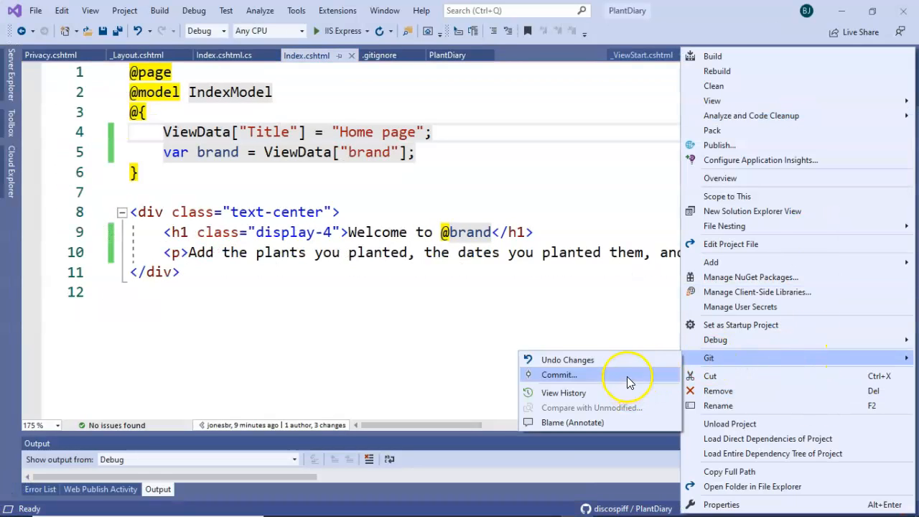
click(559, 373)
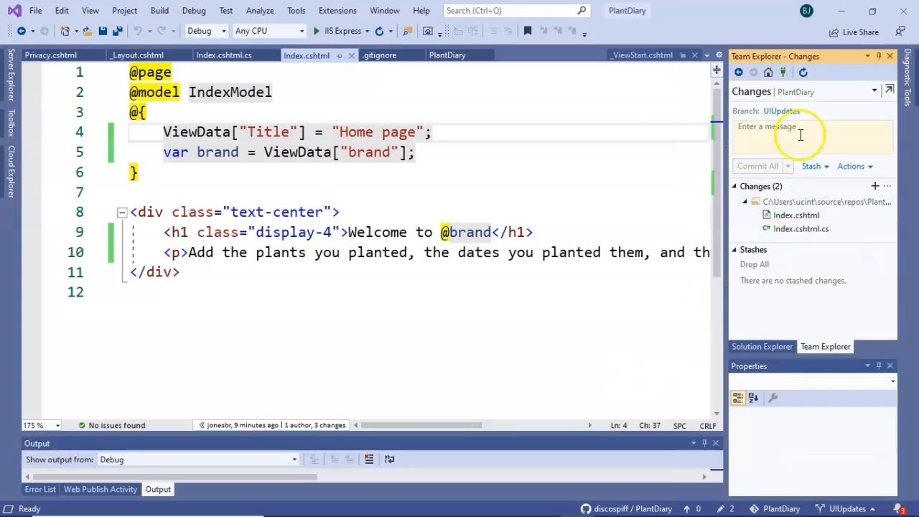
text(Create a)
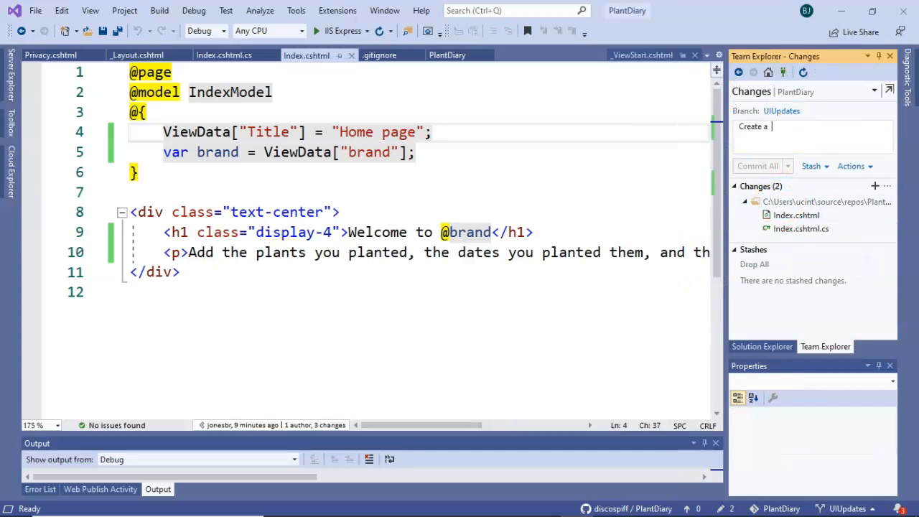
text(dynbamic)
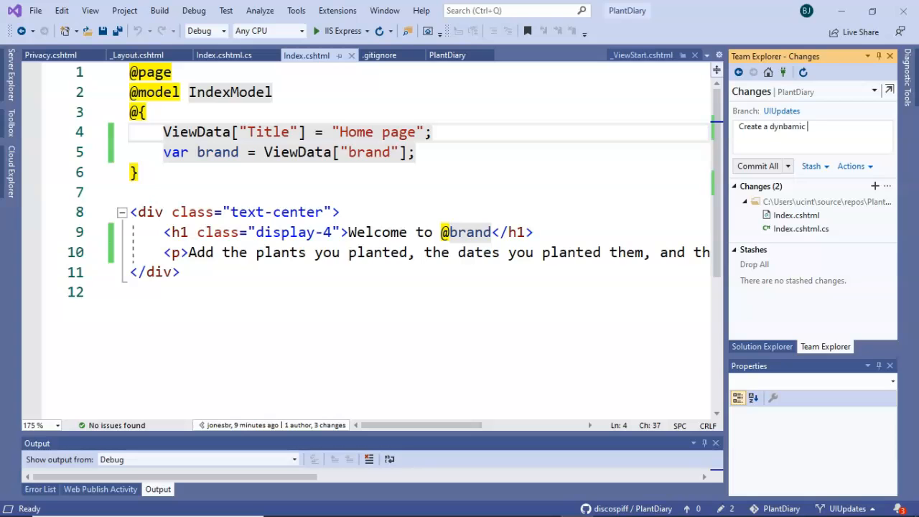
click(224, 54)
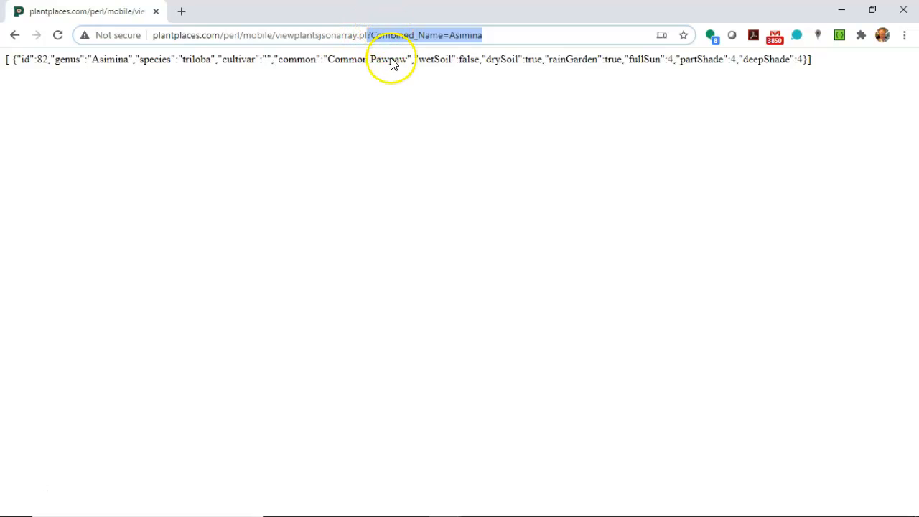
Navigate Chrome toward the course assignment page describing the query-parameter exercise.
text(uc.instructure.com/courses/1408922/assignments/17361562)
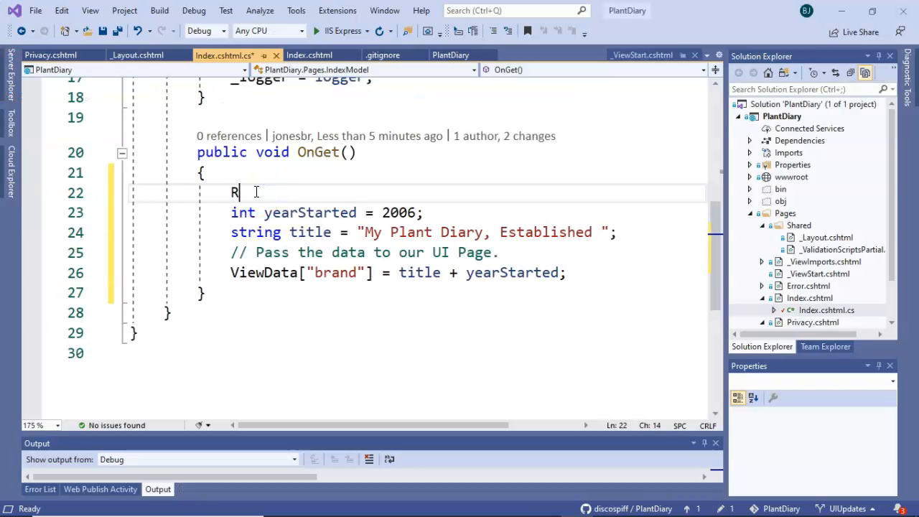
Make OnGet's first line string brandName = Request.Query["BrandName"]; and start a new line.
text(equest.Query)
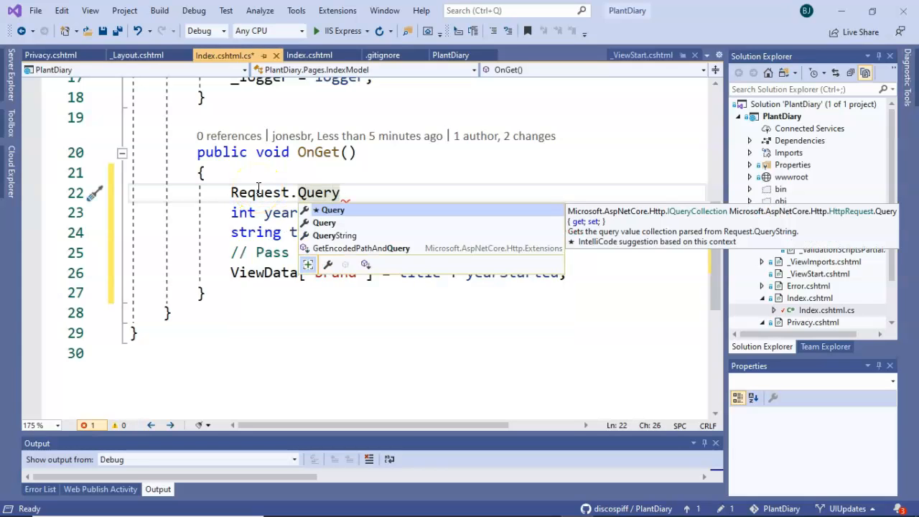
text([])
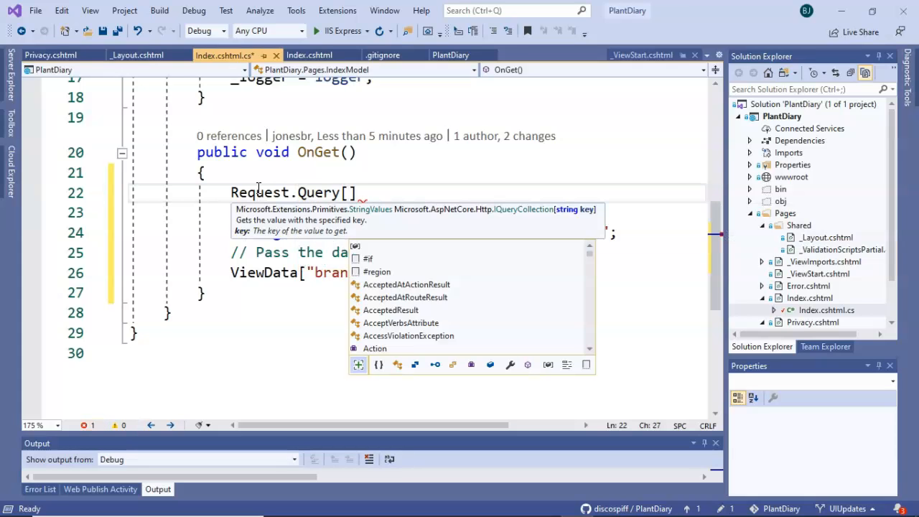
key(Escape)
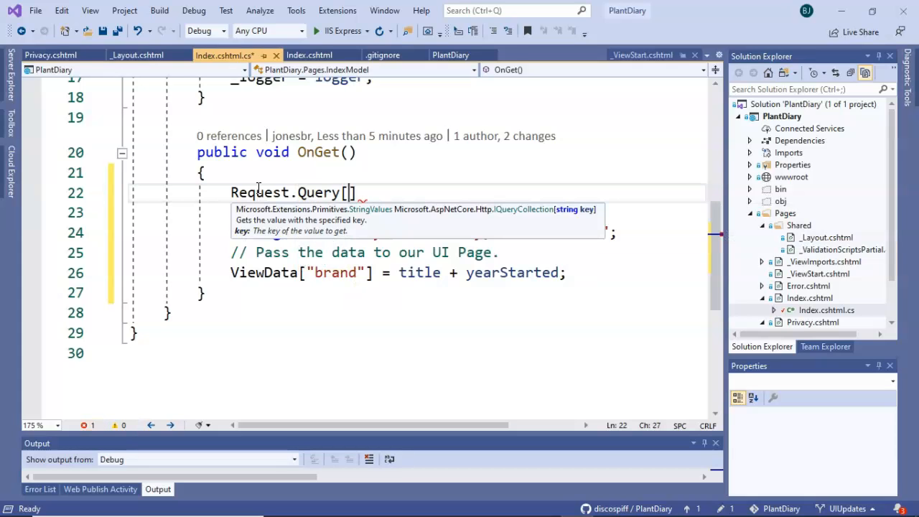
text("")
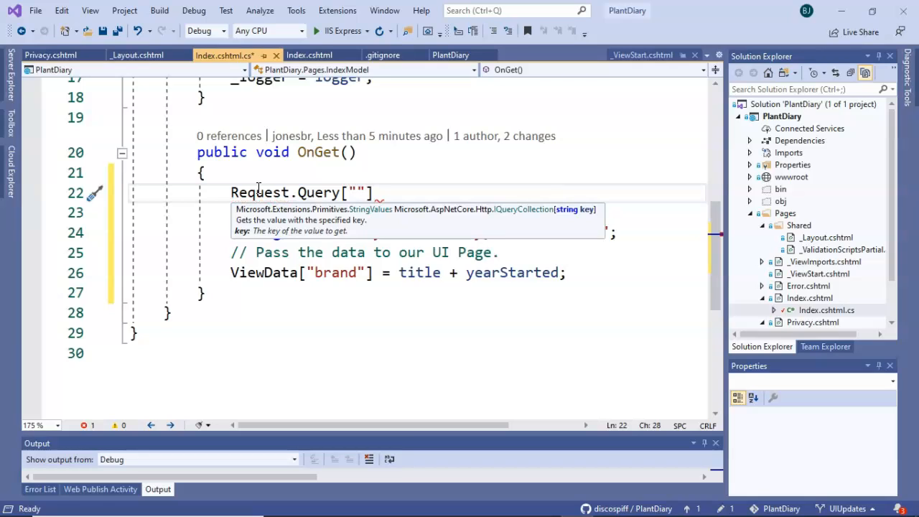
text(BrandName)
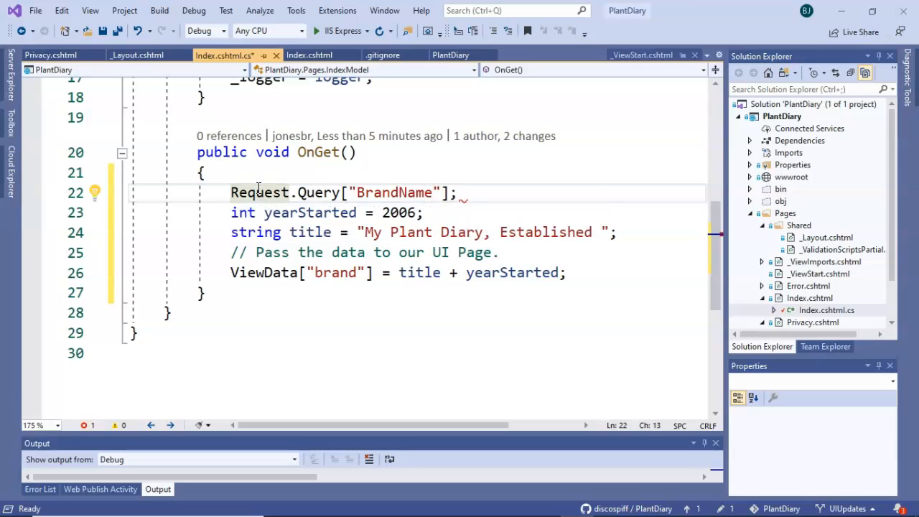
text(String brandName =)
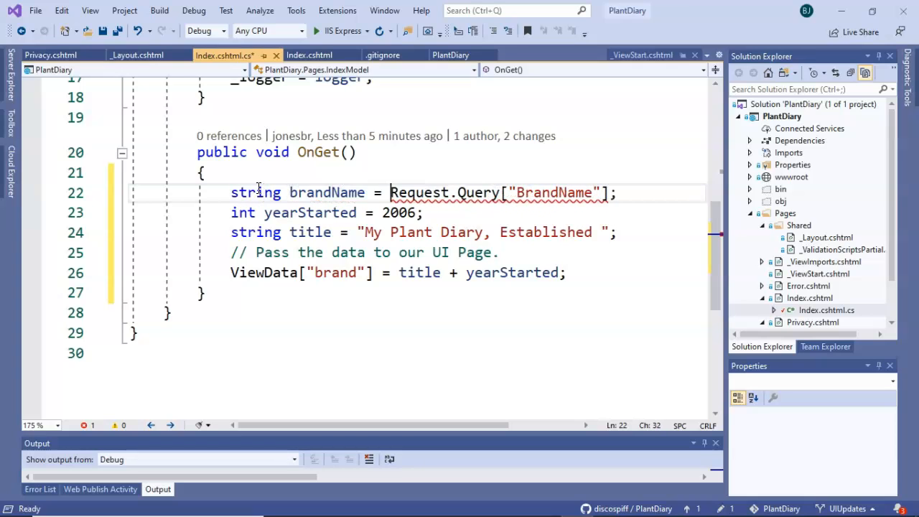
key(enter)
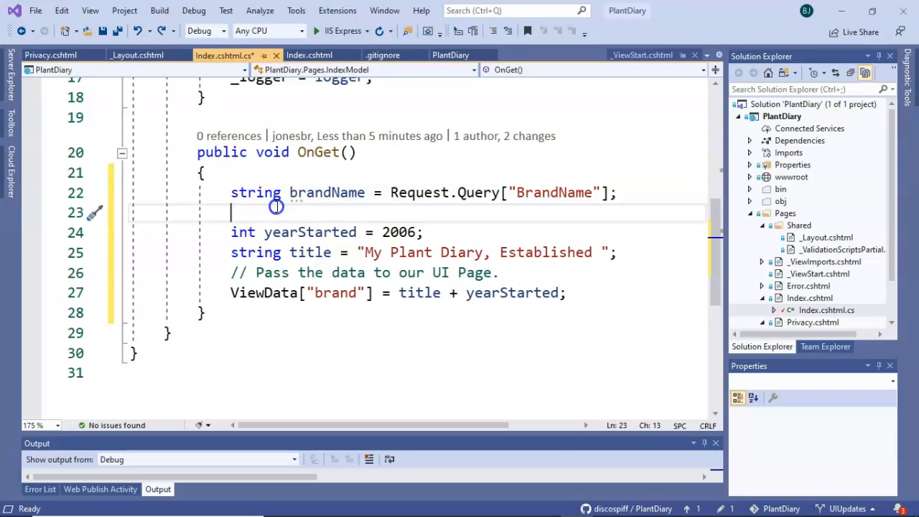
Add the condition if (brandName == null || brandName.Length == 0) with its opening brace.
text(if()
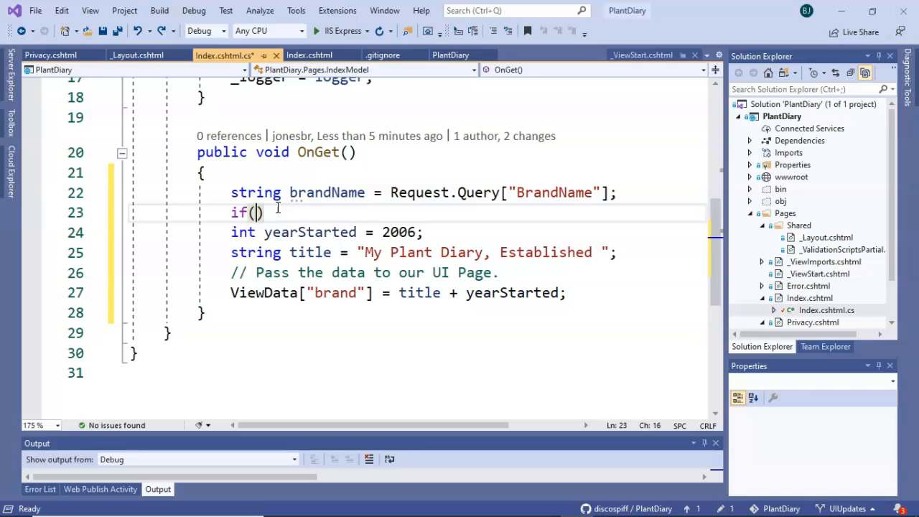
text(b)
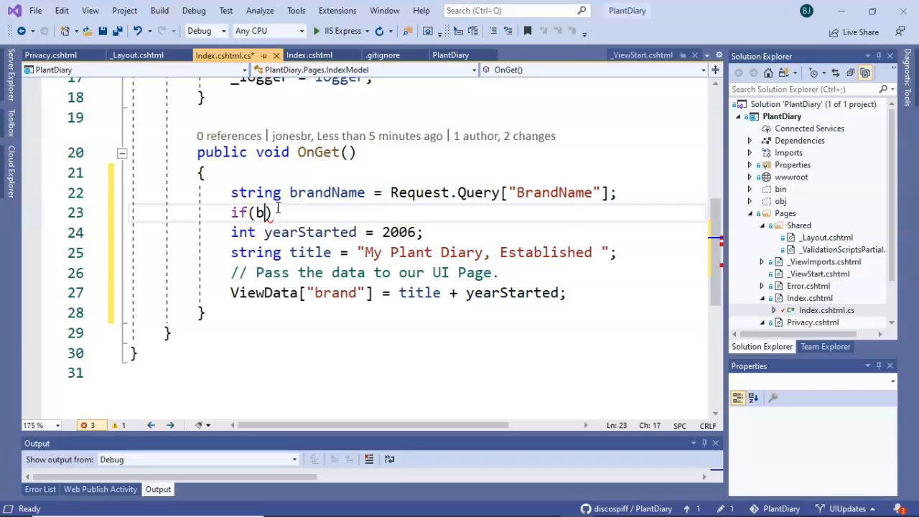
text(randName ==)
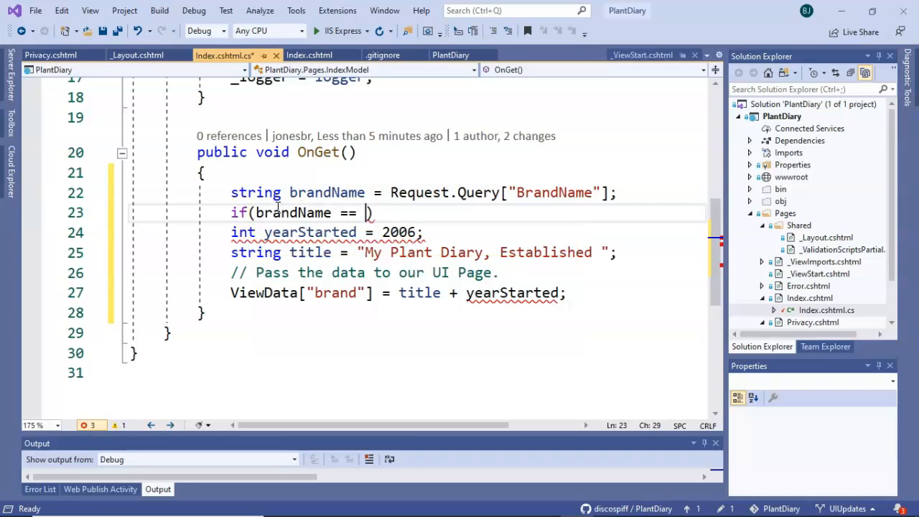
text(null)
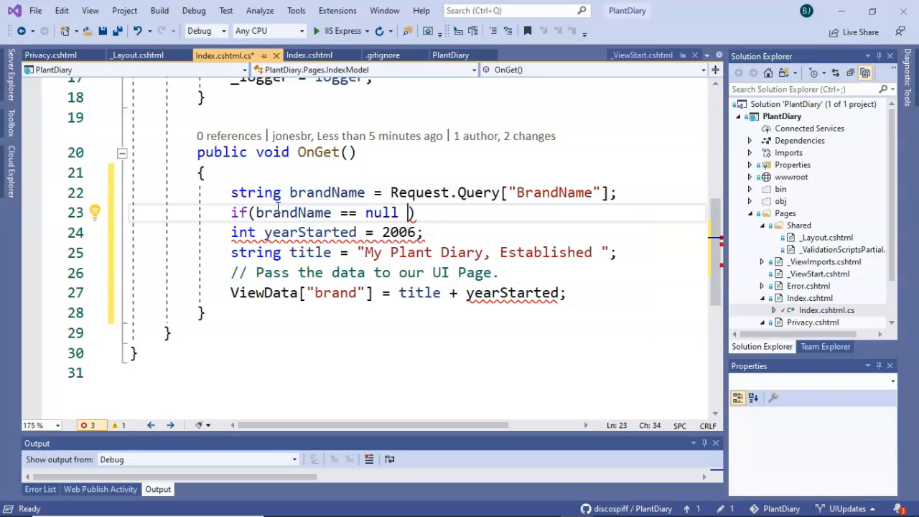
text(|| brandName.Length)
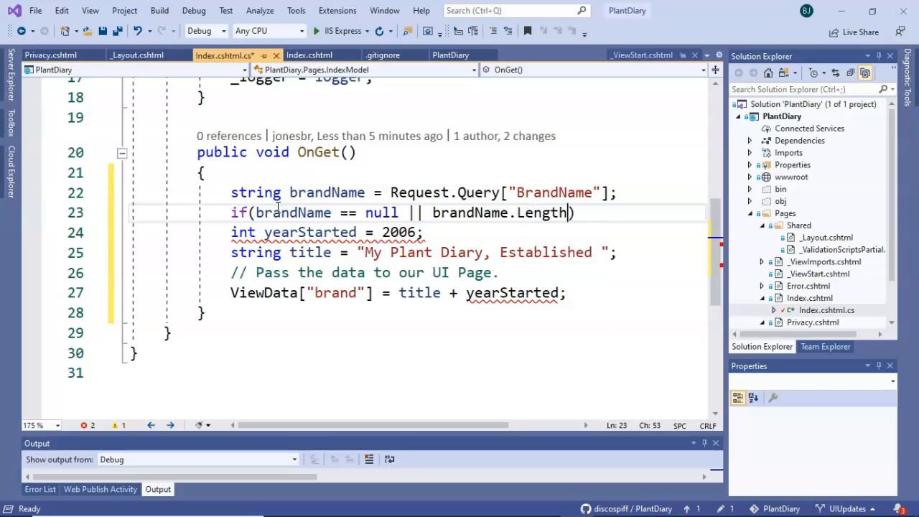
text(==0))
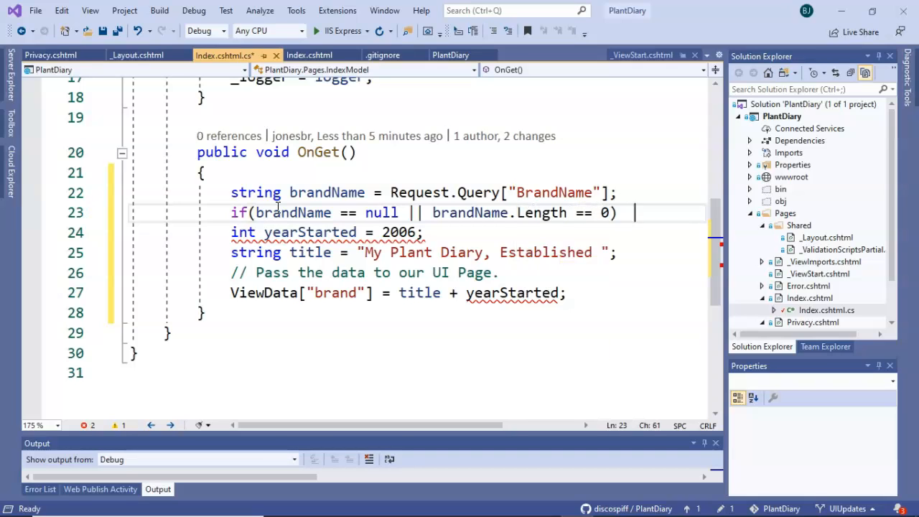
text({)
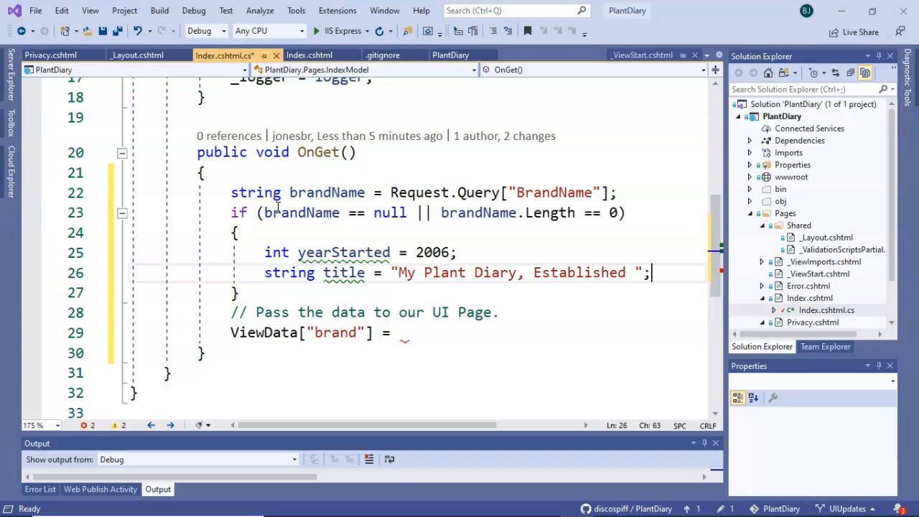
Inside the block, assign brandName = title + yearStarted; with a comment about assigning a default value.
text(title + yearStarted;)
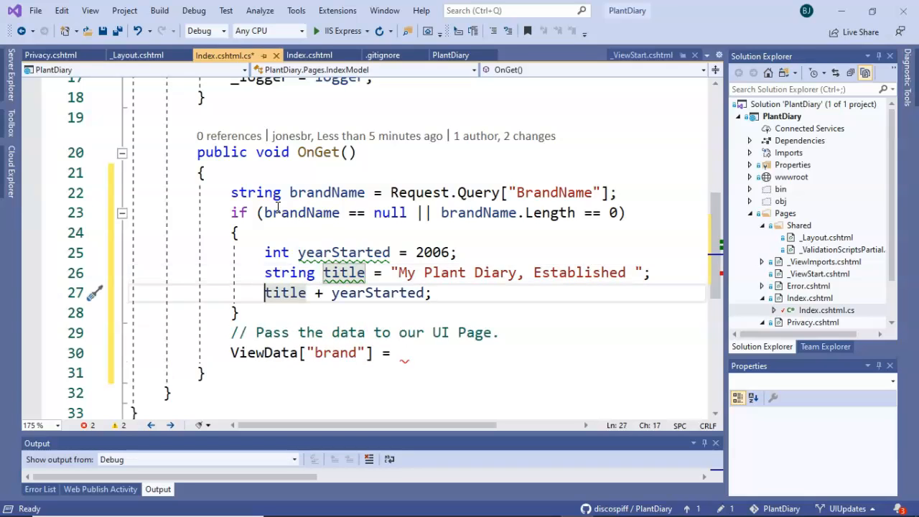
text(brandName =)
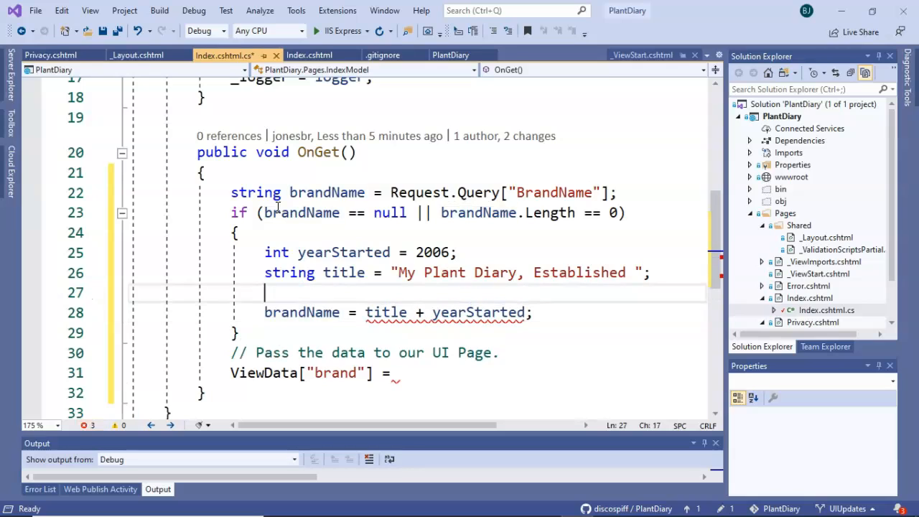
text(// ass)
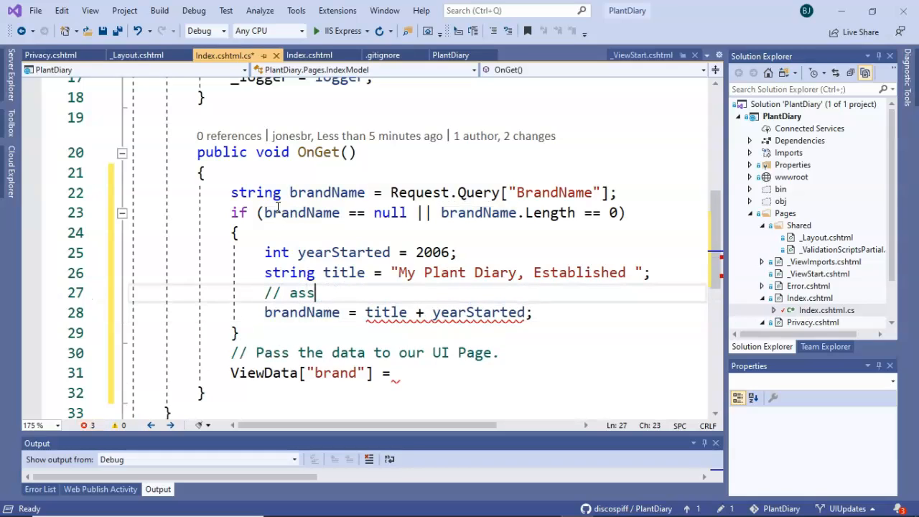
text(igning a default value to Brand Name if not pop)
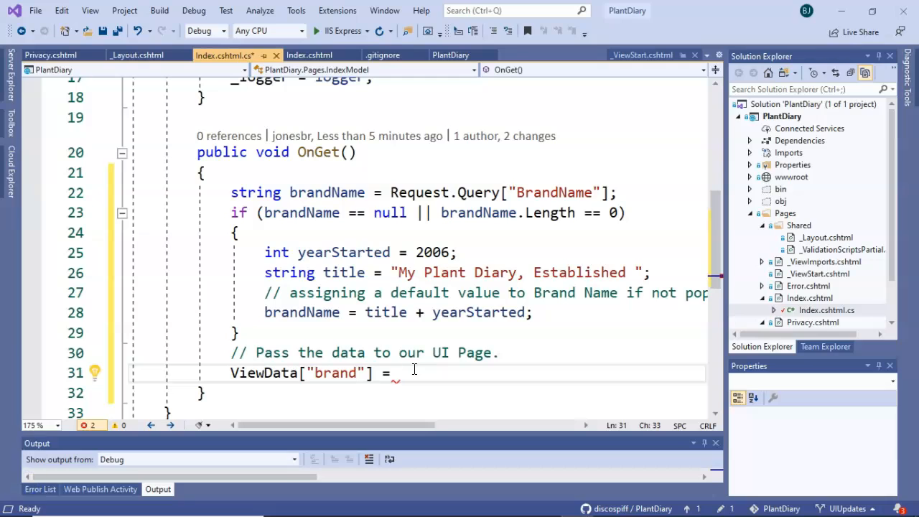
Set ViewData["brand"] to brandName and launch the PlantDiary site in debug mode.
text(brandName;)
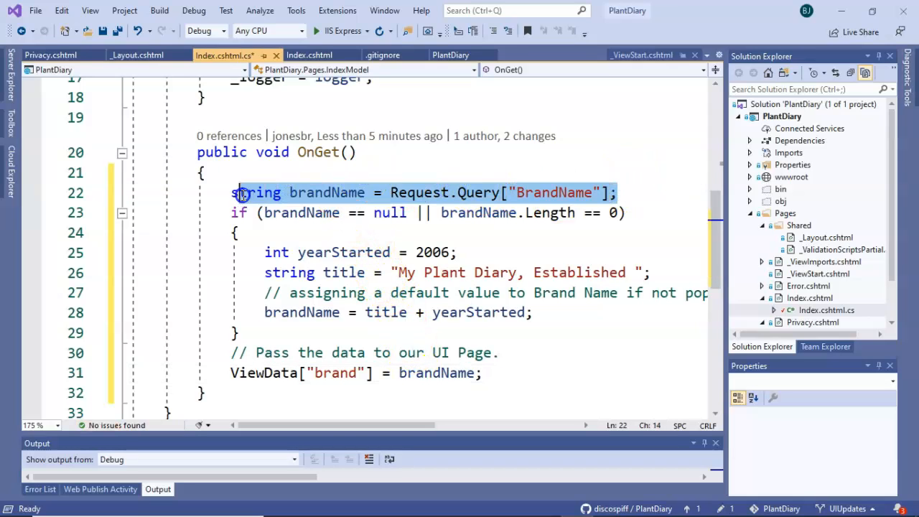
drag(242, 193, 249, 333)
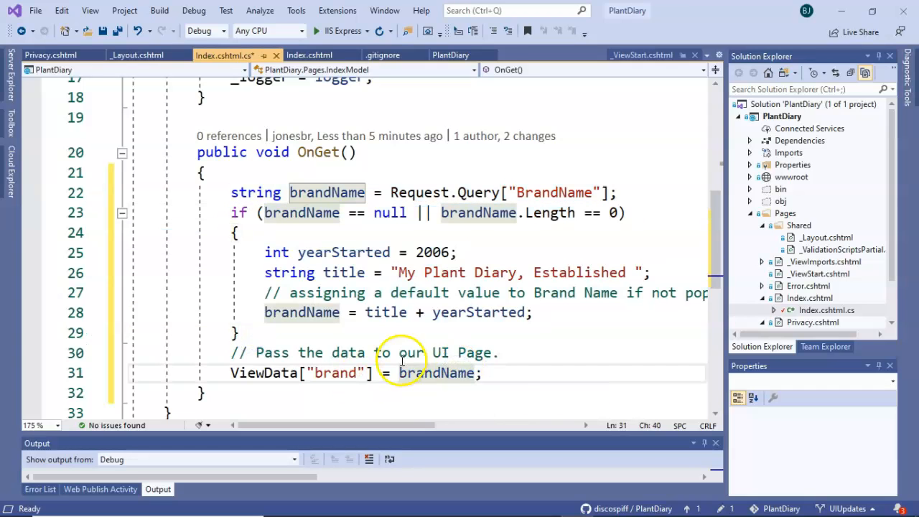
mouse_move(333, 374)
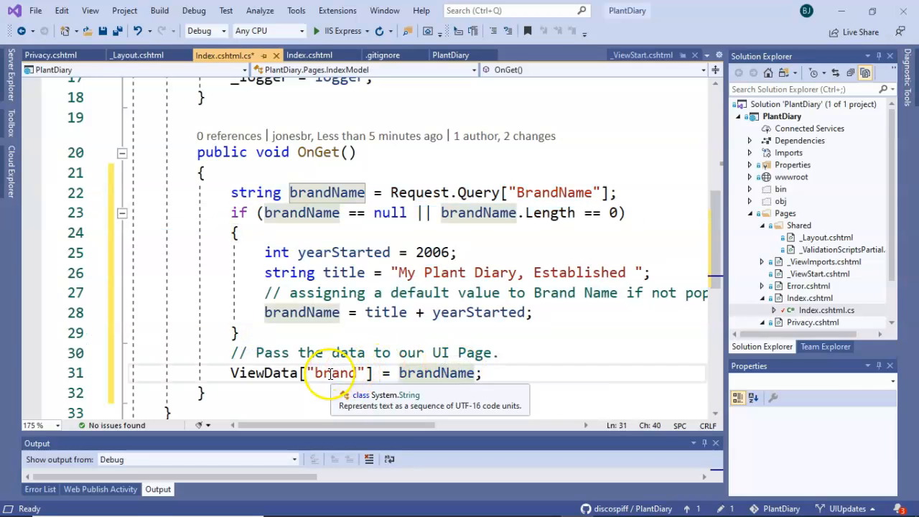
mouse_move(328, 192)
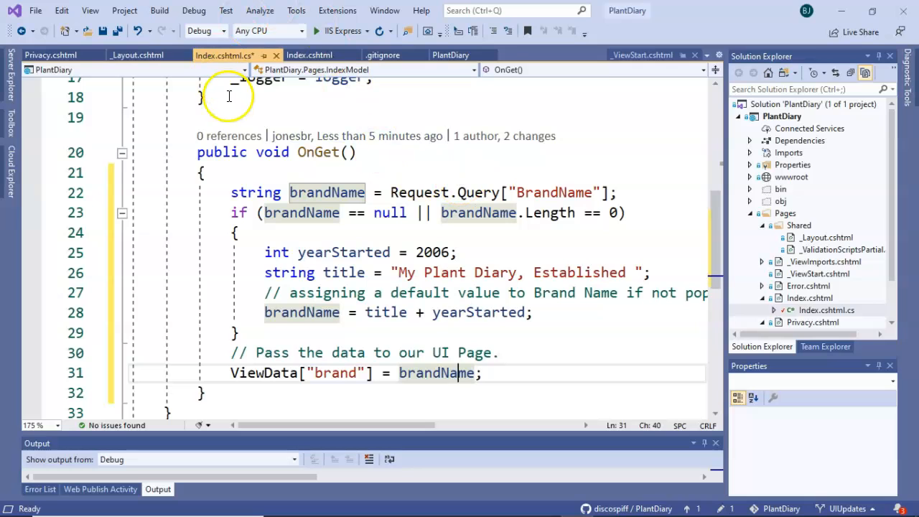
click(316, 30)
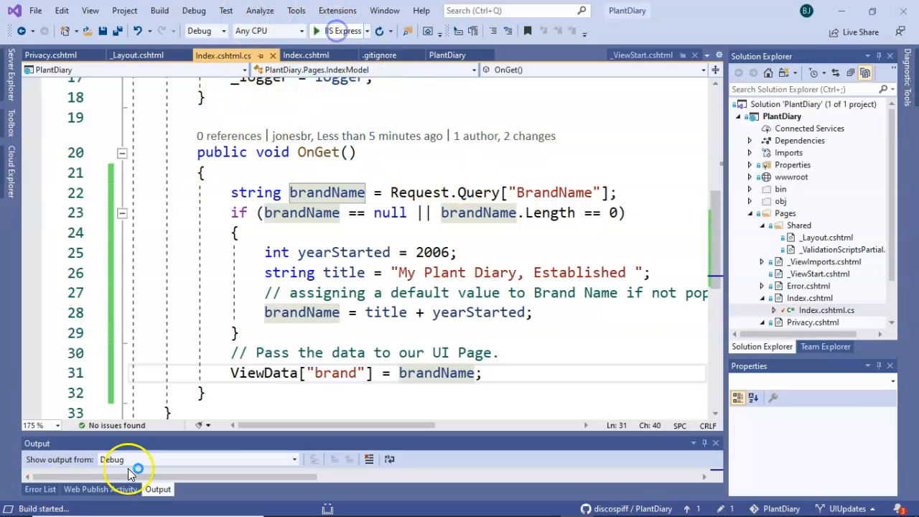
Load the localhost home page with ?BrandName=Checkers+Wonderful+Plants appended to its address.
click(316, 31)
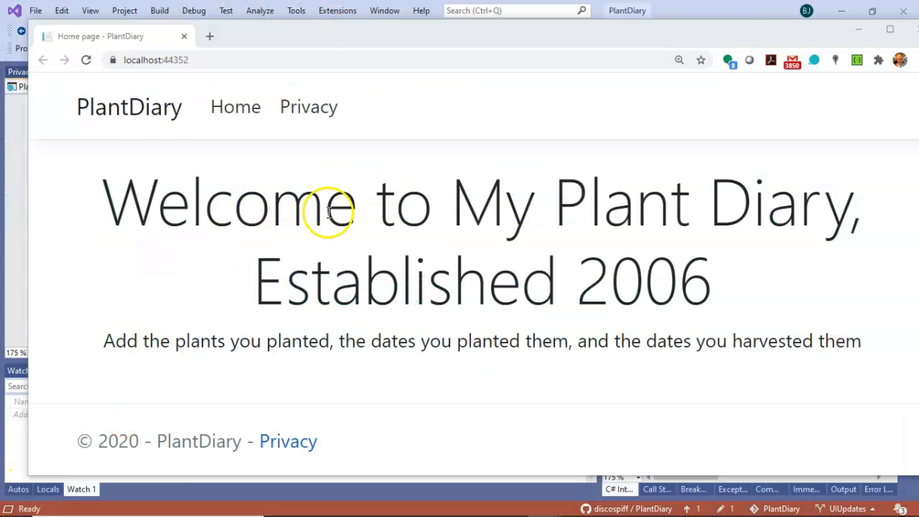
mouse_move(309, 110)
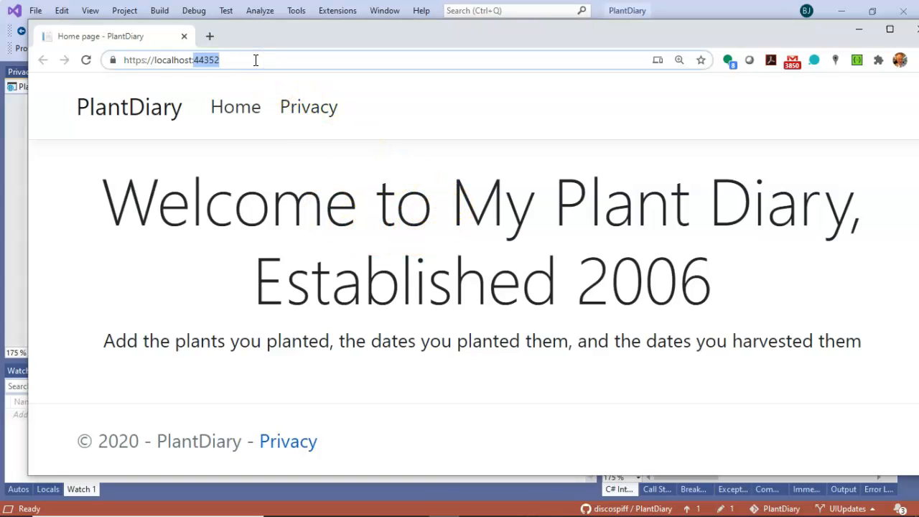
text(?Brand)
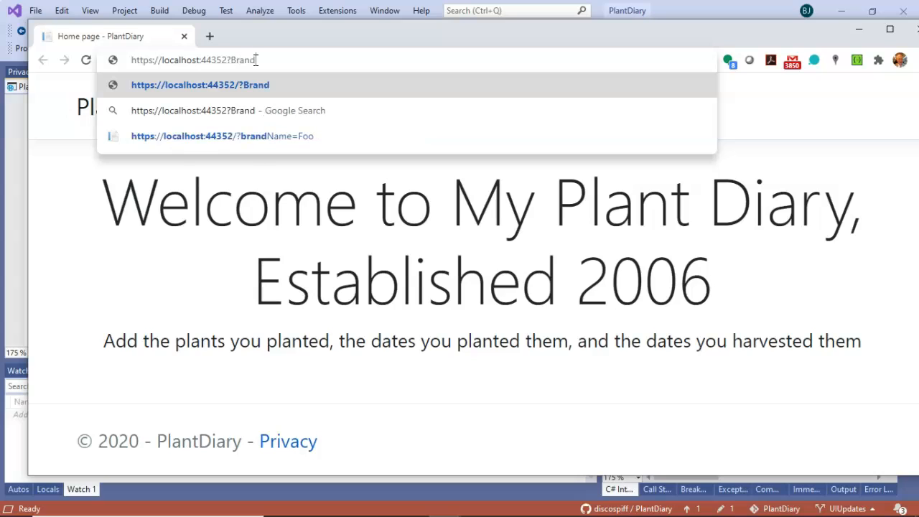
text(Name=)
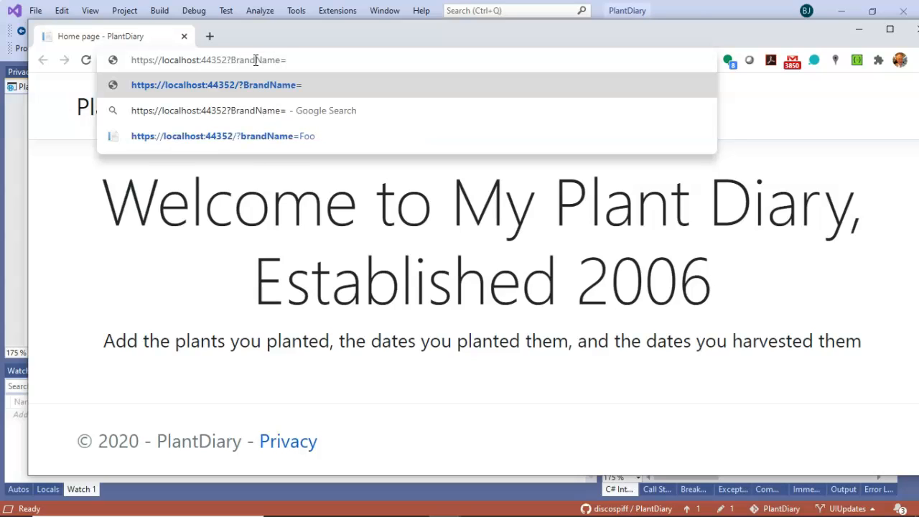
text(CheckersWonderfulPlants)
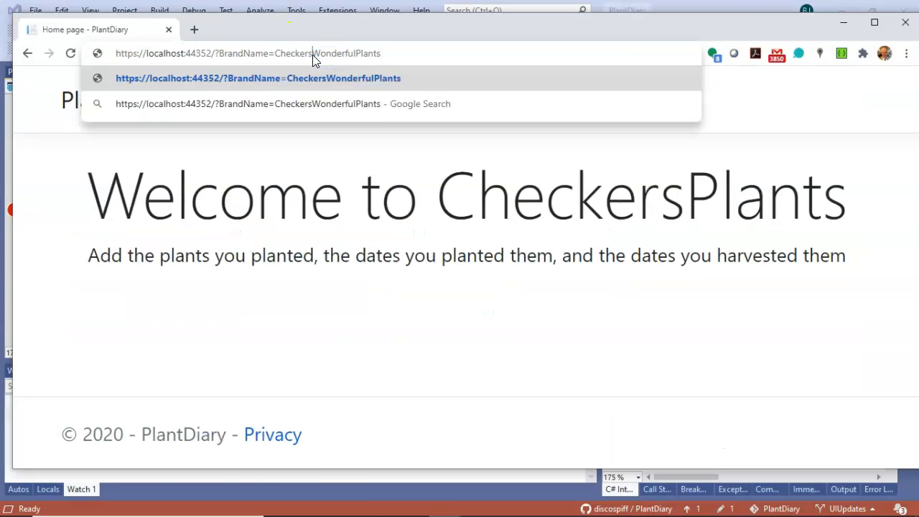
text(+)
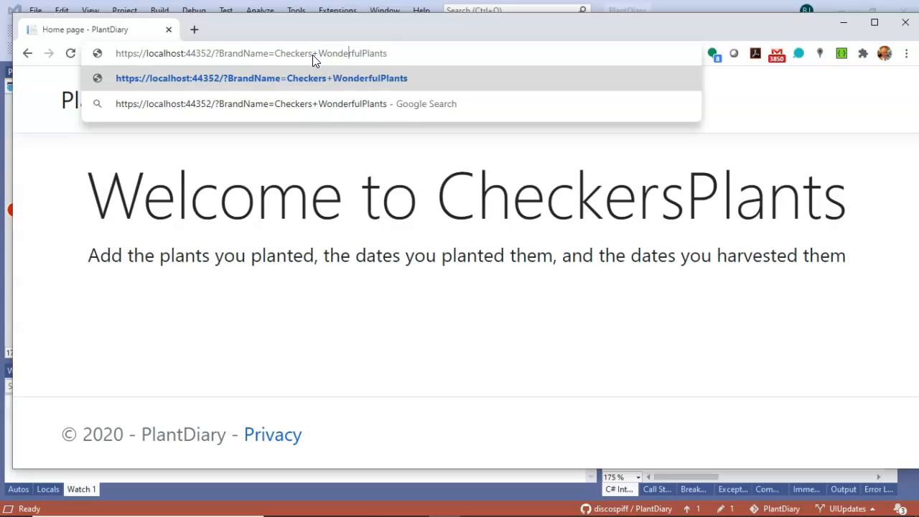
text(+)
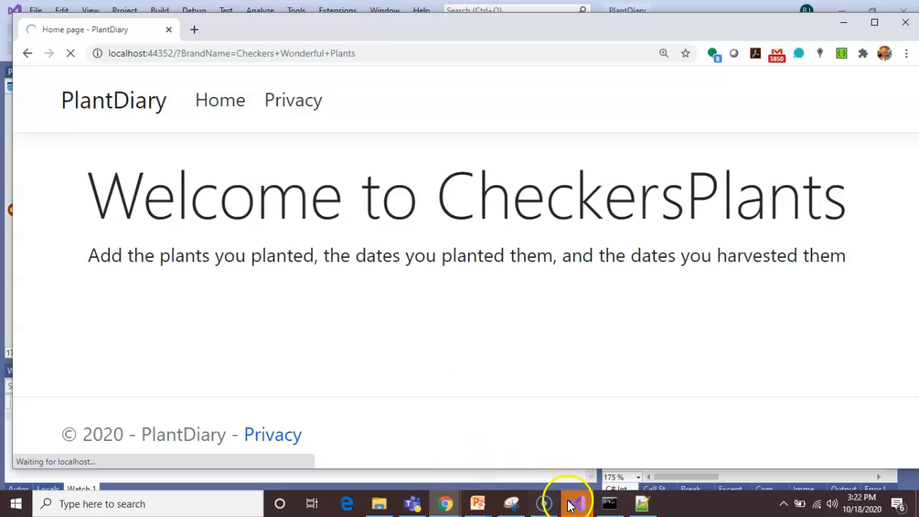
Step through OnGet at the breakpoint for the Checkers Wonderful Plants request.
click(573, 503)
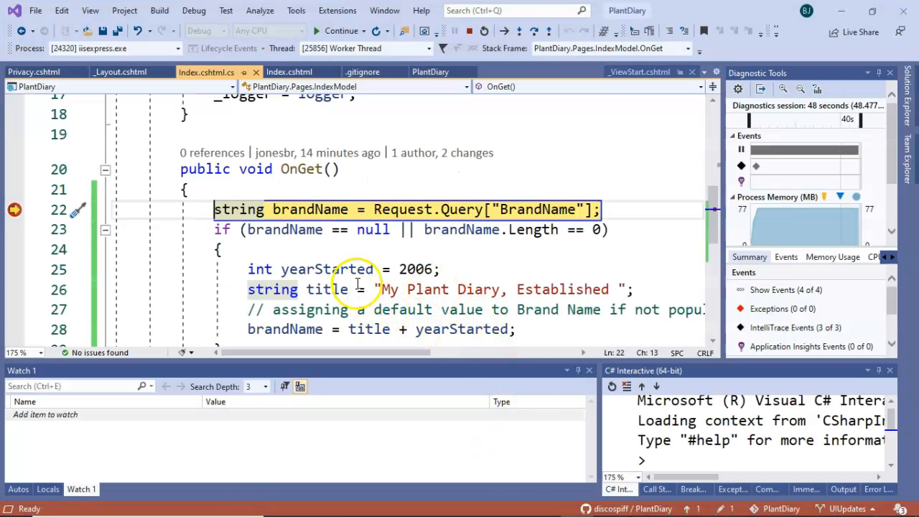
mouse_move(348, 195)
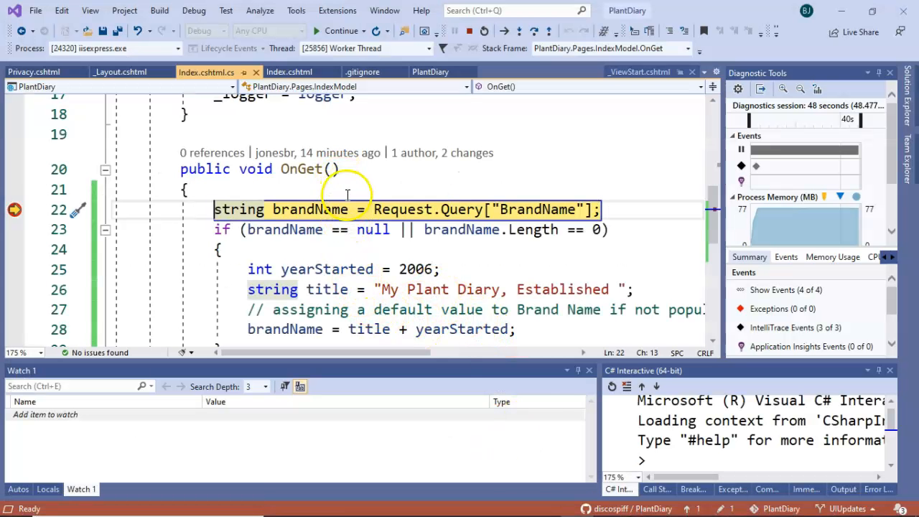
mouse_move(327, 194)
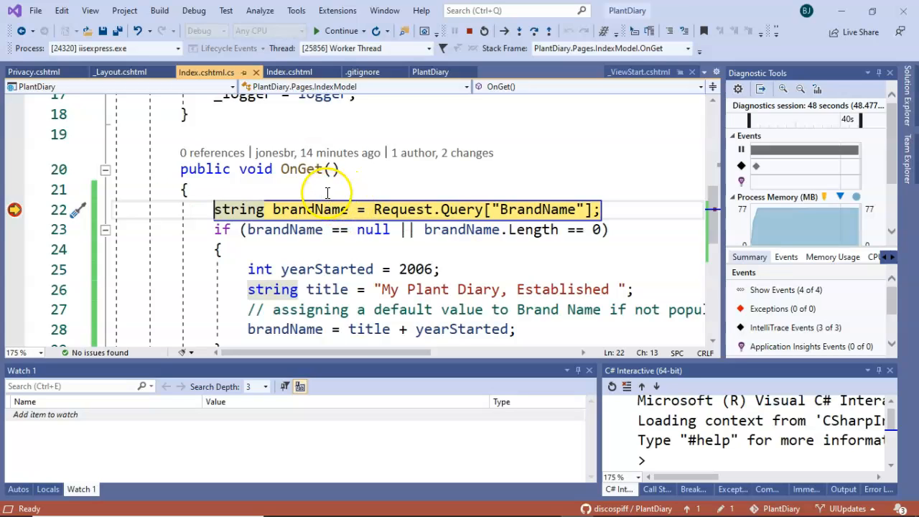
mouse_move(310, 209)
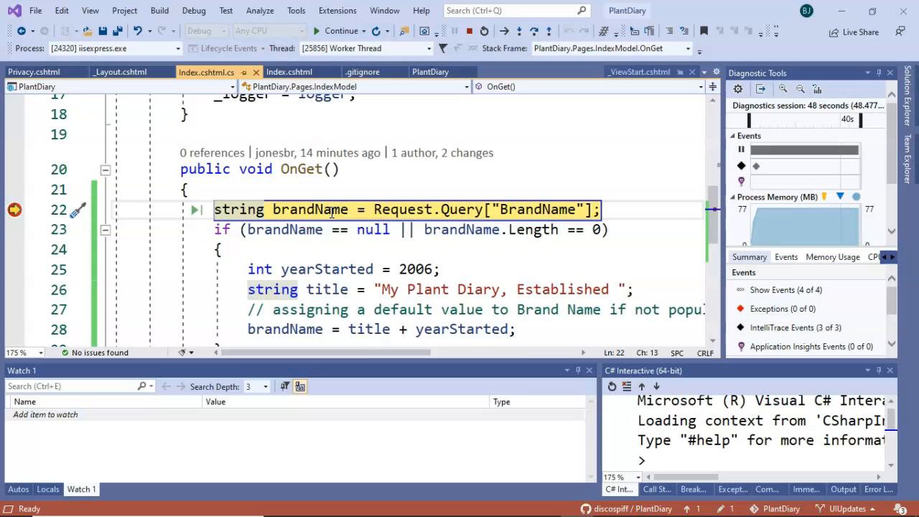
key(F10)
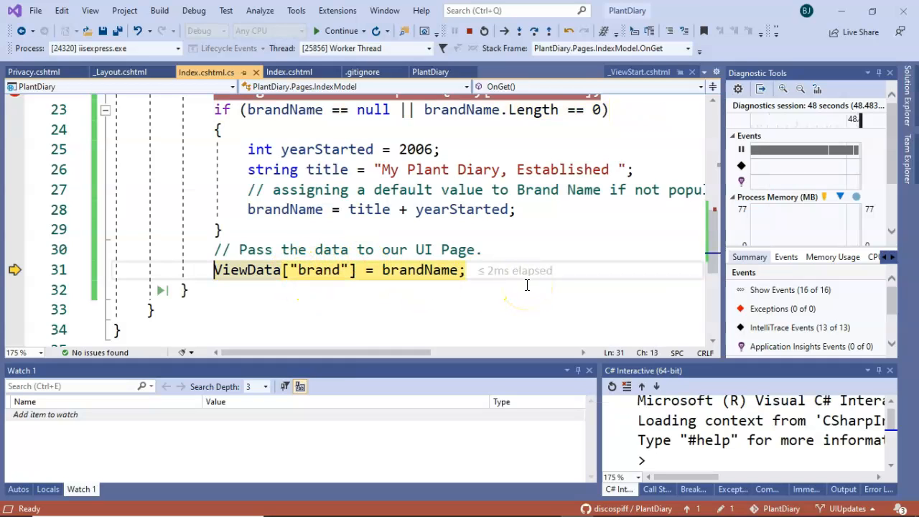
mouse_move(502, 293)
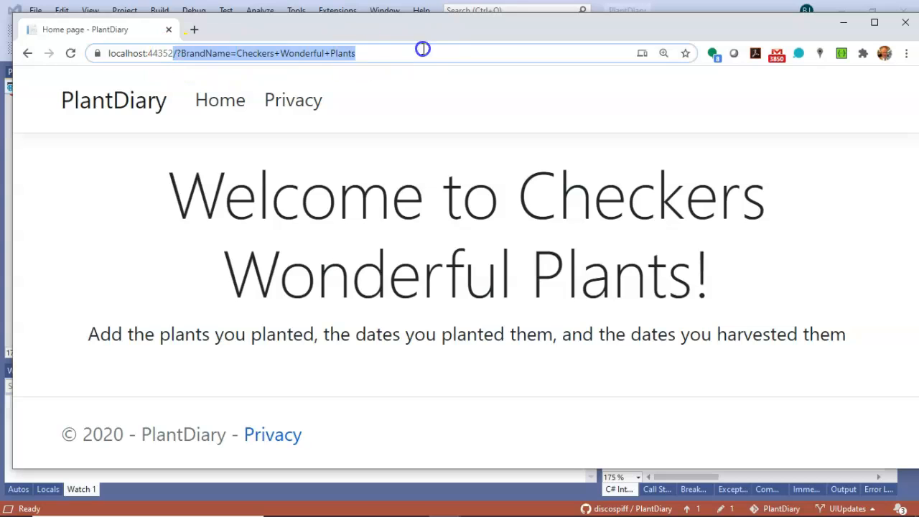
text(https://localhost:44352)
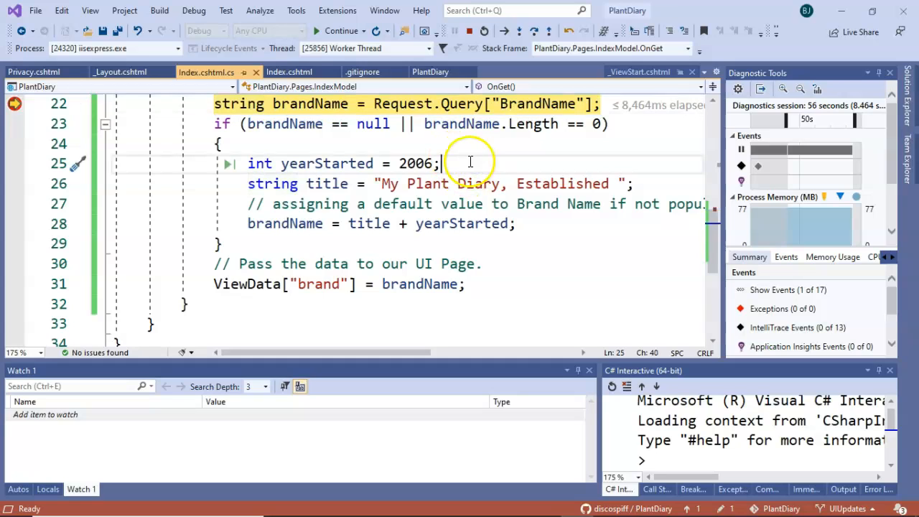
key(F10)
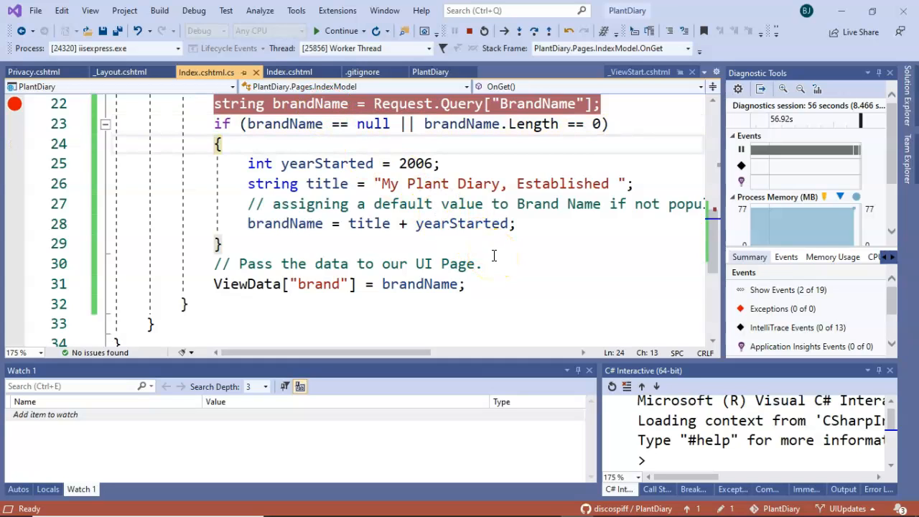
key(F10)
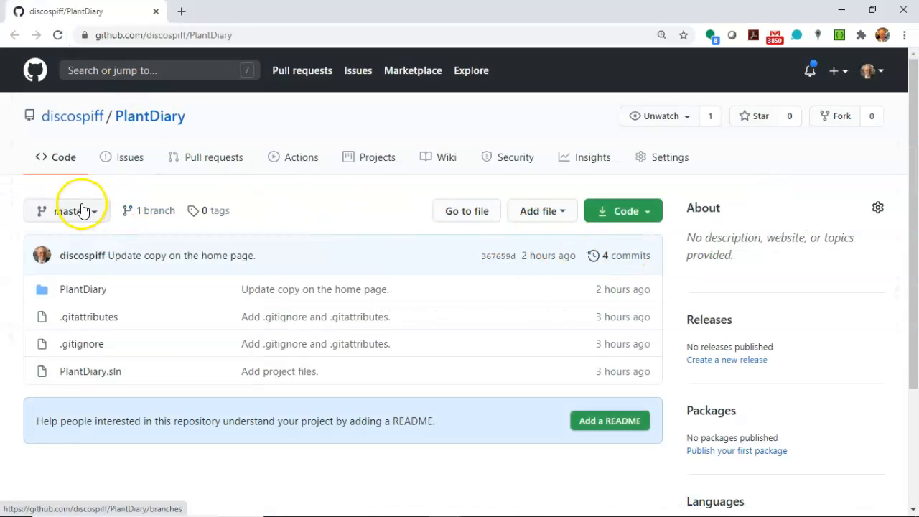
Show the repository's branch list after committing the brand-name change on UIUpdates.
click(66, 210)
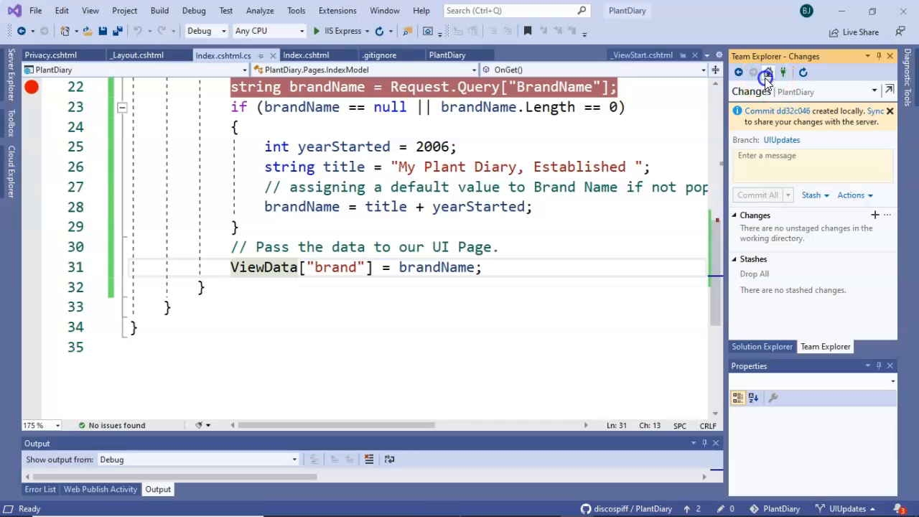
Push the two outgoing UIUpdates commits to GitHub from Team Explorer's Sync page.
click(769, 72)
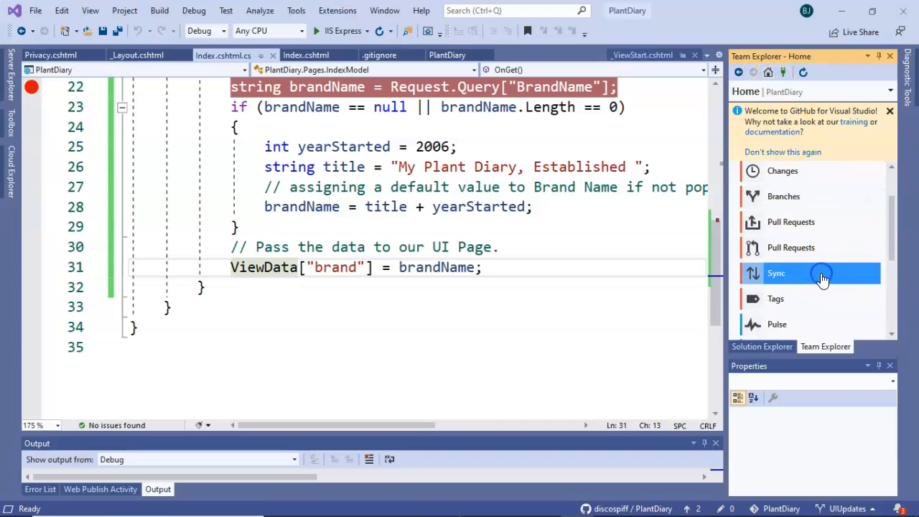
click(776, 273)
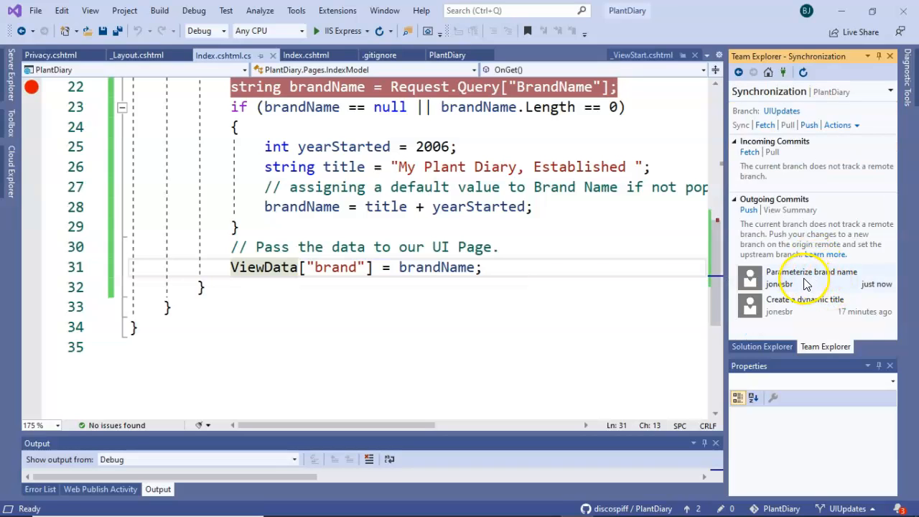
mouse_move(804, 304)
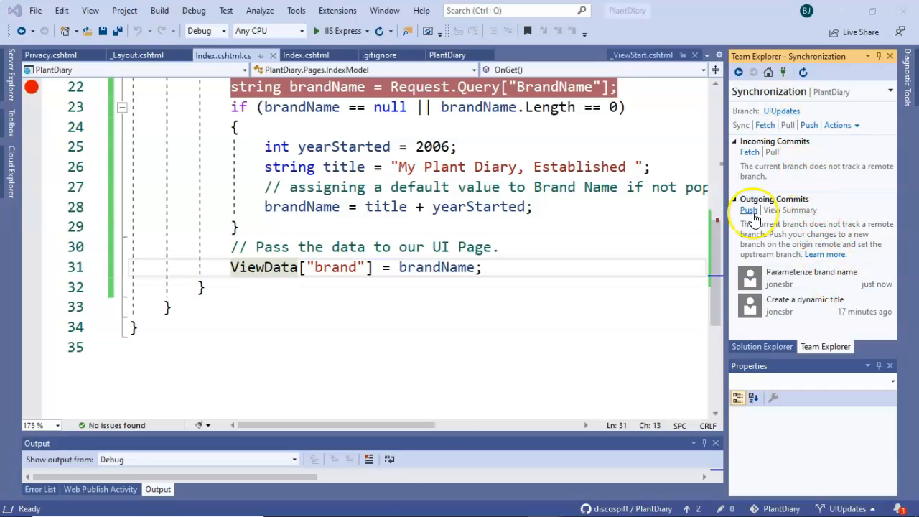
click(749, 209)
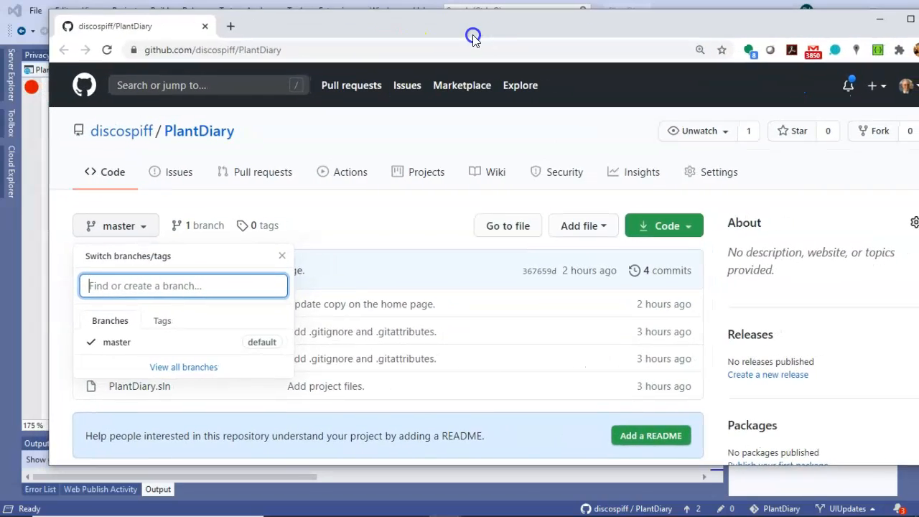
mouse_move(94, 69)
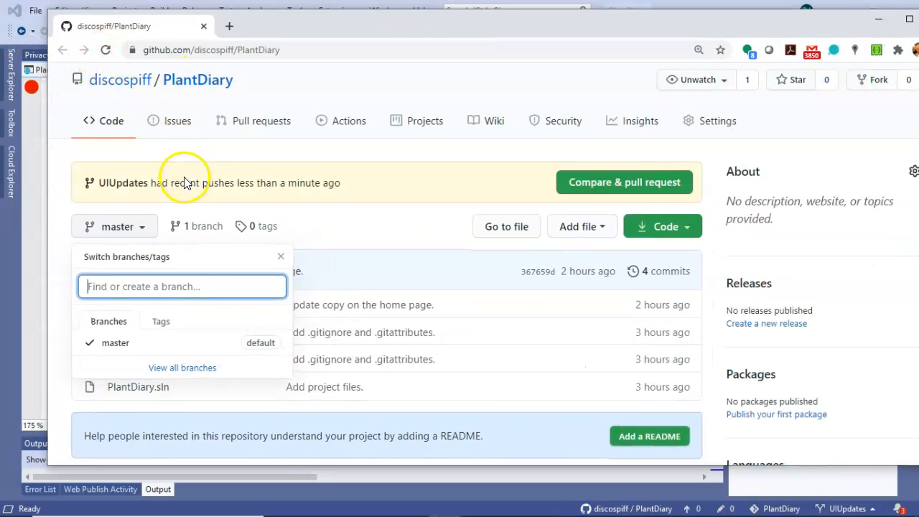
mouse_move(184, 180)
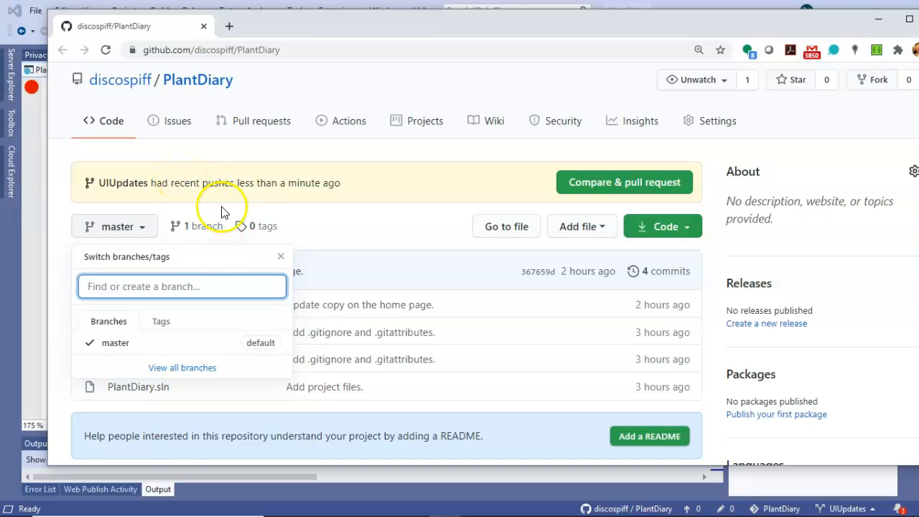
mouse_move(227, 212)
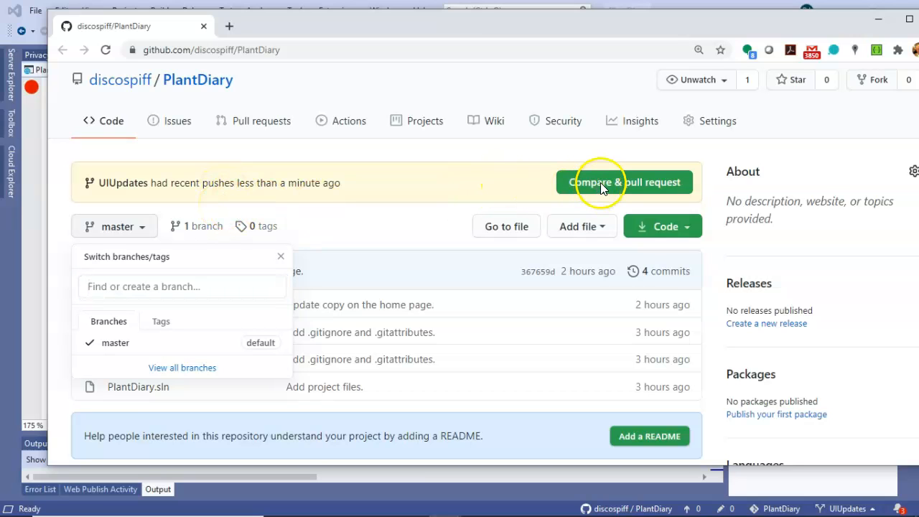
Open the Compare & pull request comparison for UIUpdates in a new GitHub tab.
right_click(366, 72)
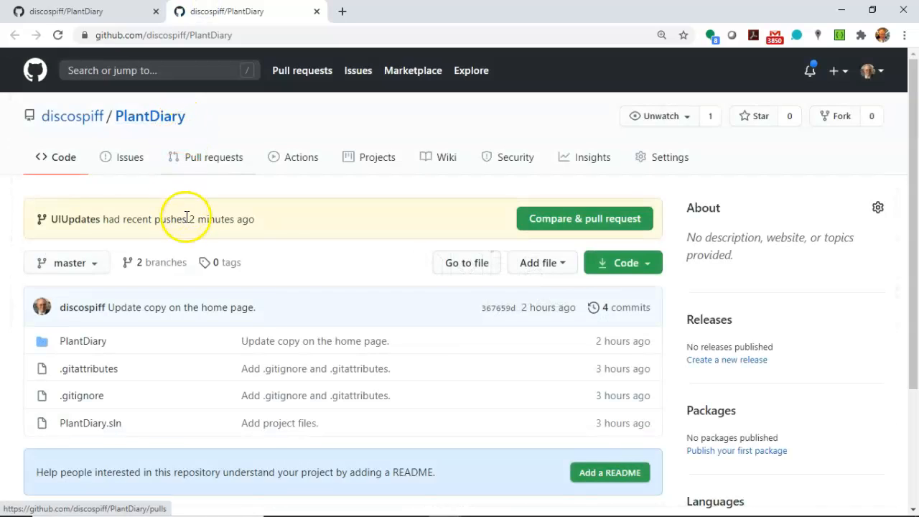
mouse_move(569, 333)
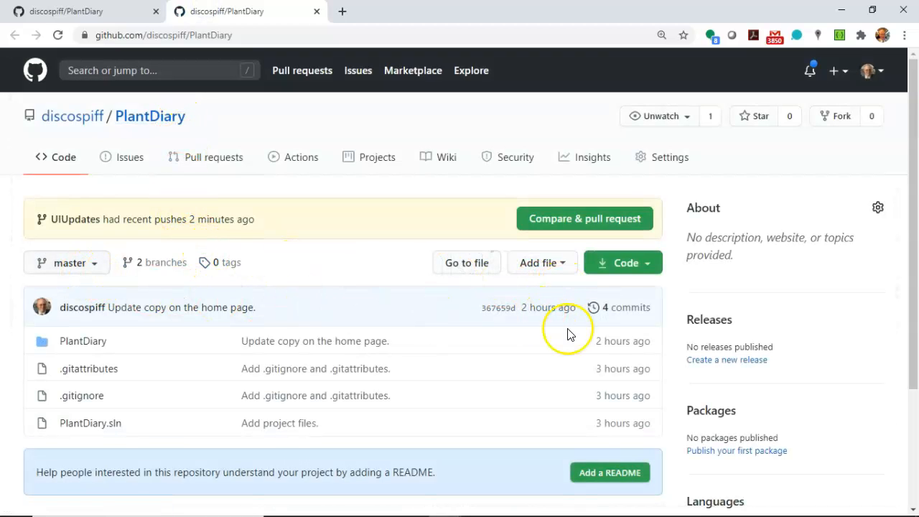
Show the UIUpdates branch's commit history, with the brand-name and dynamic-title commits above master's.
click(620, 307)
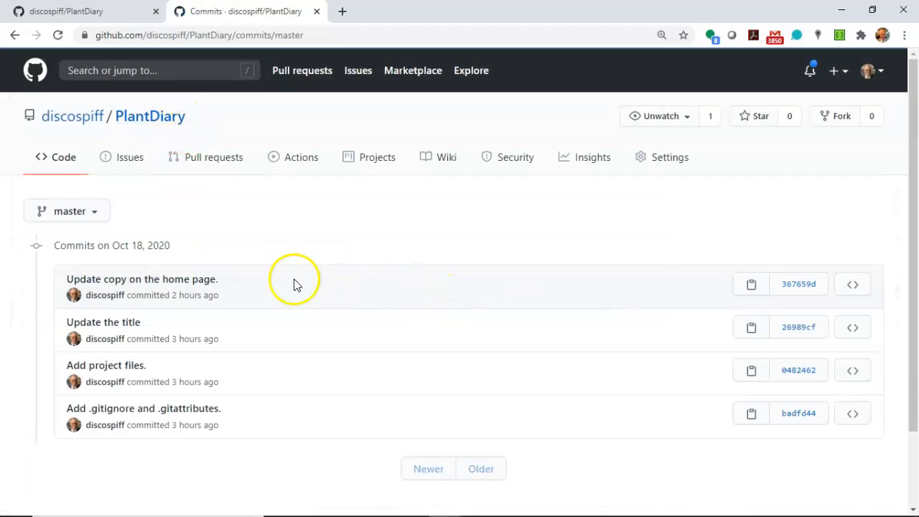
click(66, 209)
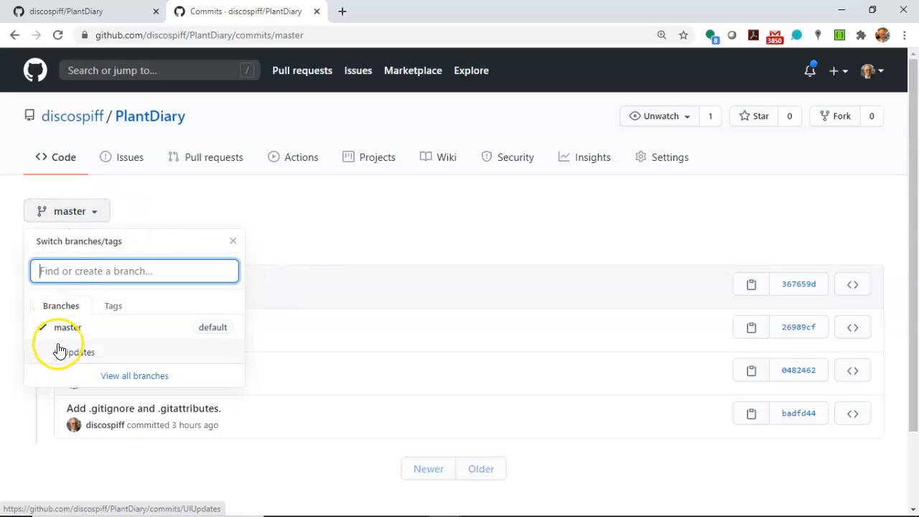
click(80, 352)
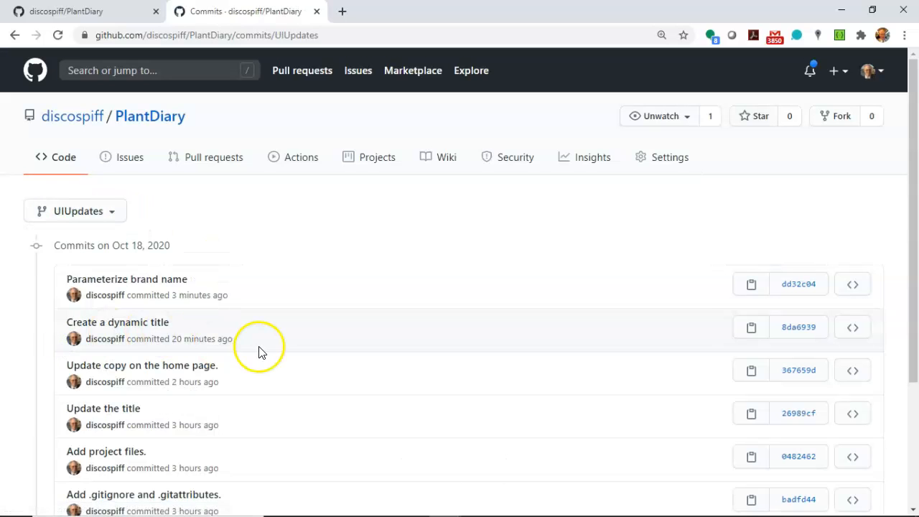
scroll(down, 3)
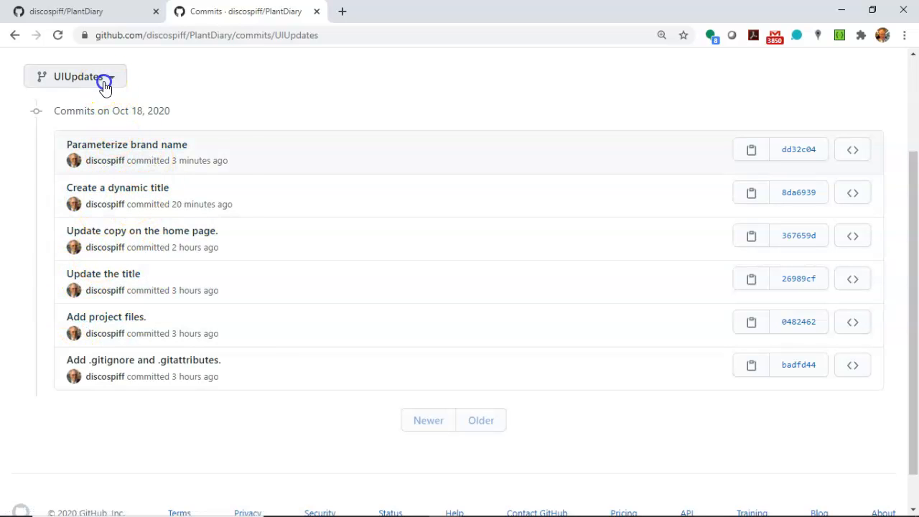
Switch the commit history back to master and return to the PlantDiary repository page.
click(74, 77)
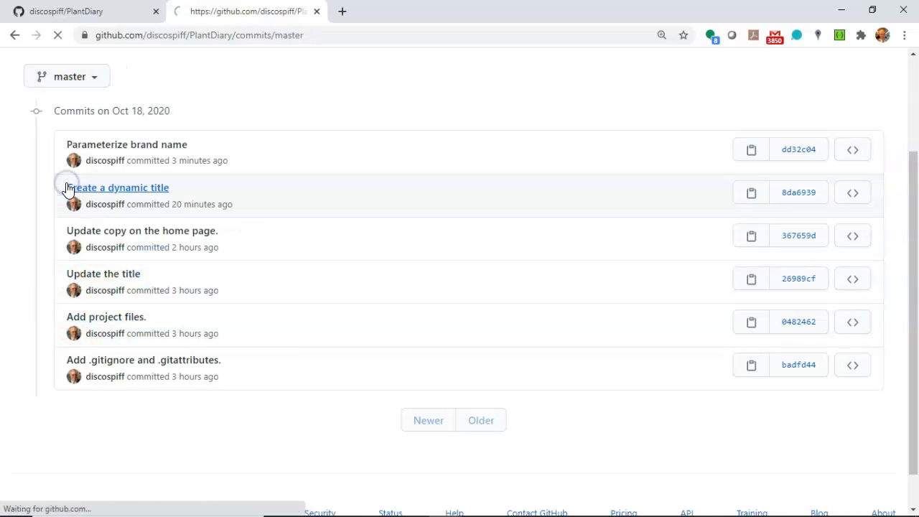
click(69, 11)
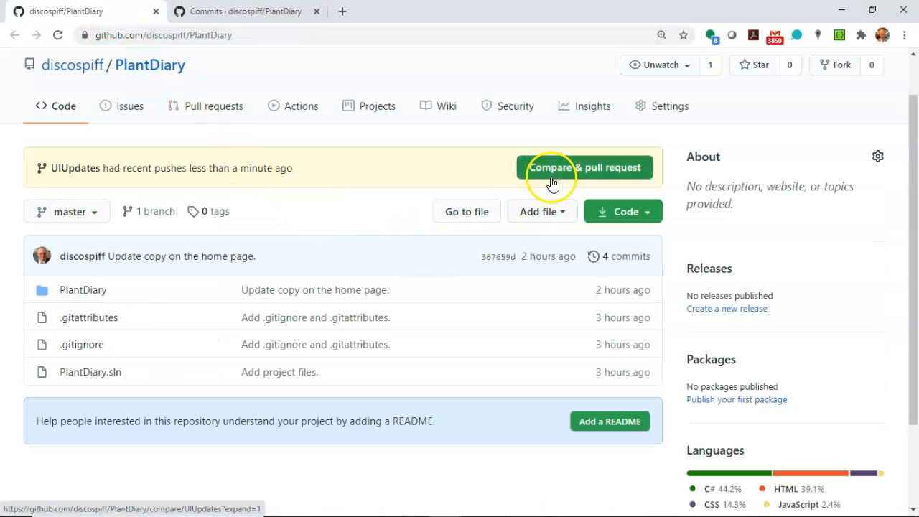
Create pull request #1 for UIUpdates into master with a brand-name update description.
click(584, 166)
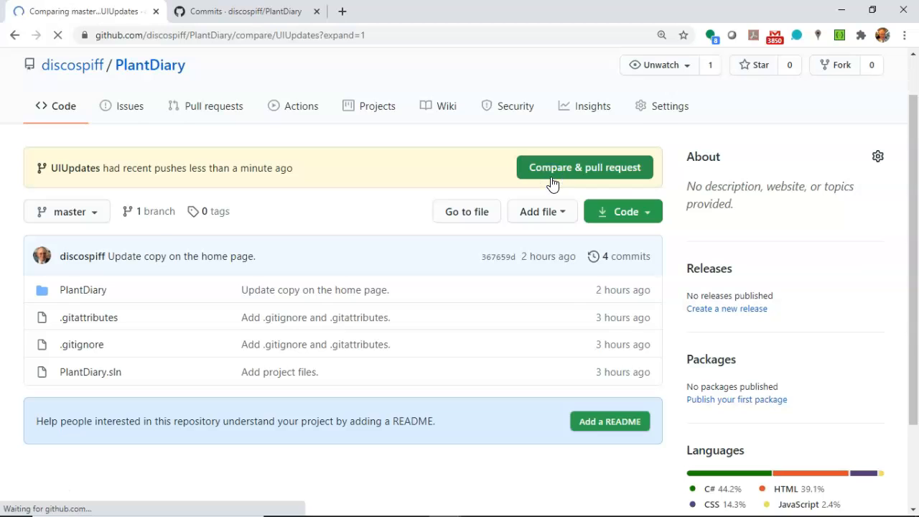
click(585, 167)
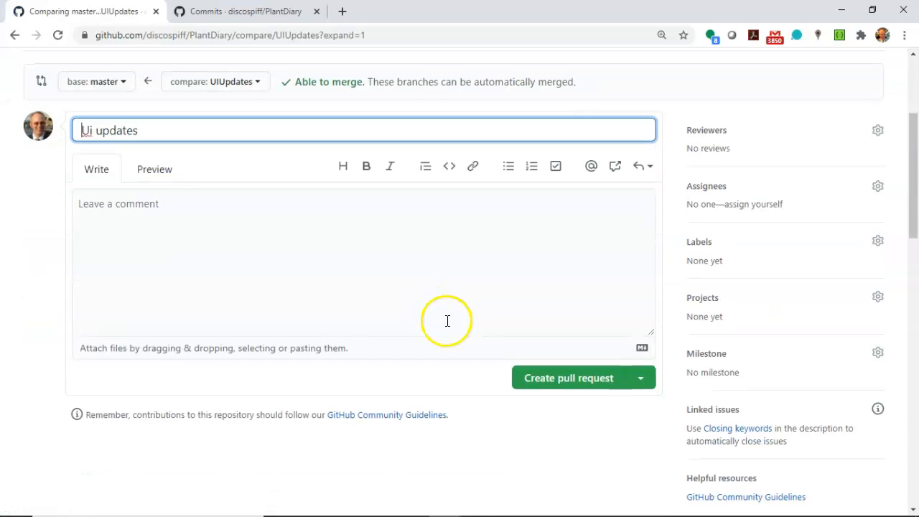
text(Update a dynamic b)
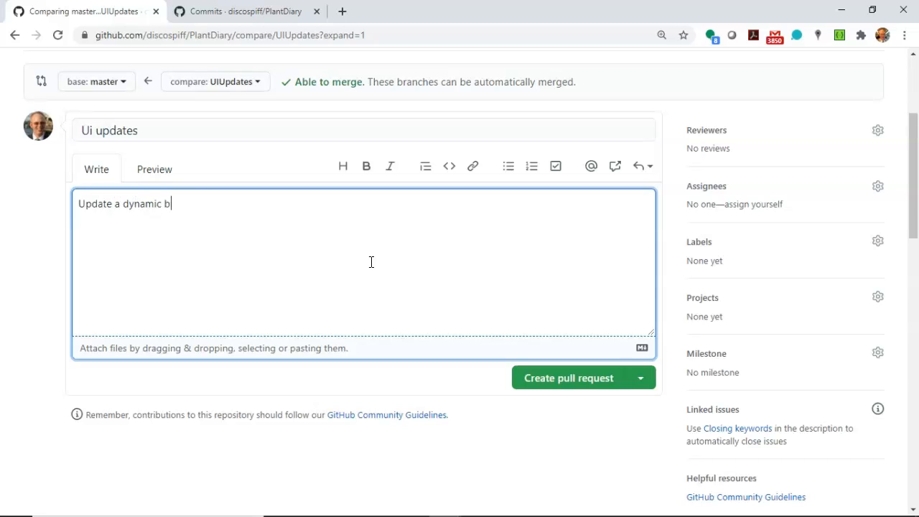
text(rand name)
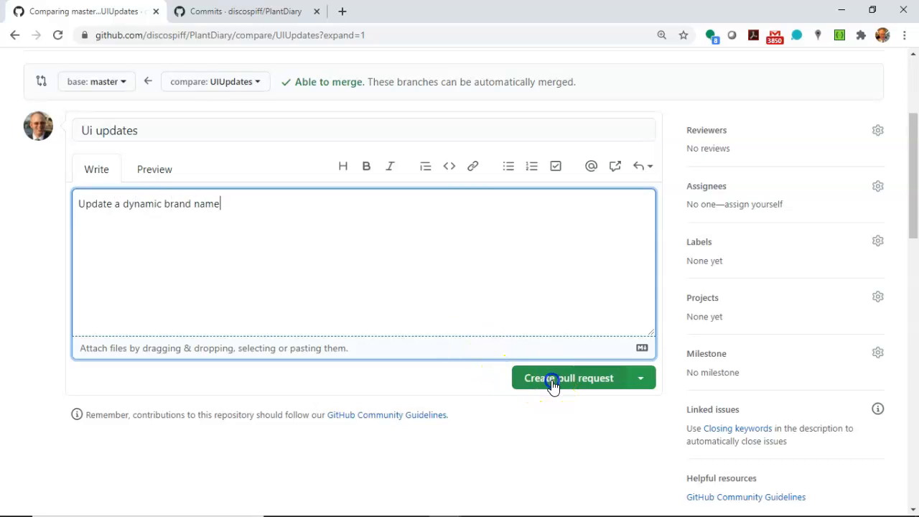
click(569, 378)
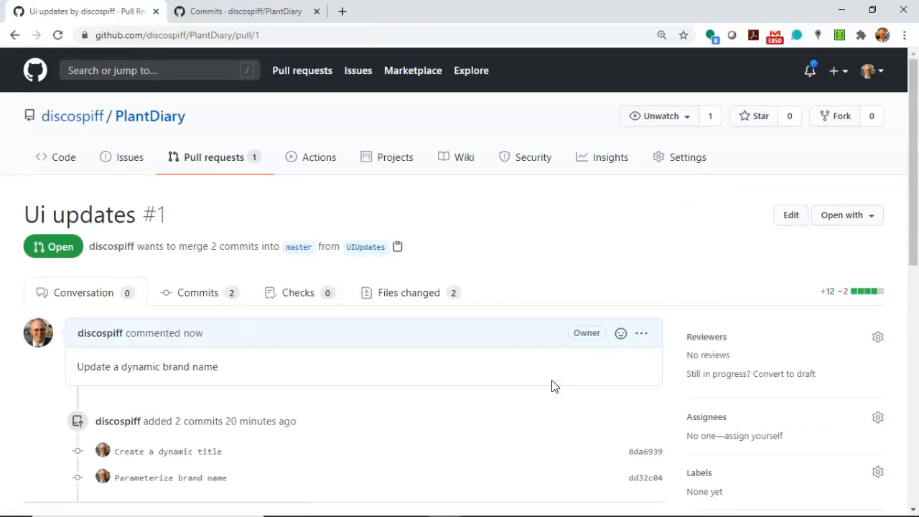
Post a comment explaining the changes let our web assets be used across other brands.
scroll(down, 3)
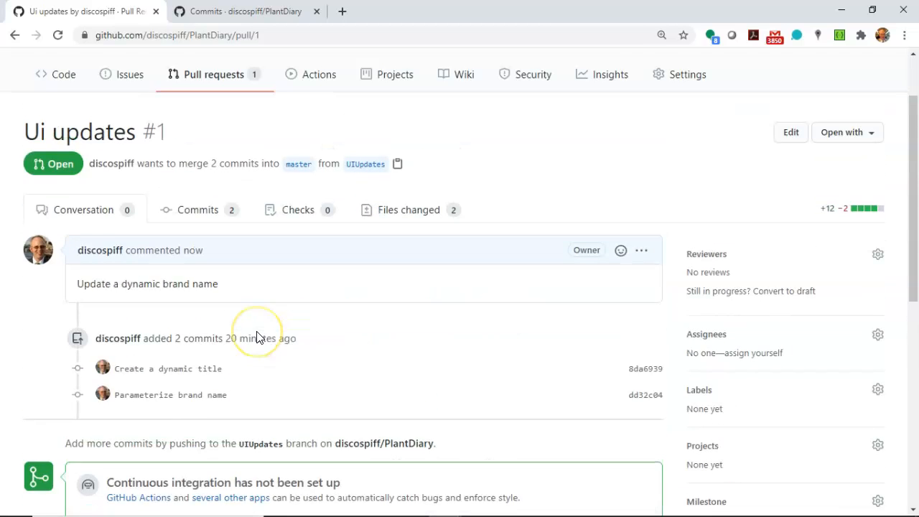
scroll(down, 3)
text(I made t)
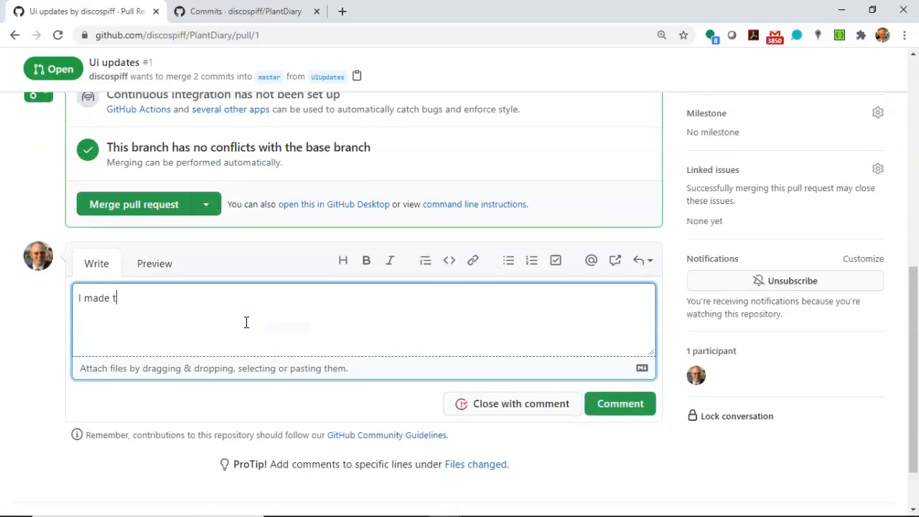
text(hese changes so that)
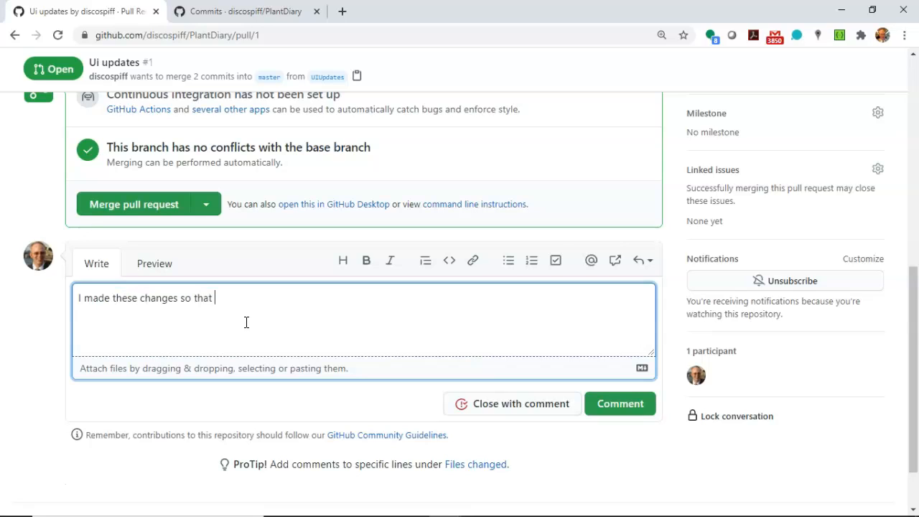
text(our web)
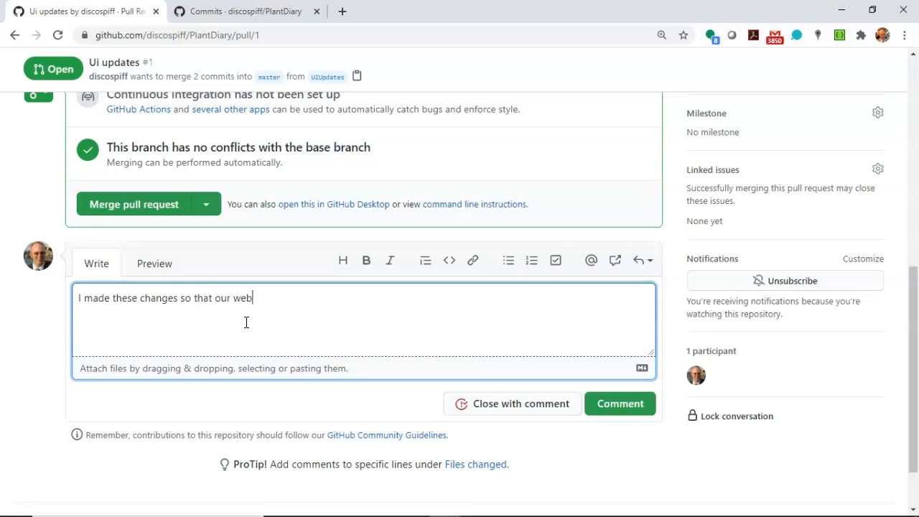
text(assets can be used across other bra)
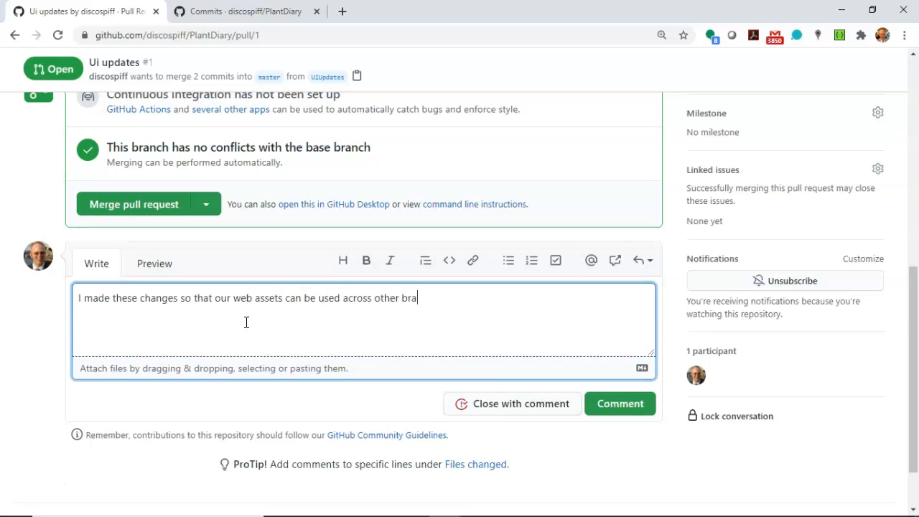
text(nds.)
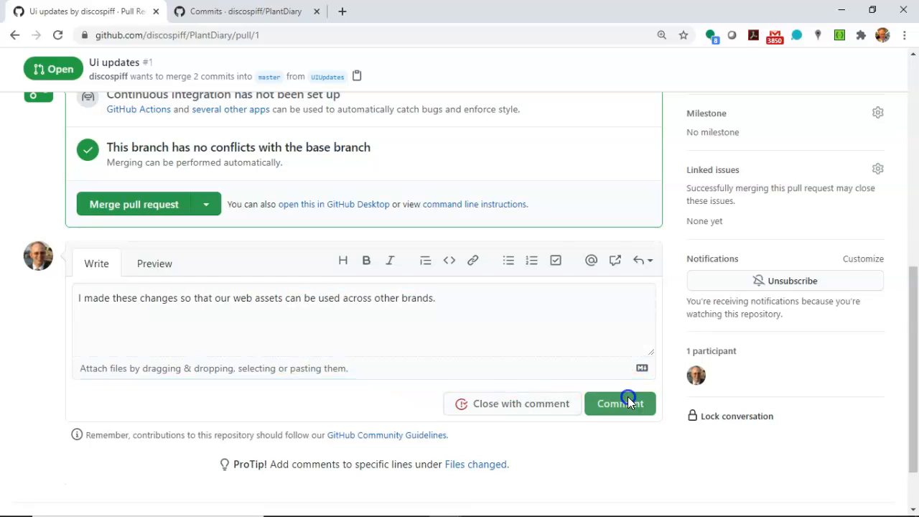
click(620, 402)
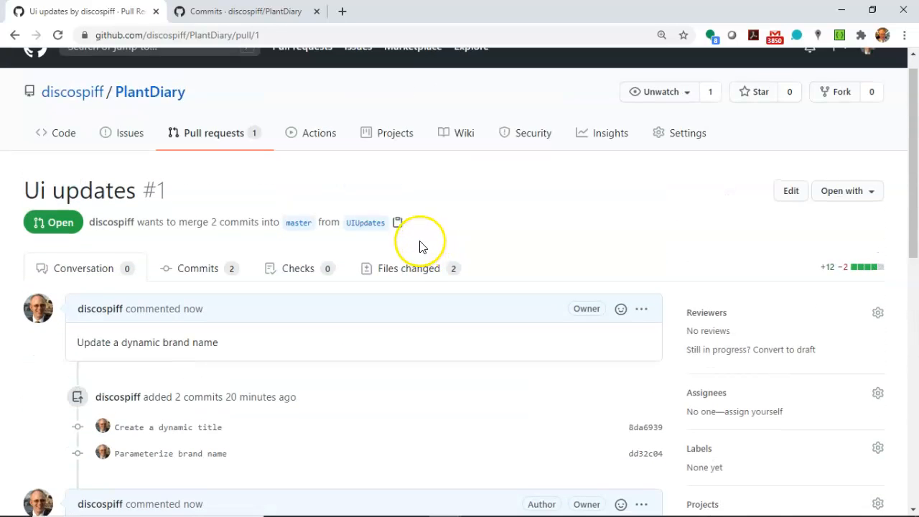
In Files changed, start an inline comment on the yearStarted line of Index.cshtml.cs.
click(408, 268)
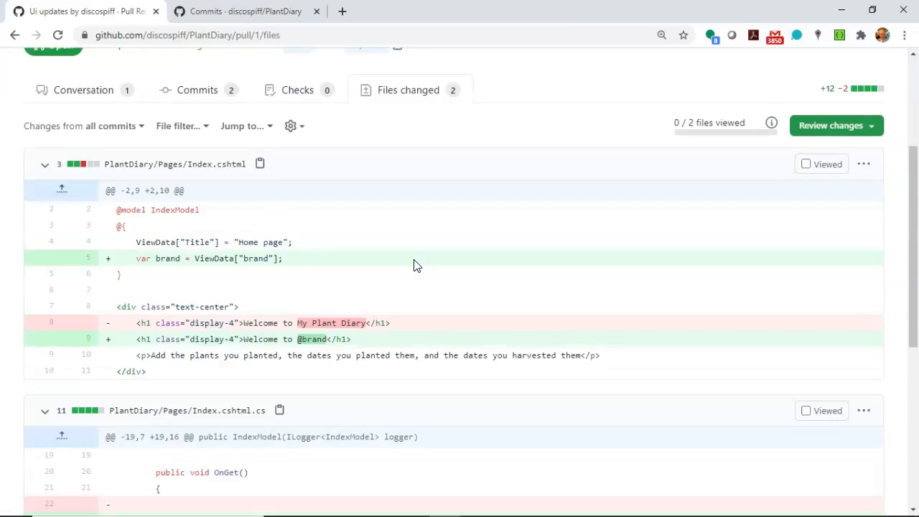
scroll(down, 3)
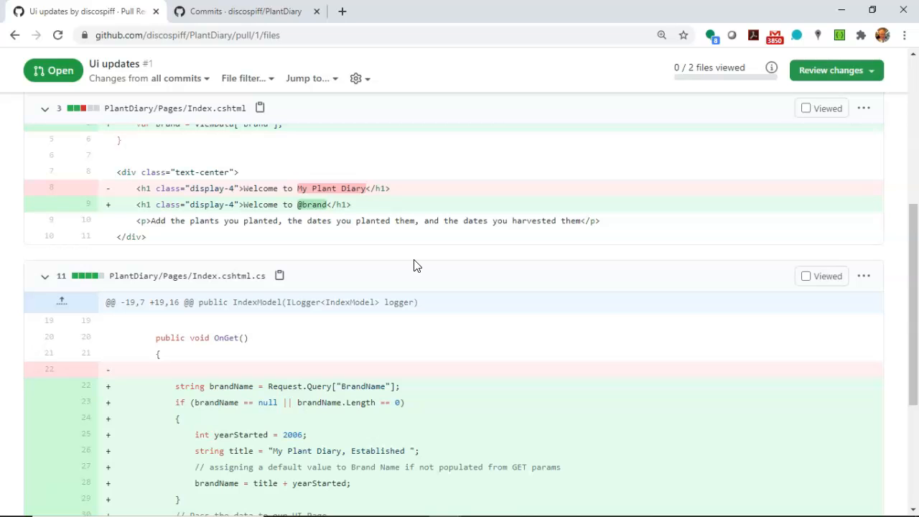
scroll(down, 3)
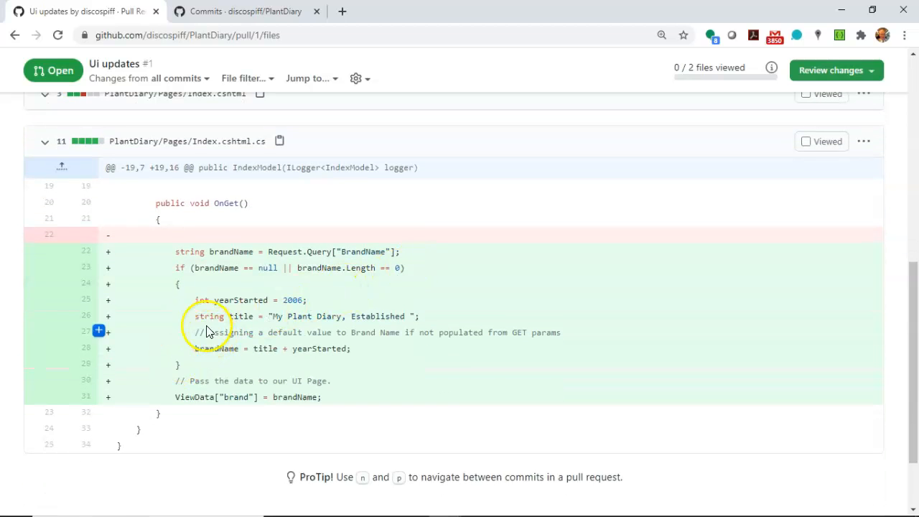
click(99, 300)
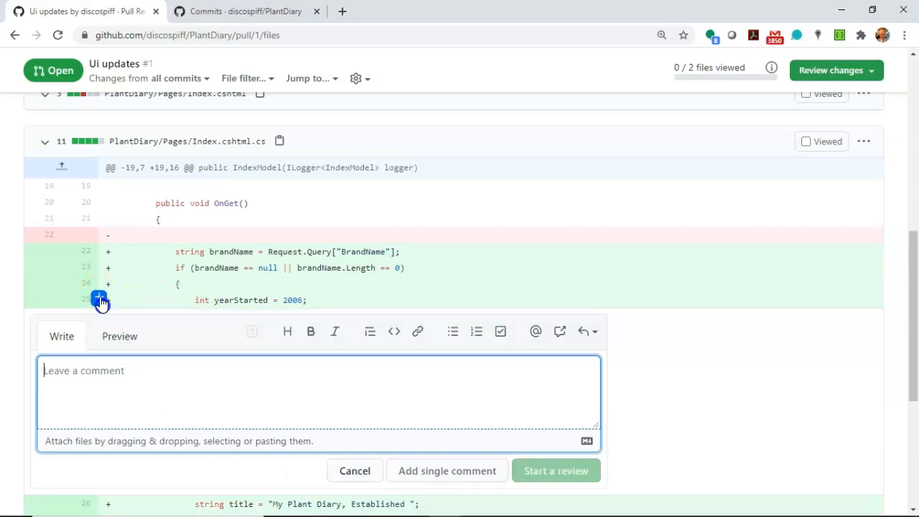
Post 'Can we store Year Started as a string, because we're unlikely to perform math on it'.
text(Can we s)
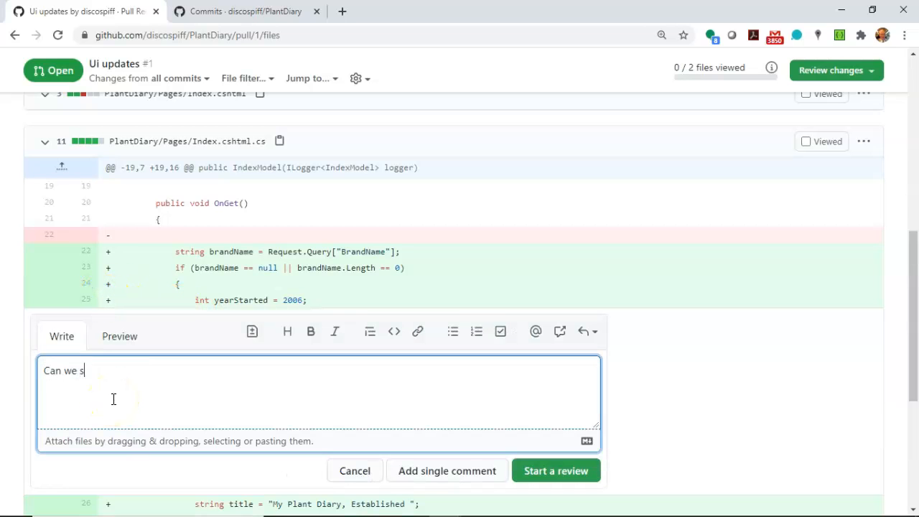
text(tore Year S)
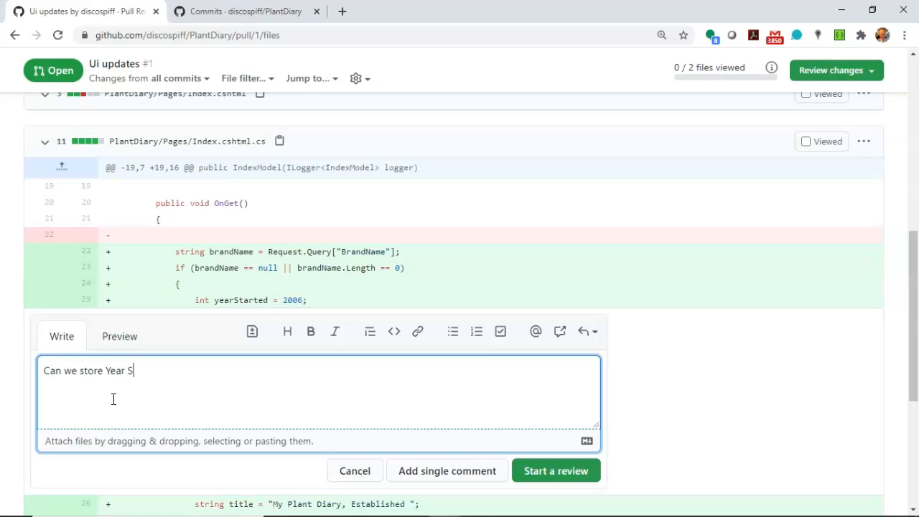
text(tarted as a strin)
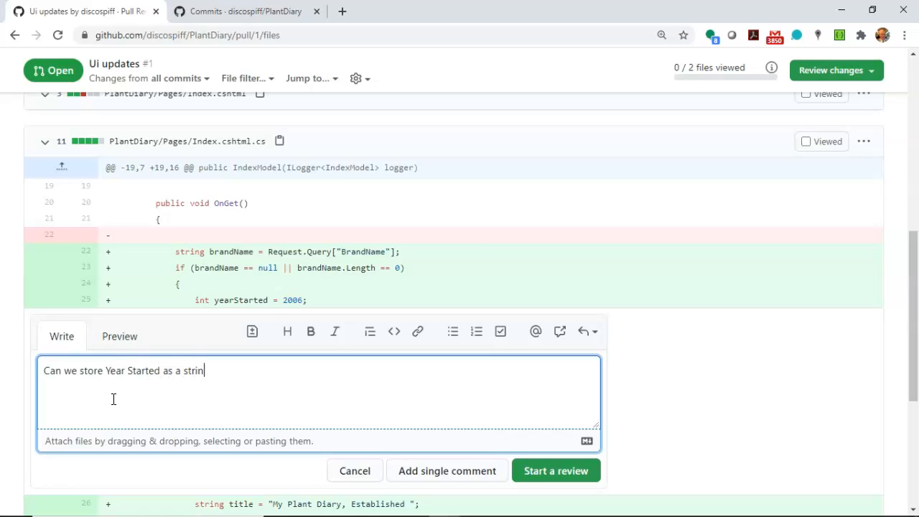
text(g, becaus)
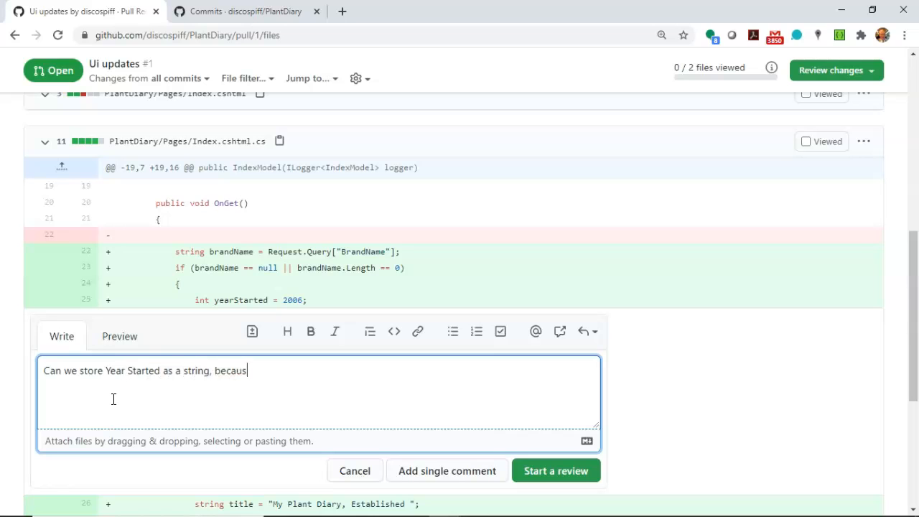
text(e we're unlikely t)
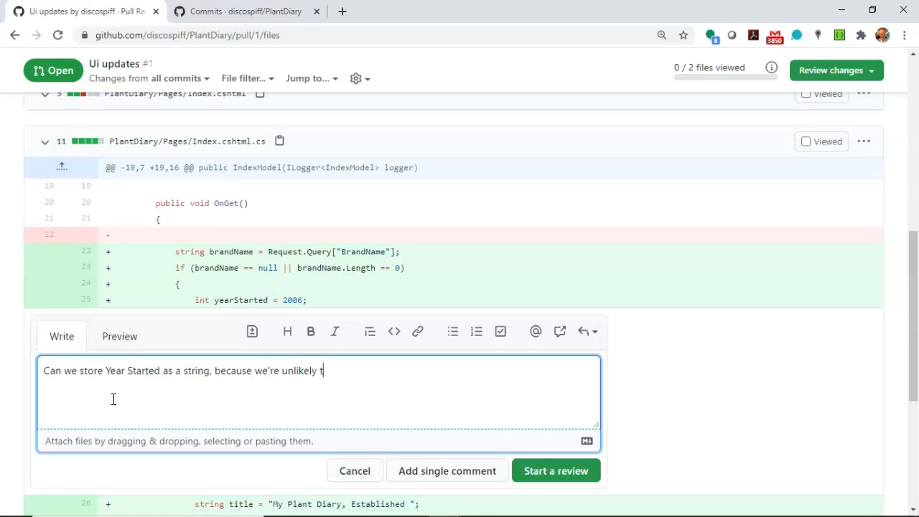
text(o perform math on it.)
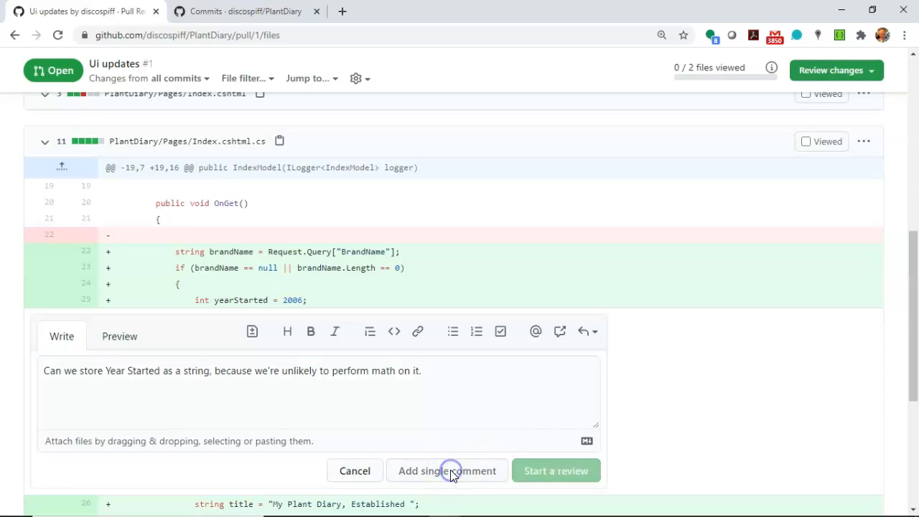
click(447, 471)
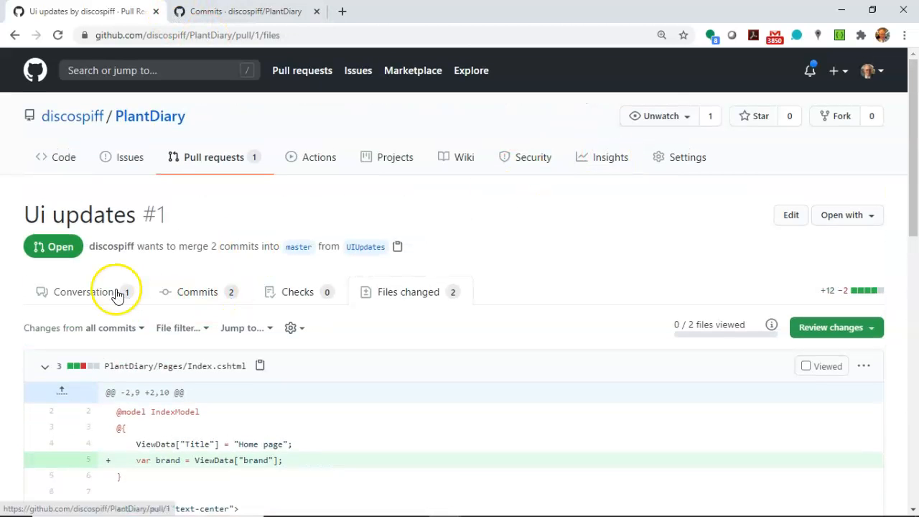
From the Conversation page, merge pull request #1 into master and confirm the merge.
click(71, 292)
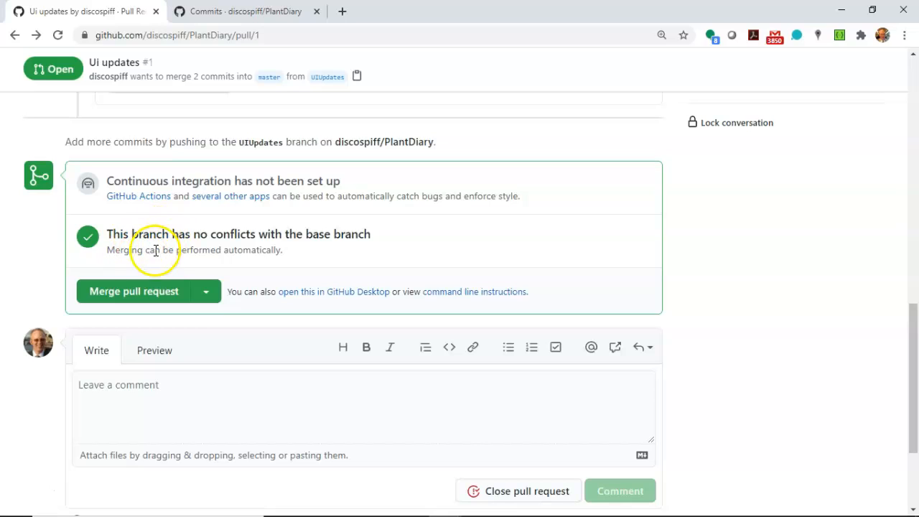
mouse_move(166, 276)
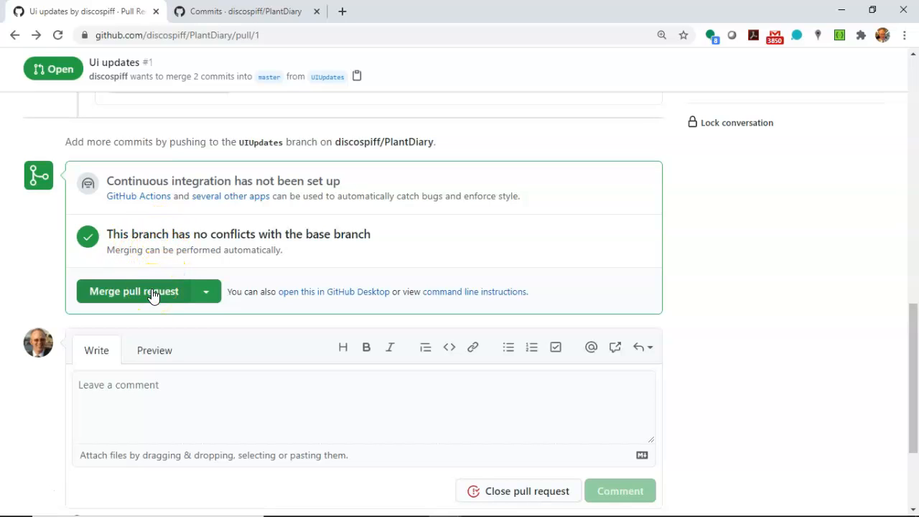
click(133, 290)
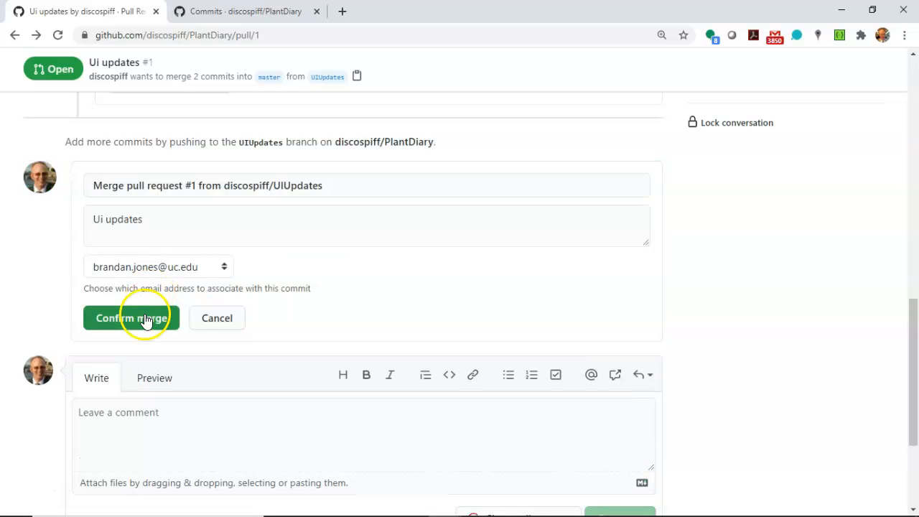
click(133, 318)
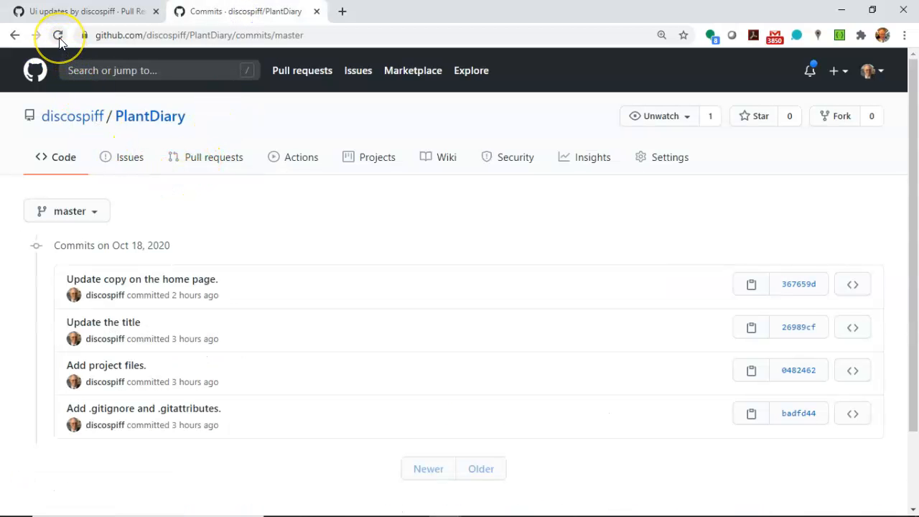
Reload master's commit history to show the merge commit.
click(59, 34)
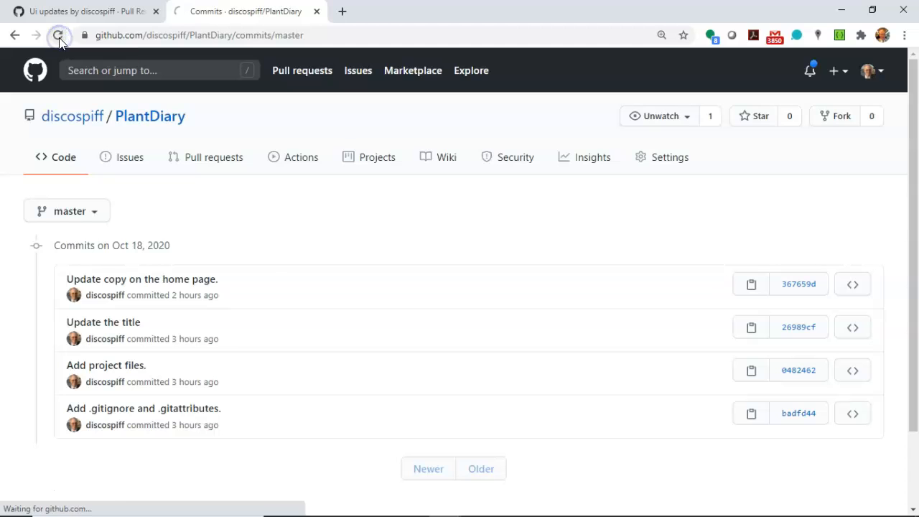
click(58, 35)
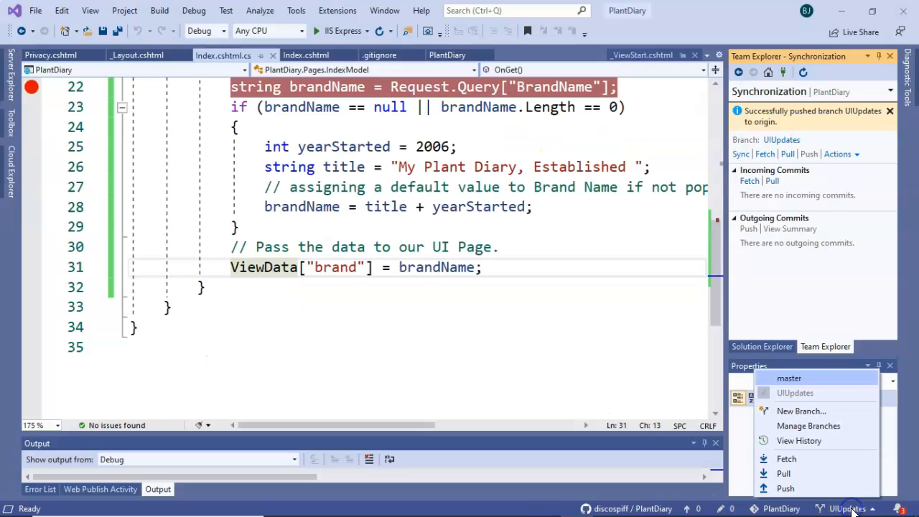
mouse_move(803, 411)
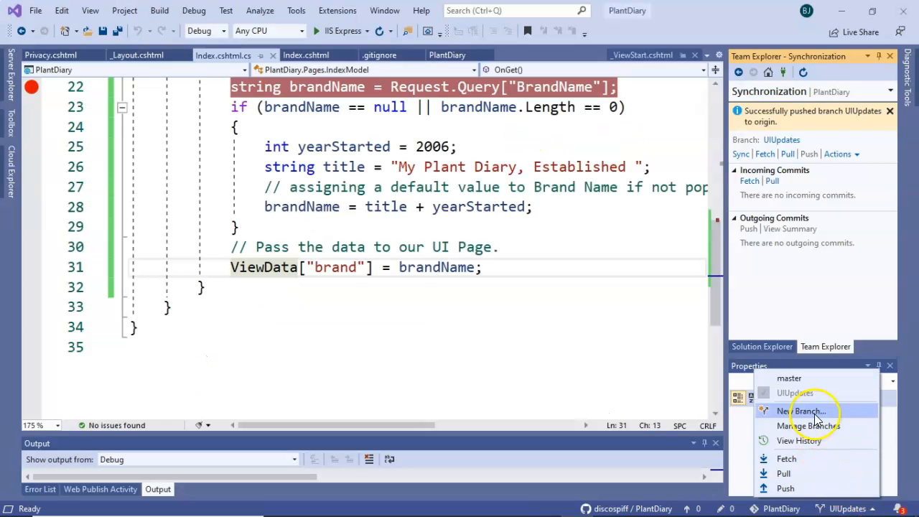
Check out local master and view Index.cshtml, still reading Welcome to My Plant Diary.
click(809, 411)
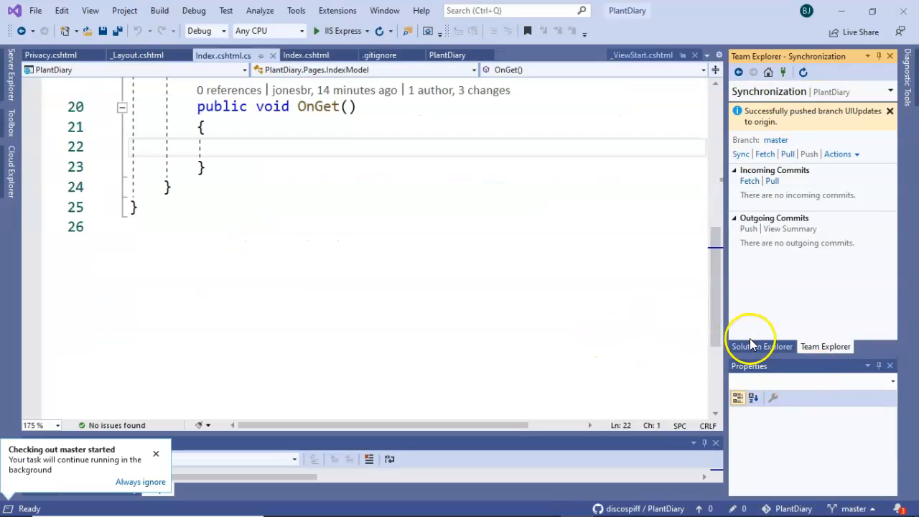
click(761, 346)
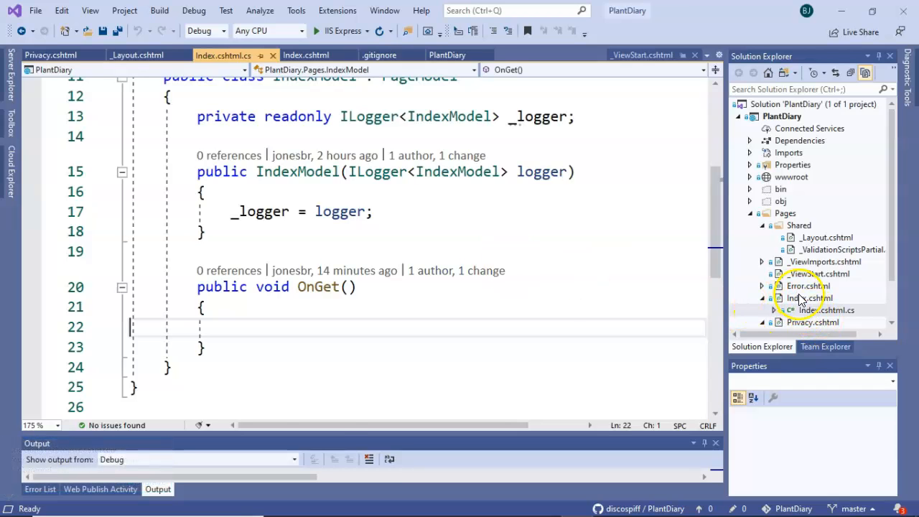
click(308, 54)
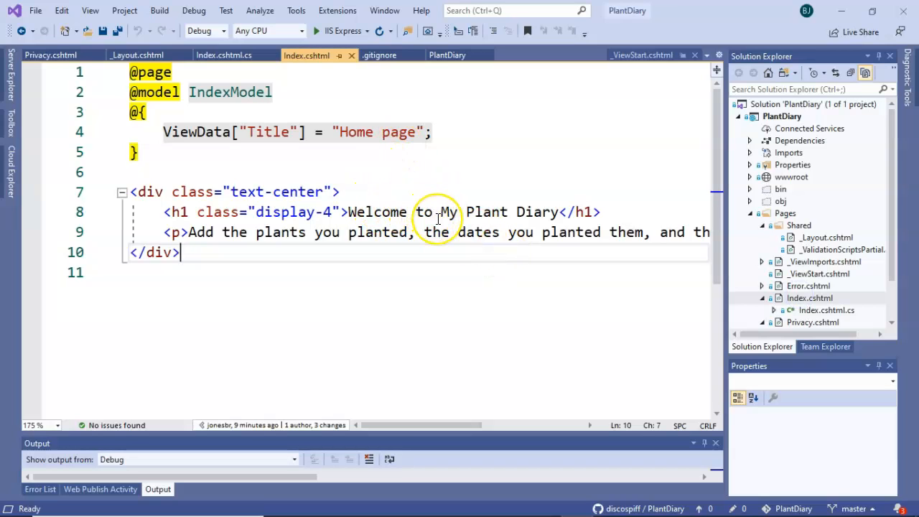
mouse_move(623, 373)
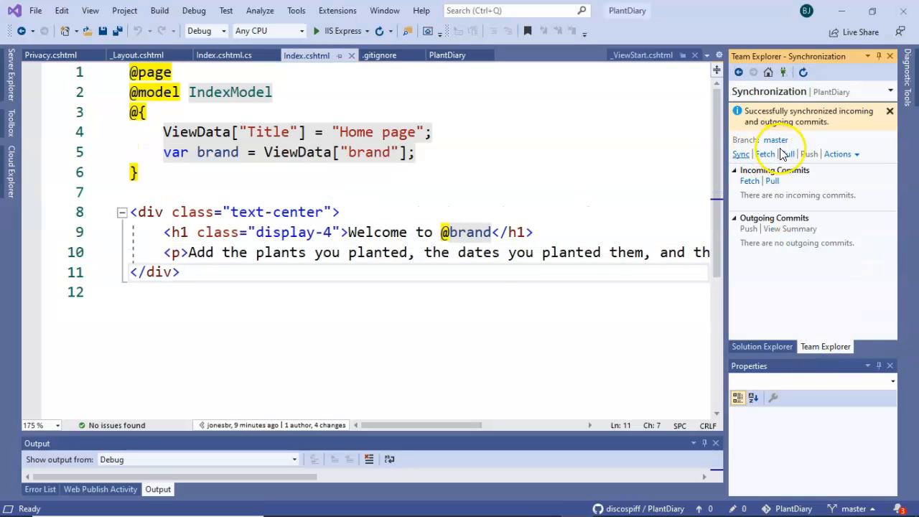
mouse_move(637, 161)
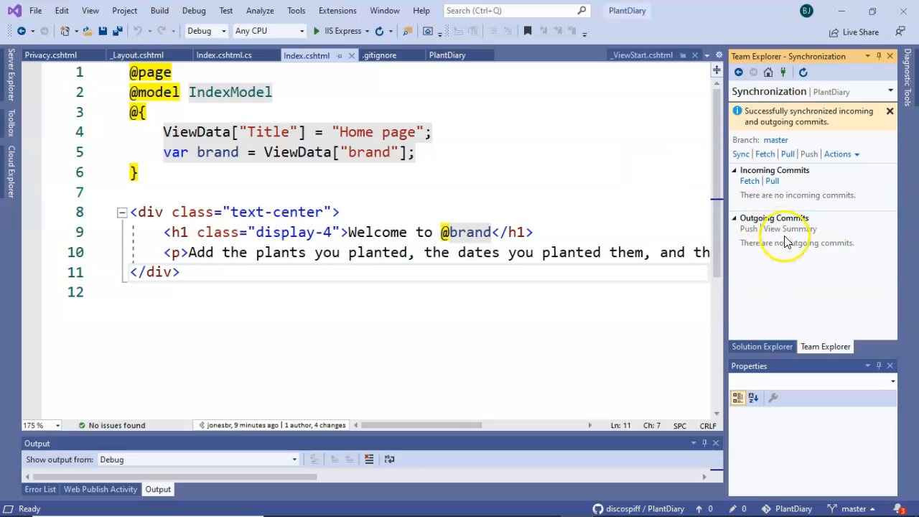
View Index.cshtml.cs on synced master showing the merged brand-name code, then list local branches.
click(762, 346)
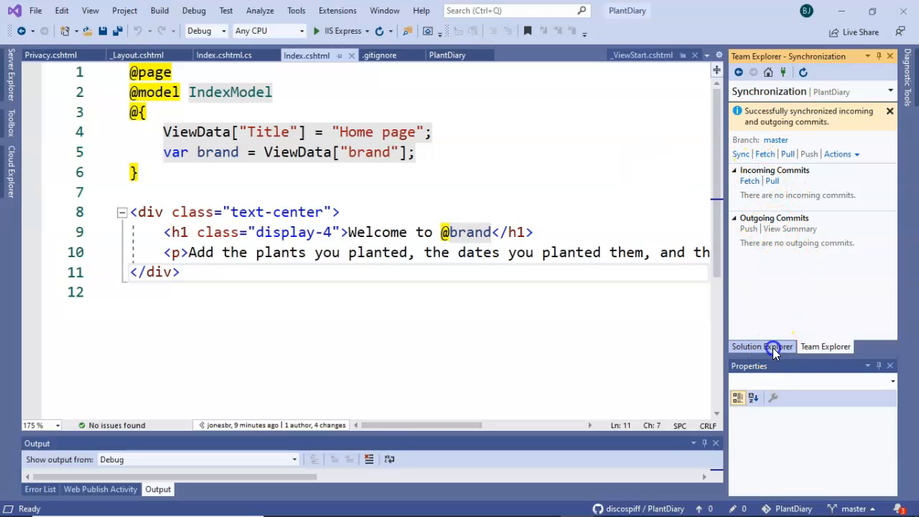
click(761, 346)
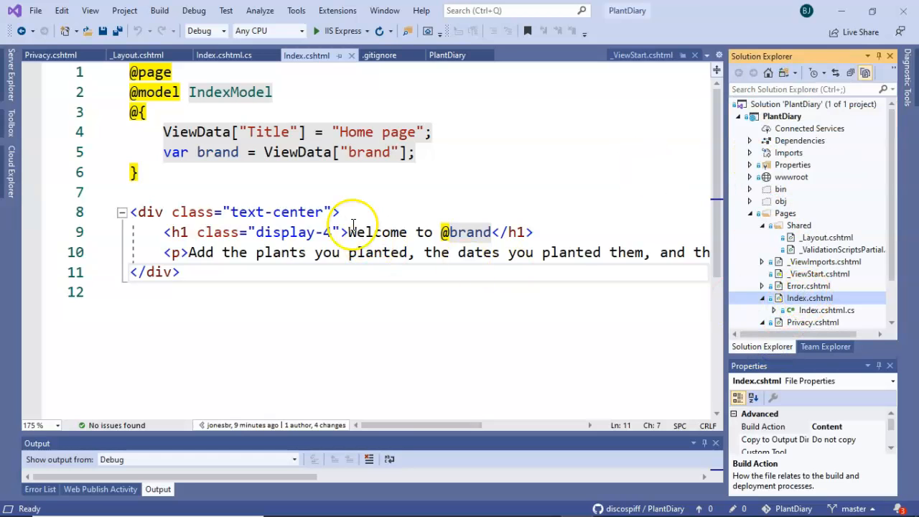
mouse_move(409, 233)
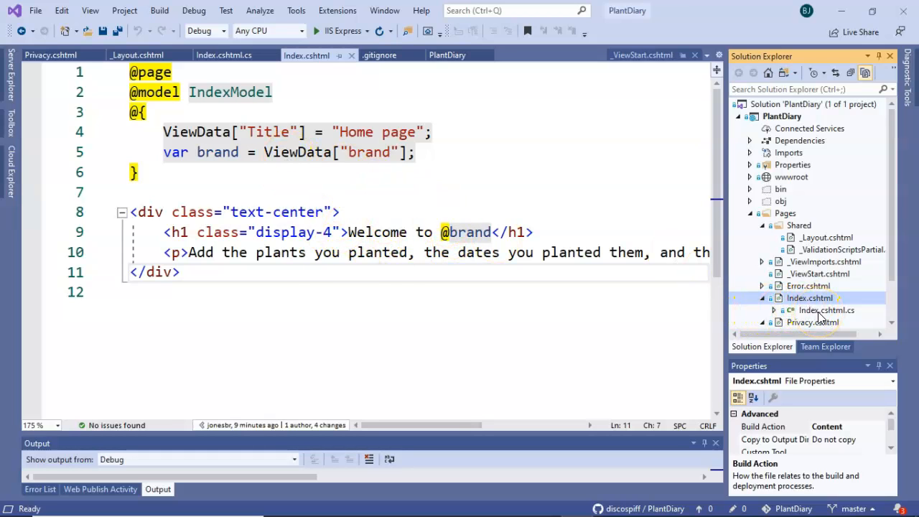
double_click(826, 310)
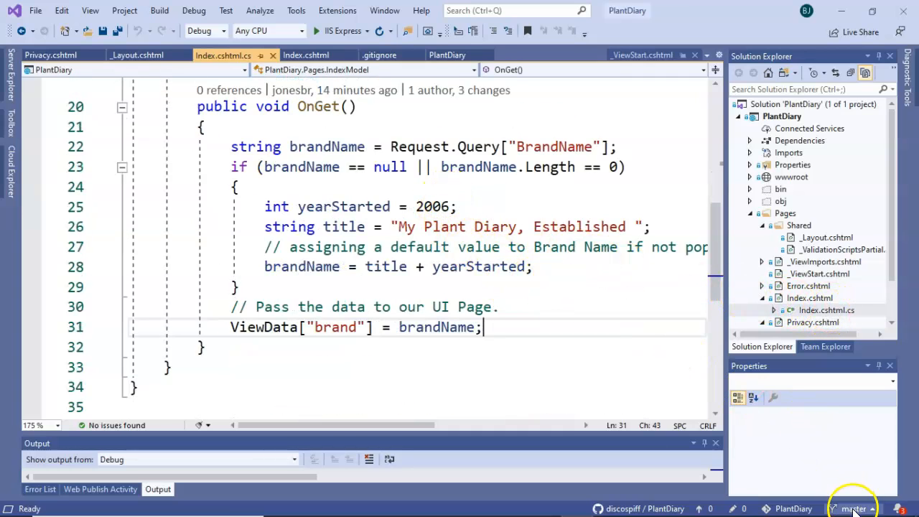
click(852, 509)
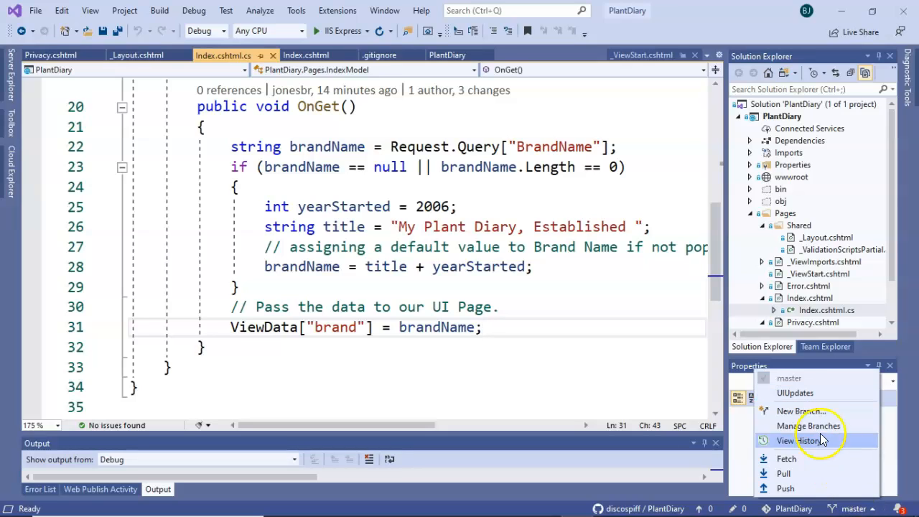
mouse_move(596, 357)
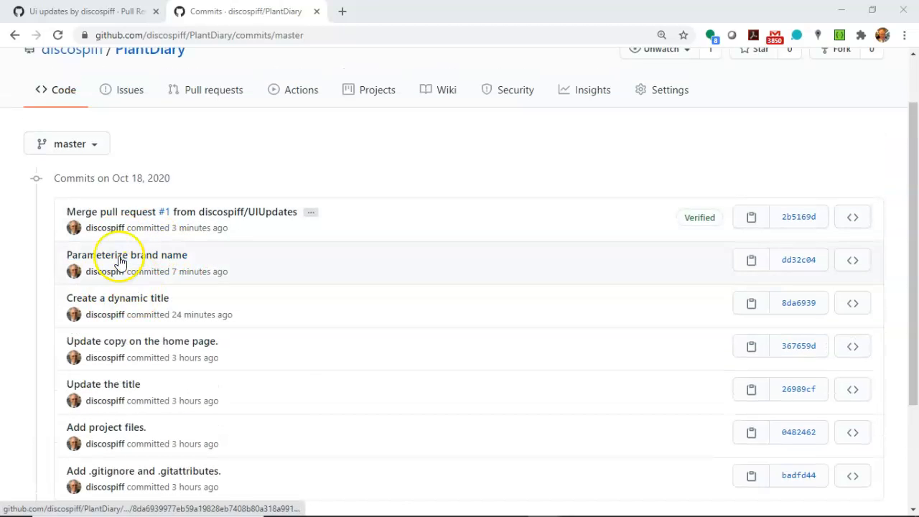
Choose UIUpdates from the Commits page branch list to view its history.
scroll(down, 3)
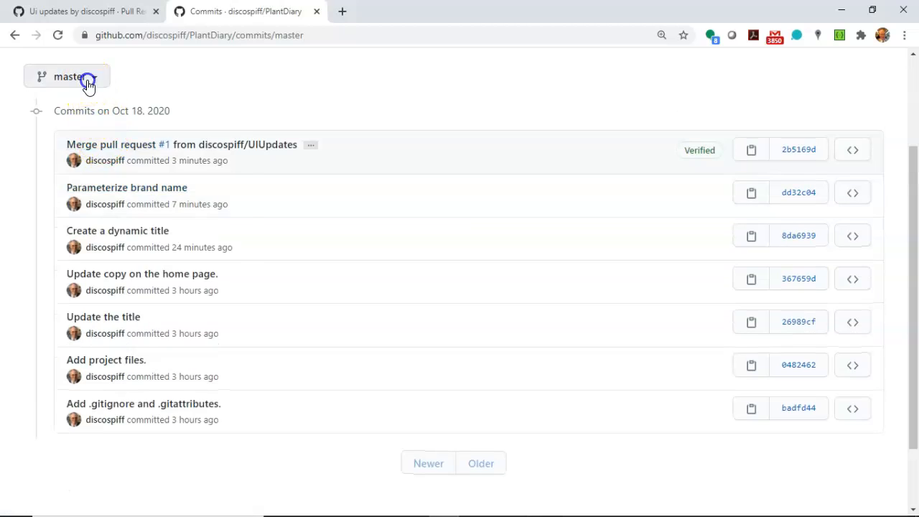
click(66, 77)
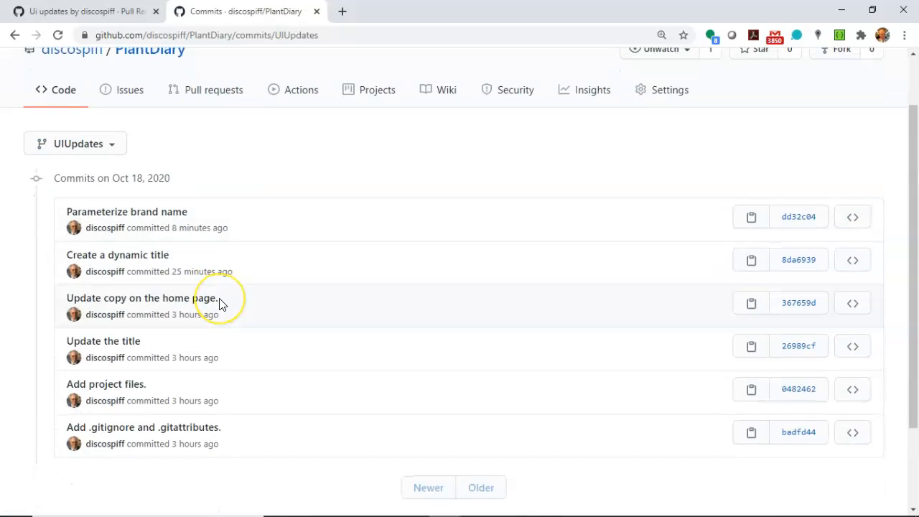
mouse_move(79, 143)
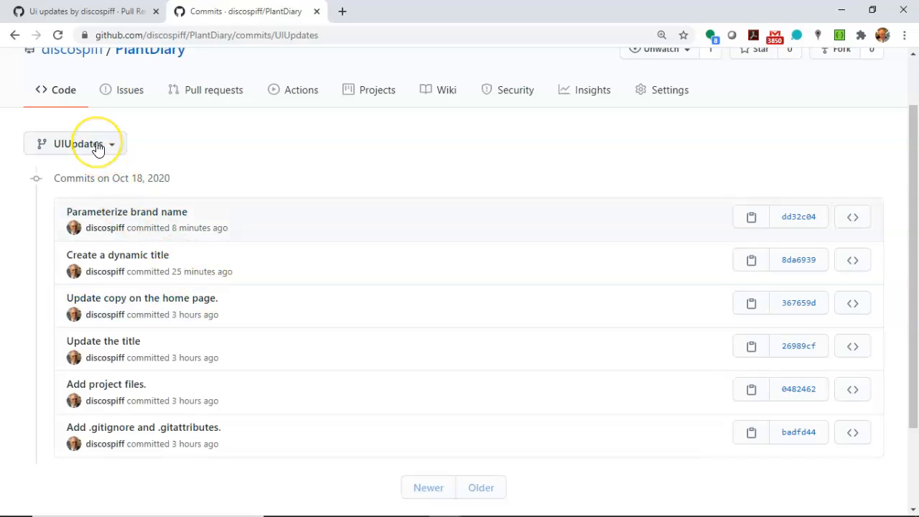
mouse_move(77, 143)
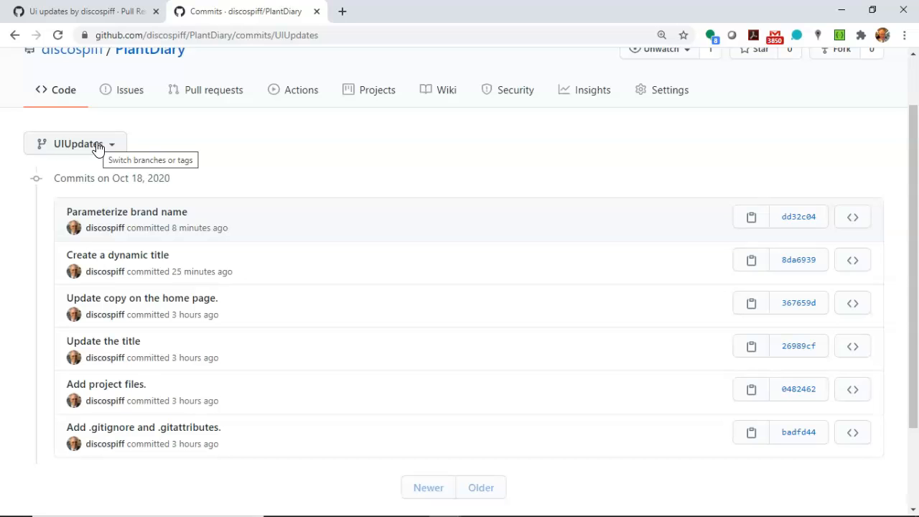
mouse_move(32, 471)
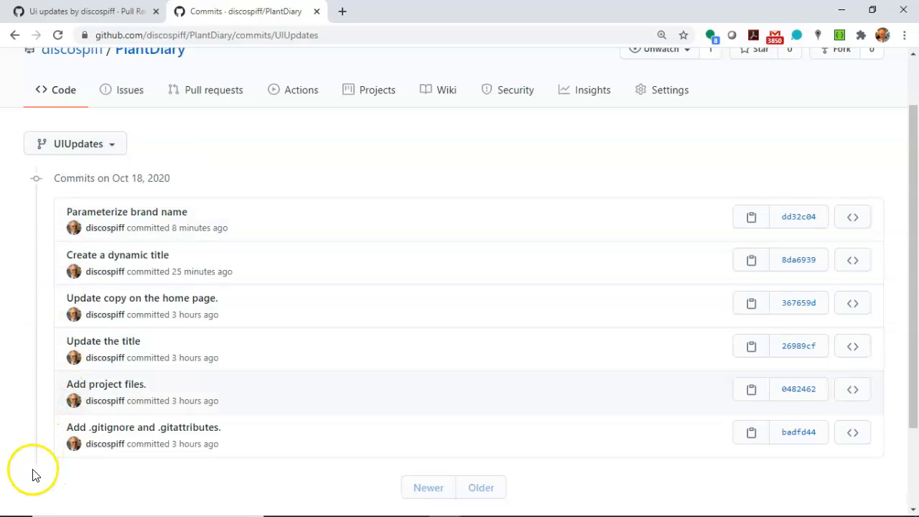
mouse_move(32, 494)
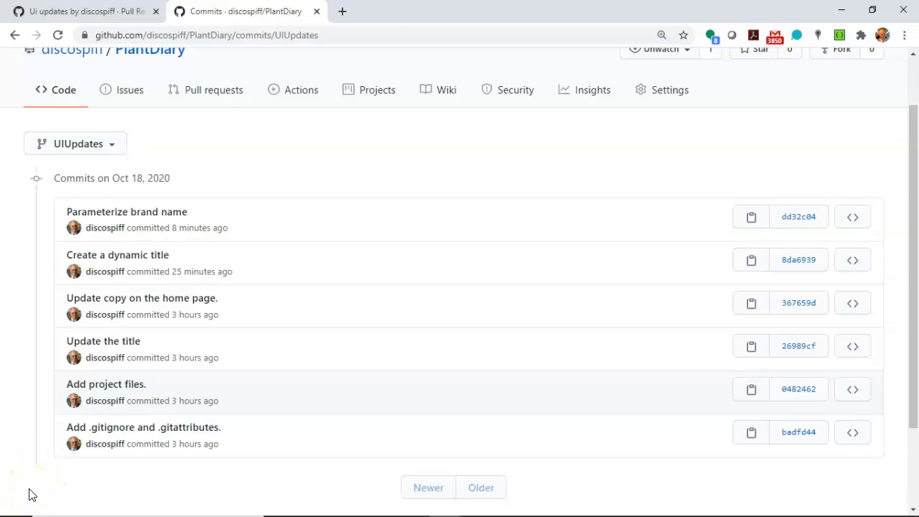